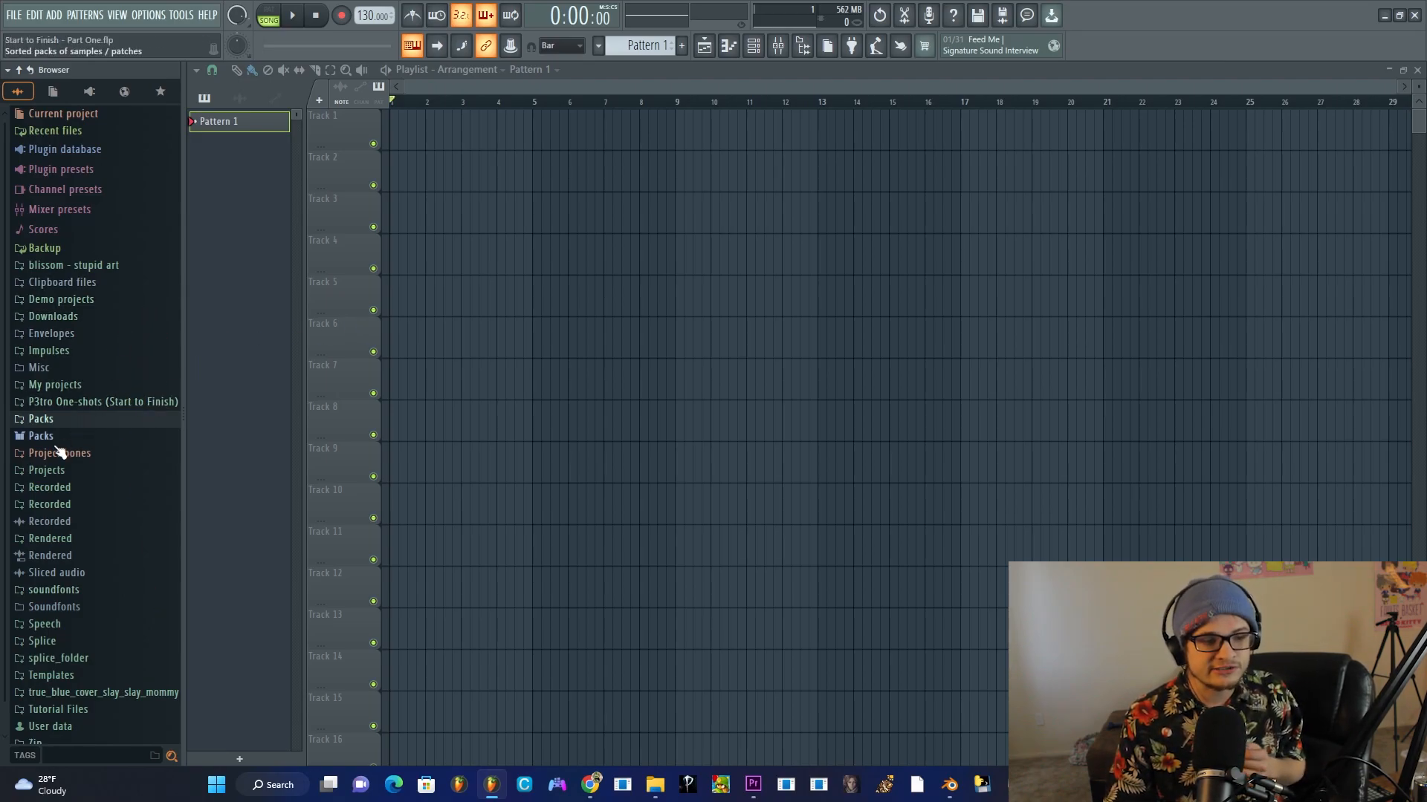
In File settings, assign P3tro One-shots (Start to Finish) to an empty extra search folder slot
{"action": "left_click", "coordinate": [40, 435]}
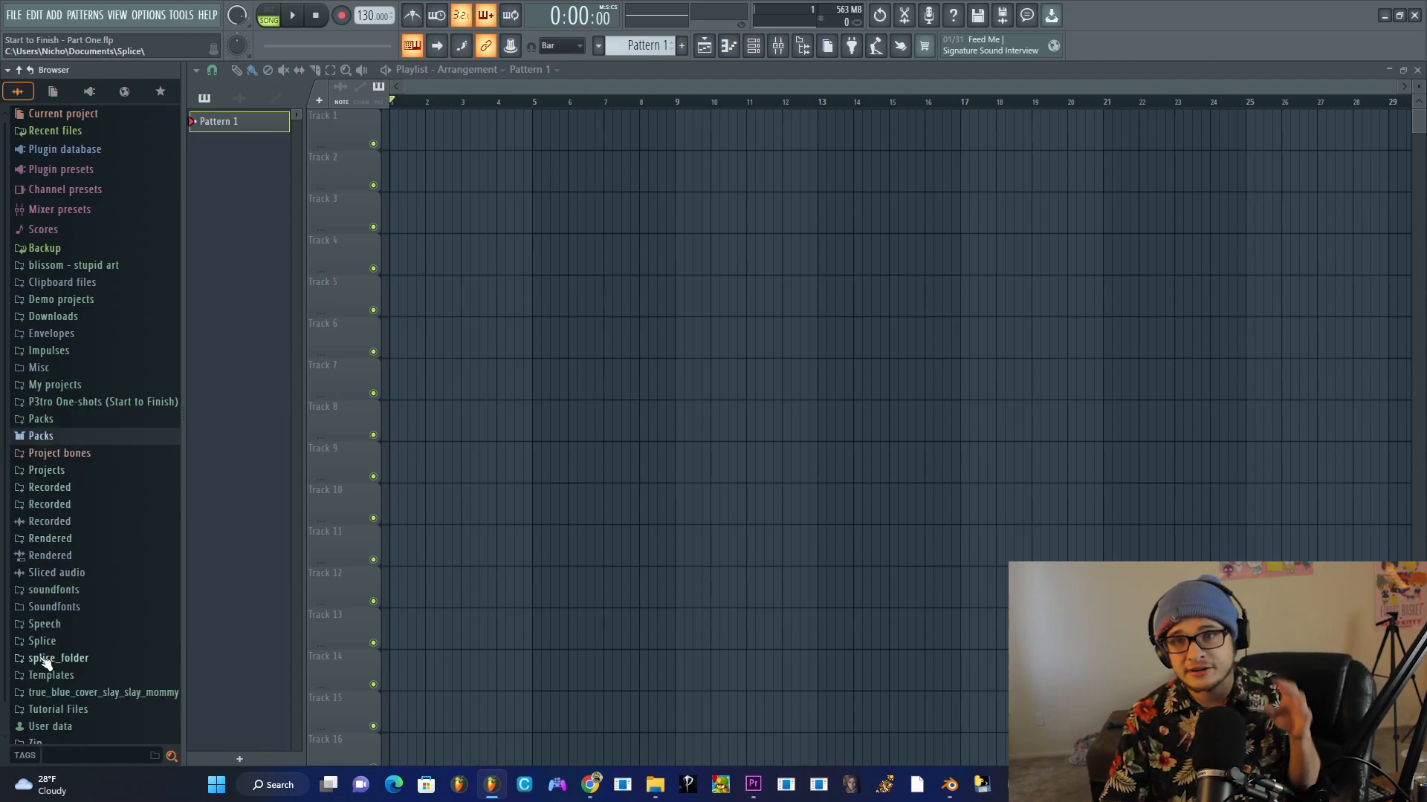
{"action": "left_click", "coordinate": [49, 486]}
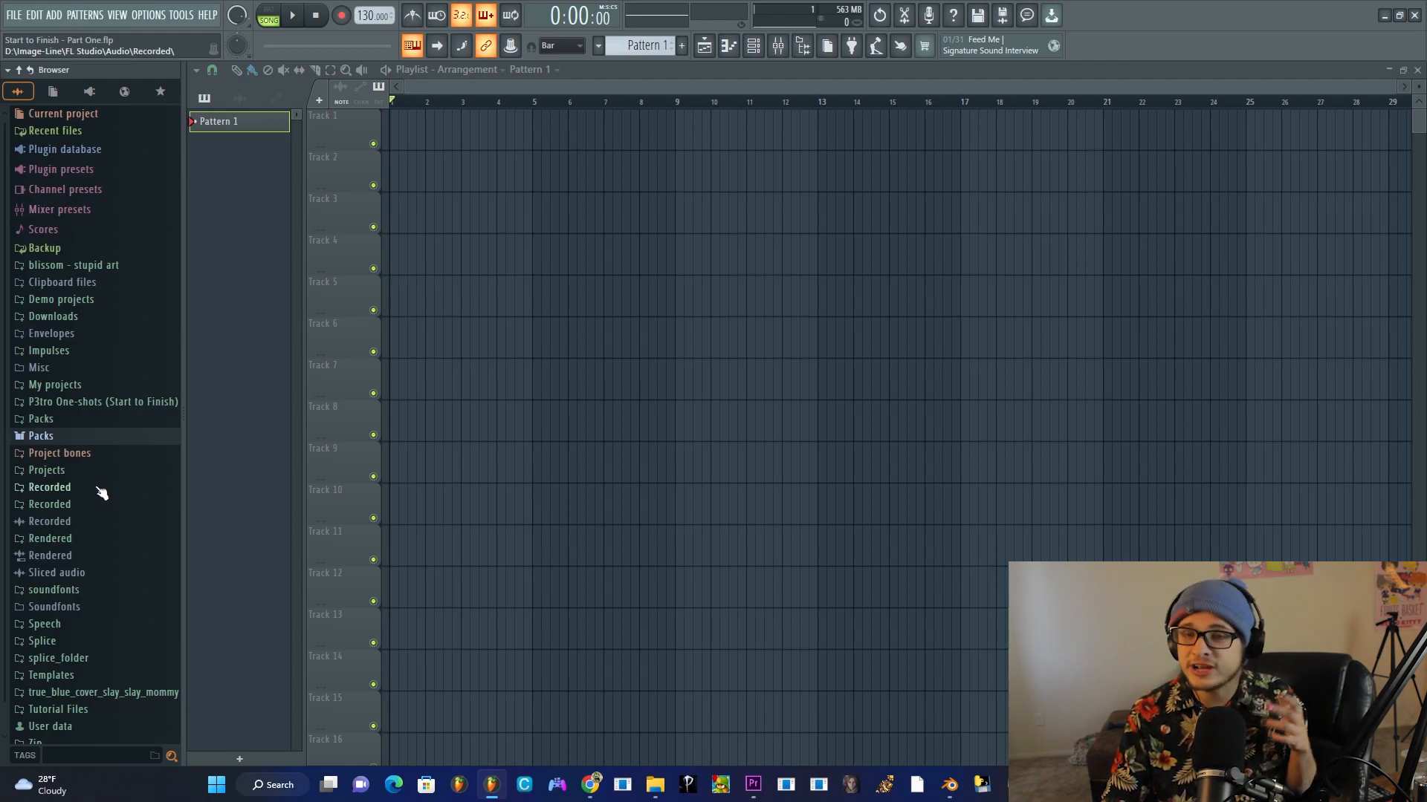
{"action": "mouse_move", "coordinate": [58, 453]}
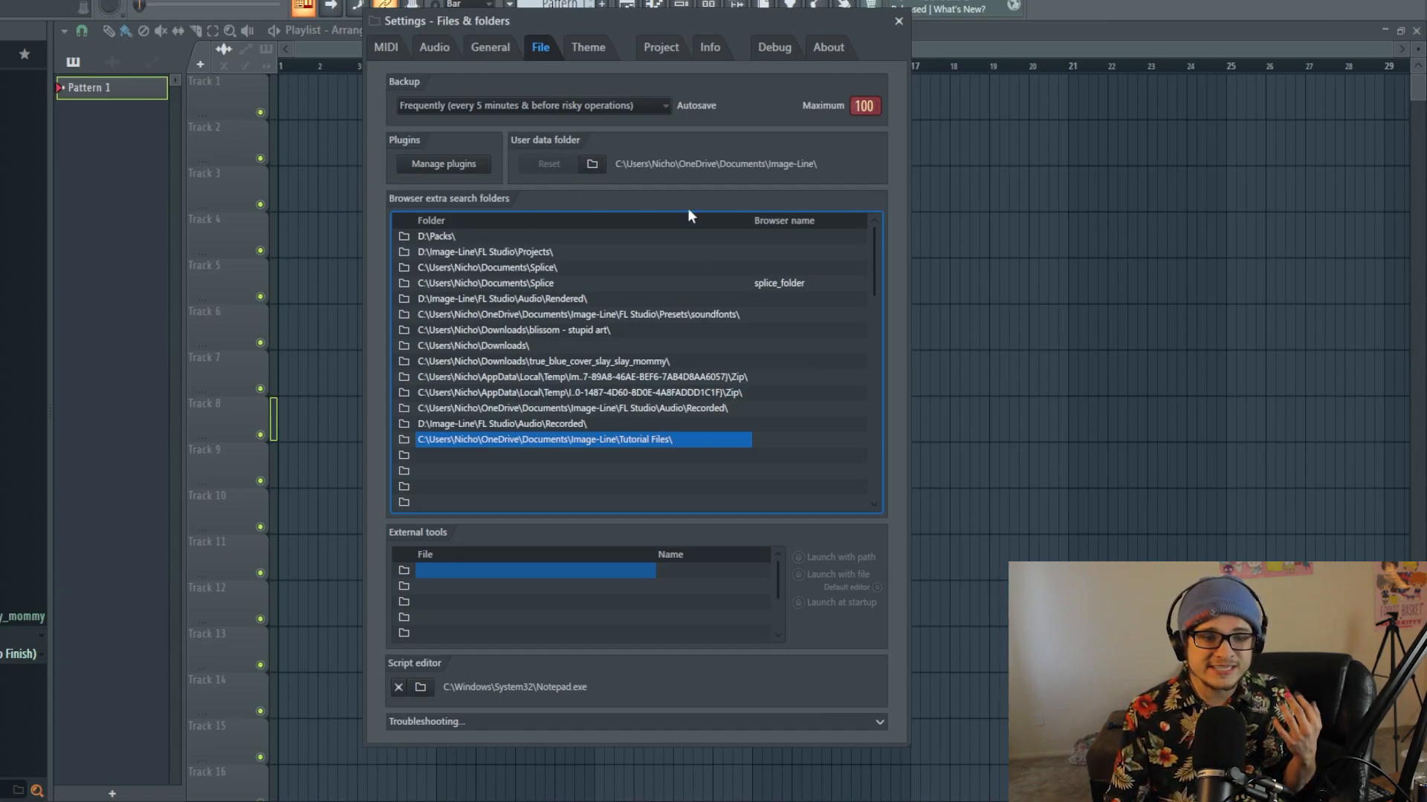
{"action": "mouse_move", "coordinate": [516, 295]}
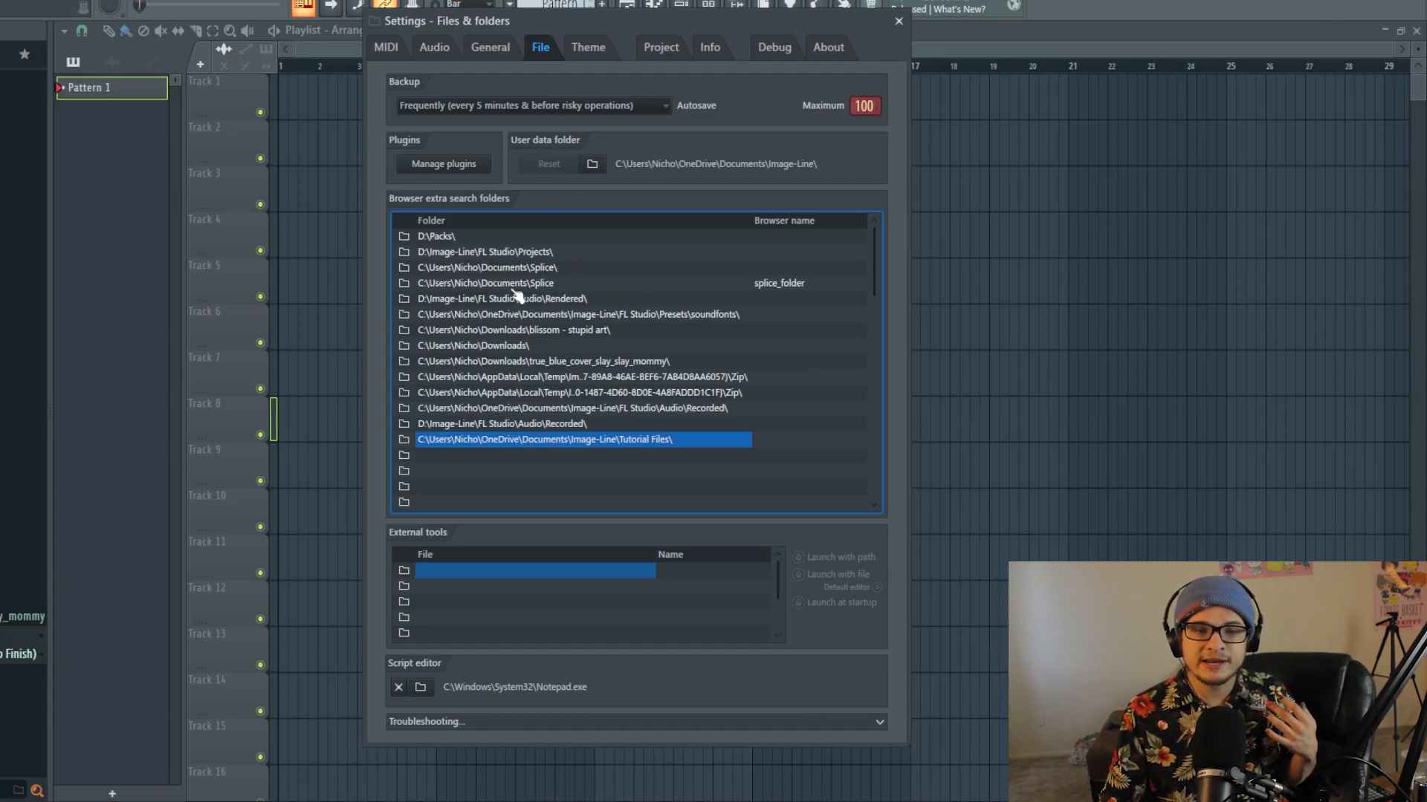
{"action": "mouse_move", "coordinate": [528, 373]}
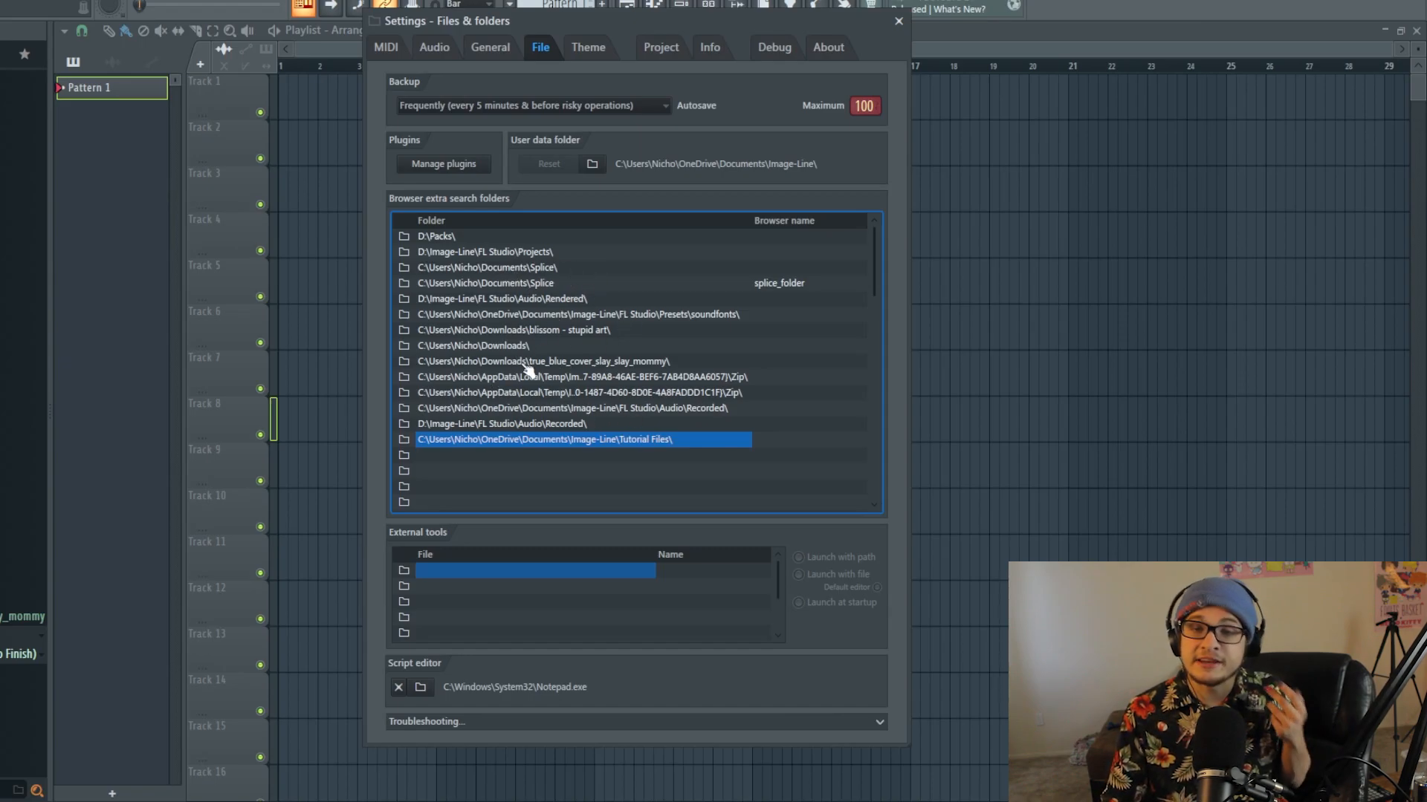
{"action": "mouse_move", "coordinate": [559, 353]}
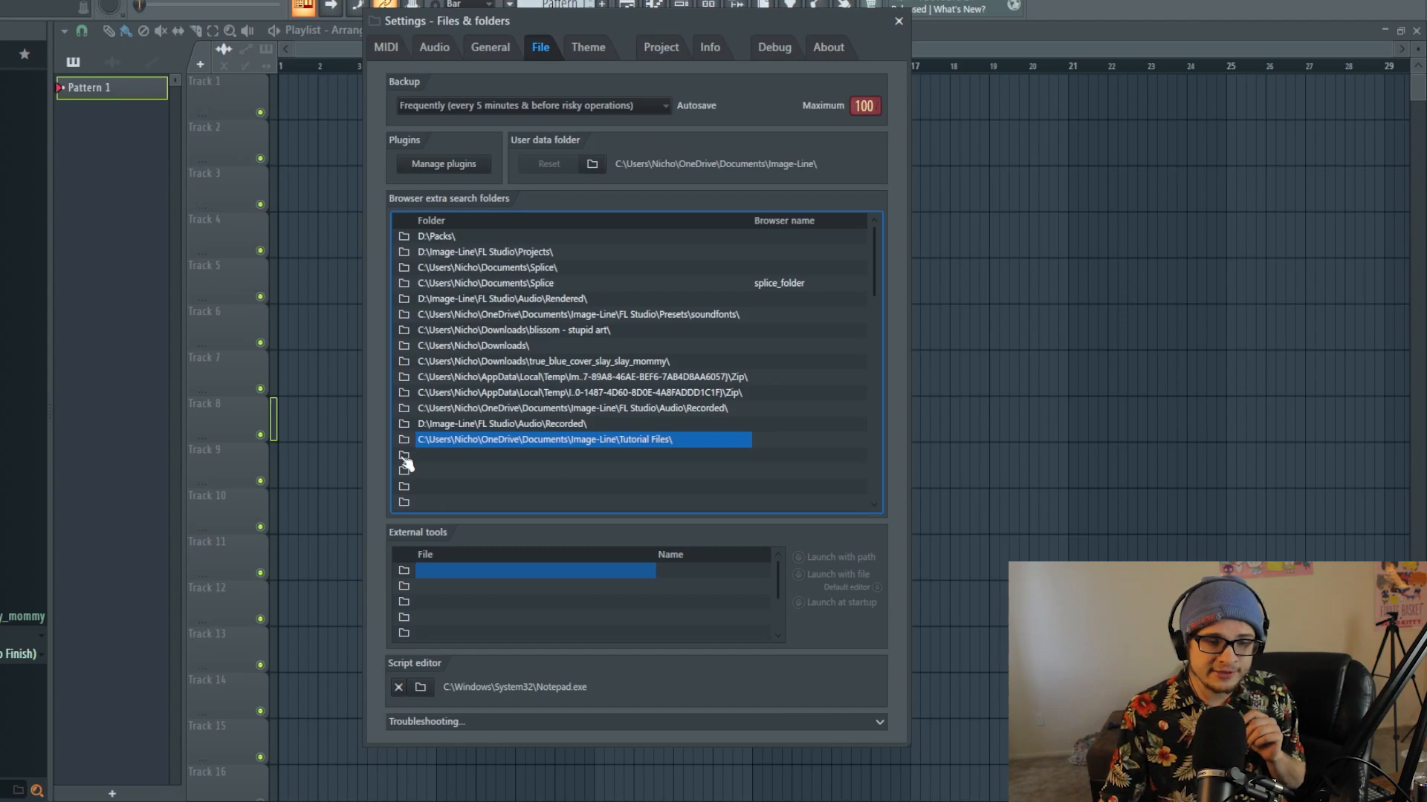
{"action": "left_click", "coordinate": [404, 455]}
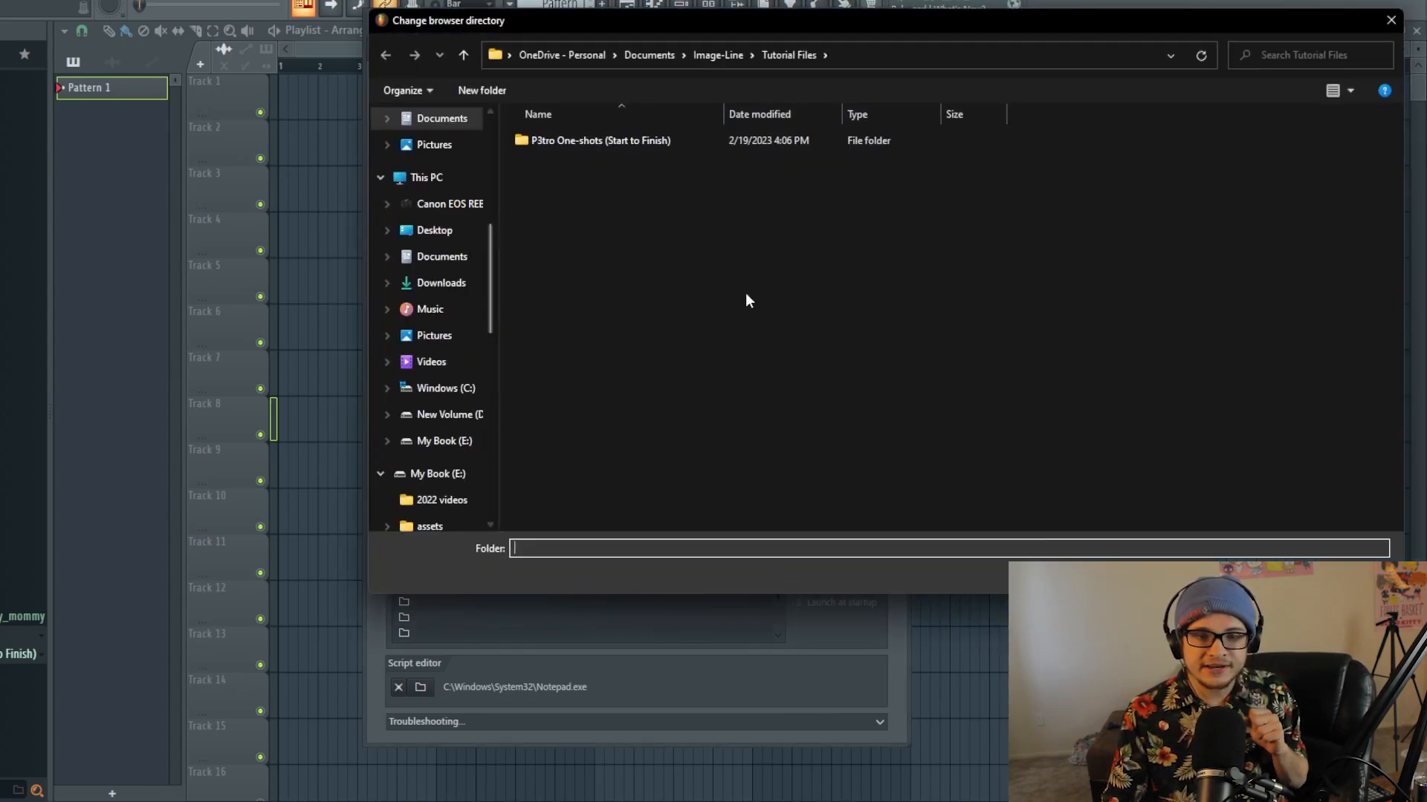
{"action": "left_click", "coordinate": [599, 141]}
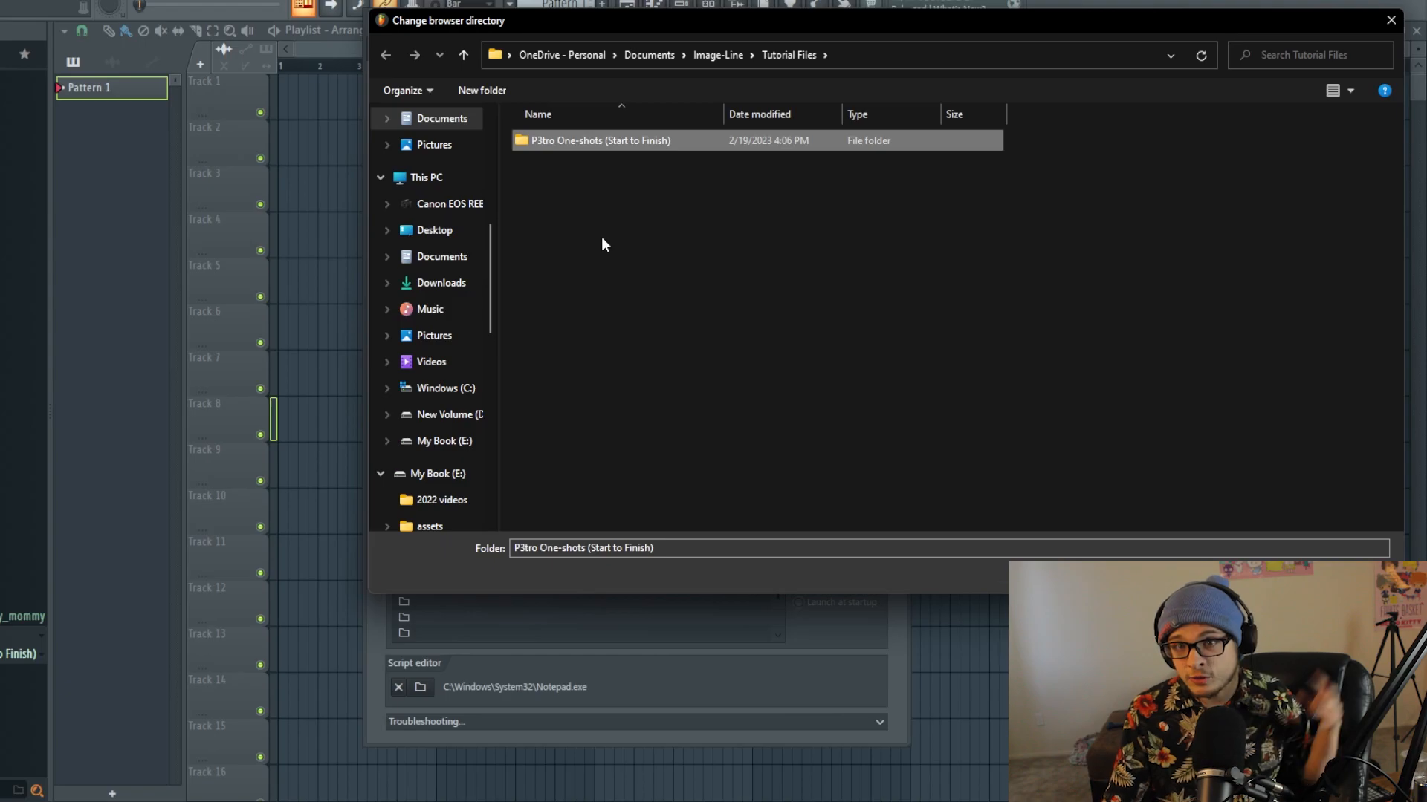
{"action": "mouse_move", "coordinate": [592, 247]}
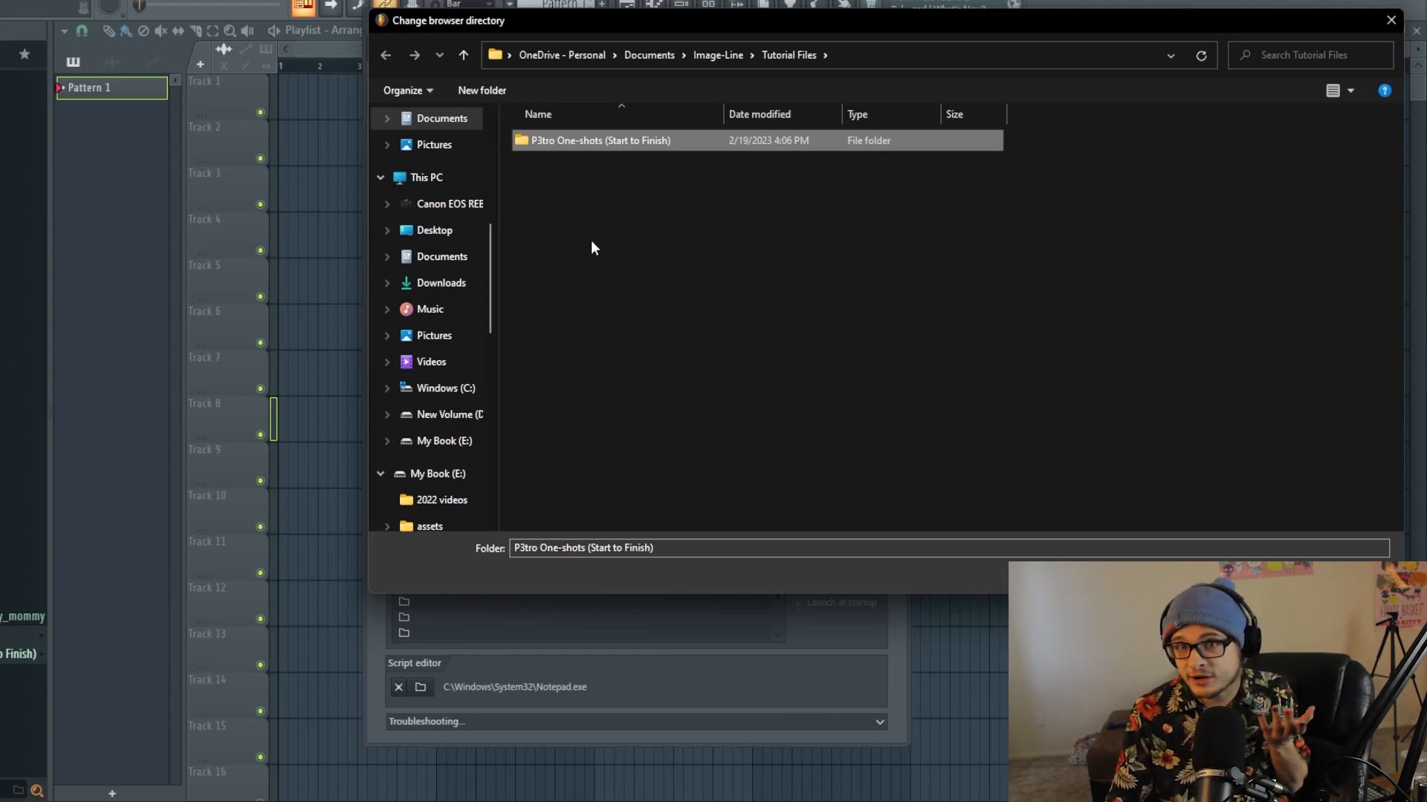
{"action": "mouse_move", "coordinate": [619, 219]}
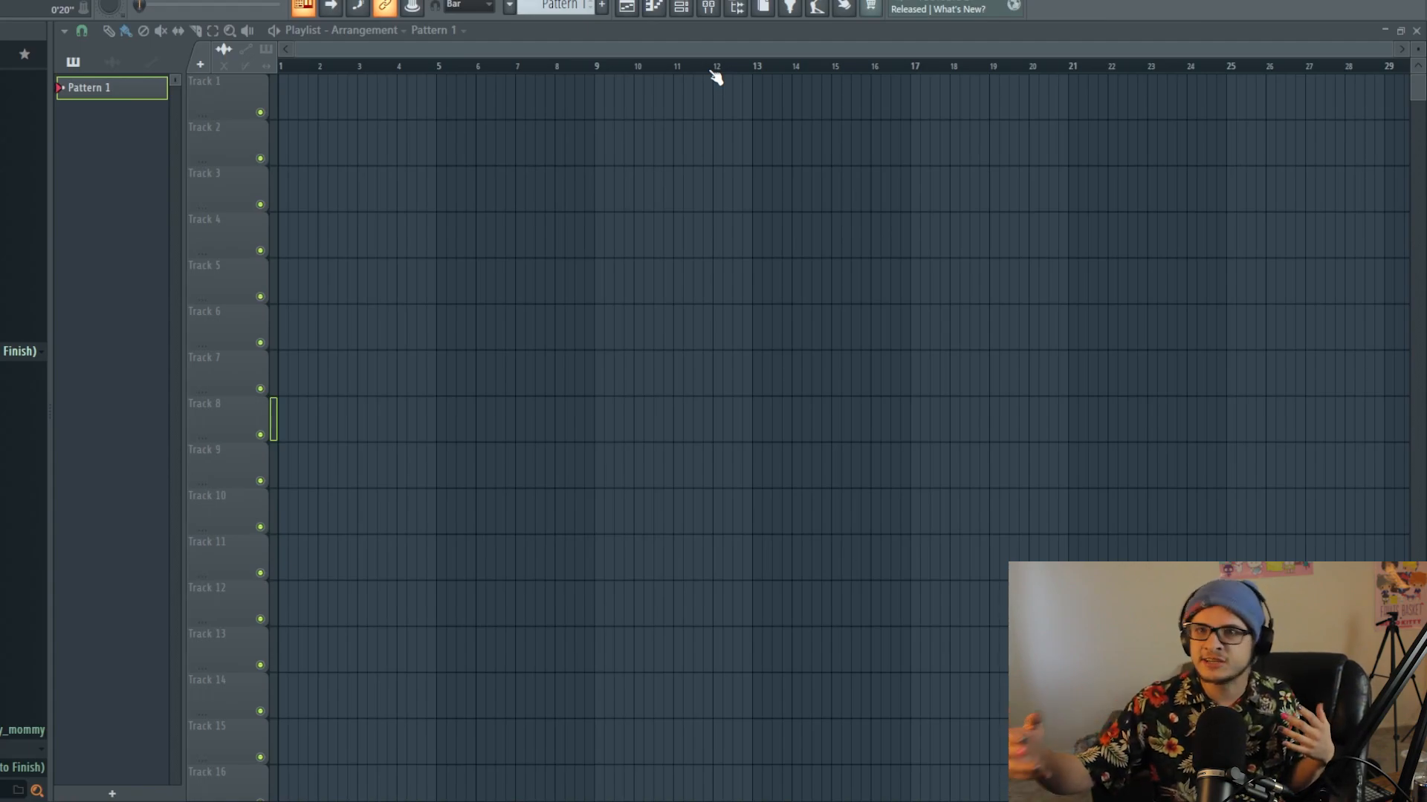
{"action": "mouse_move", "coordinate": [648, 45]}
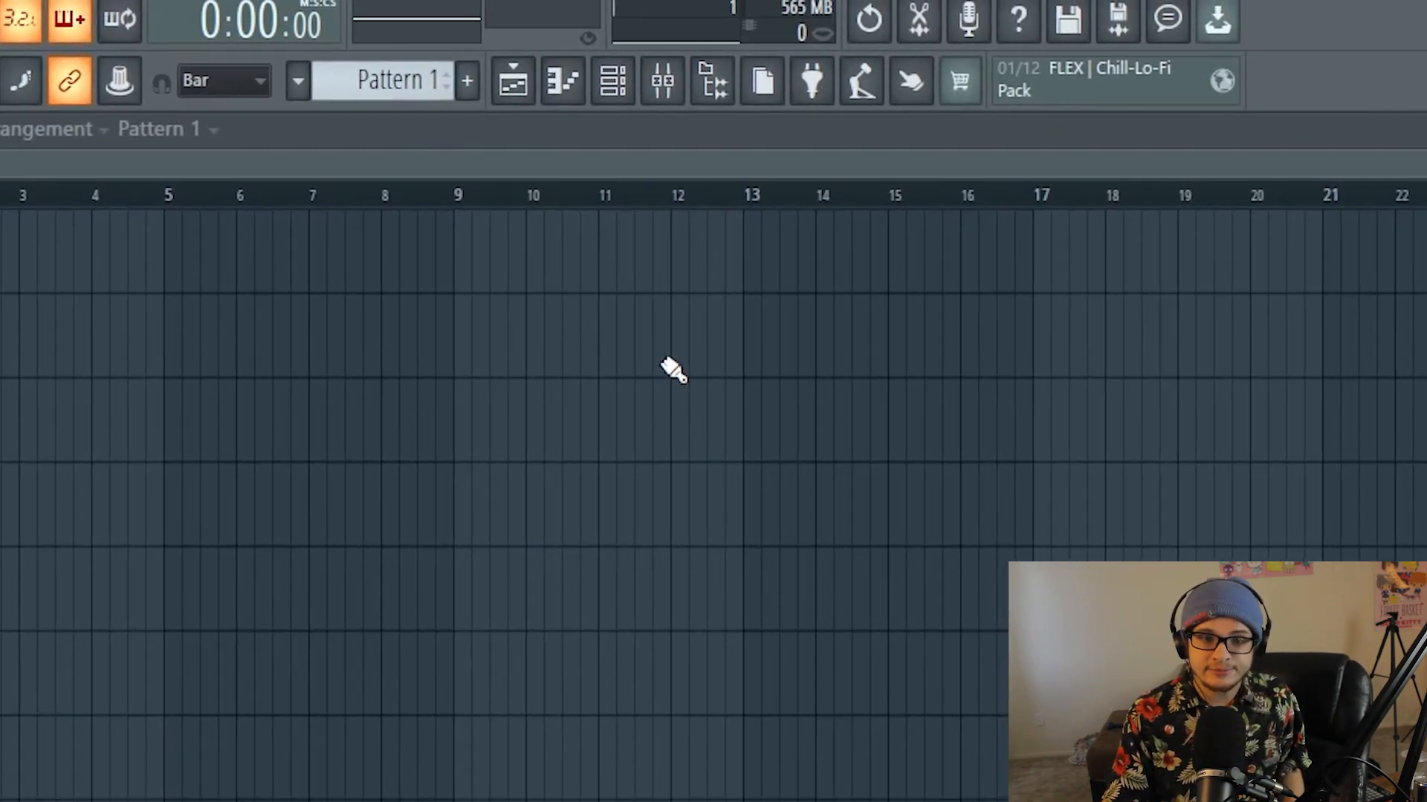
Close settings and show the piano roll, channel rack and mixer, then return to the playlist
{"action": "left_click", "coordinate": [511, 81]}
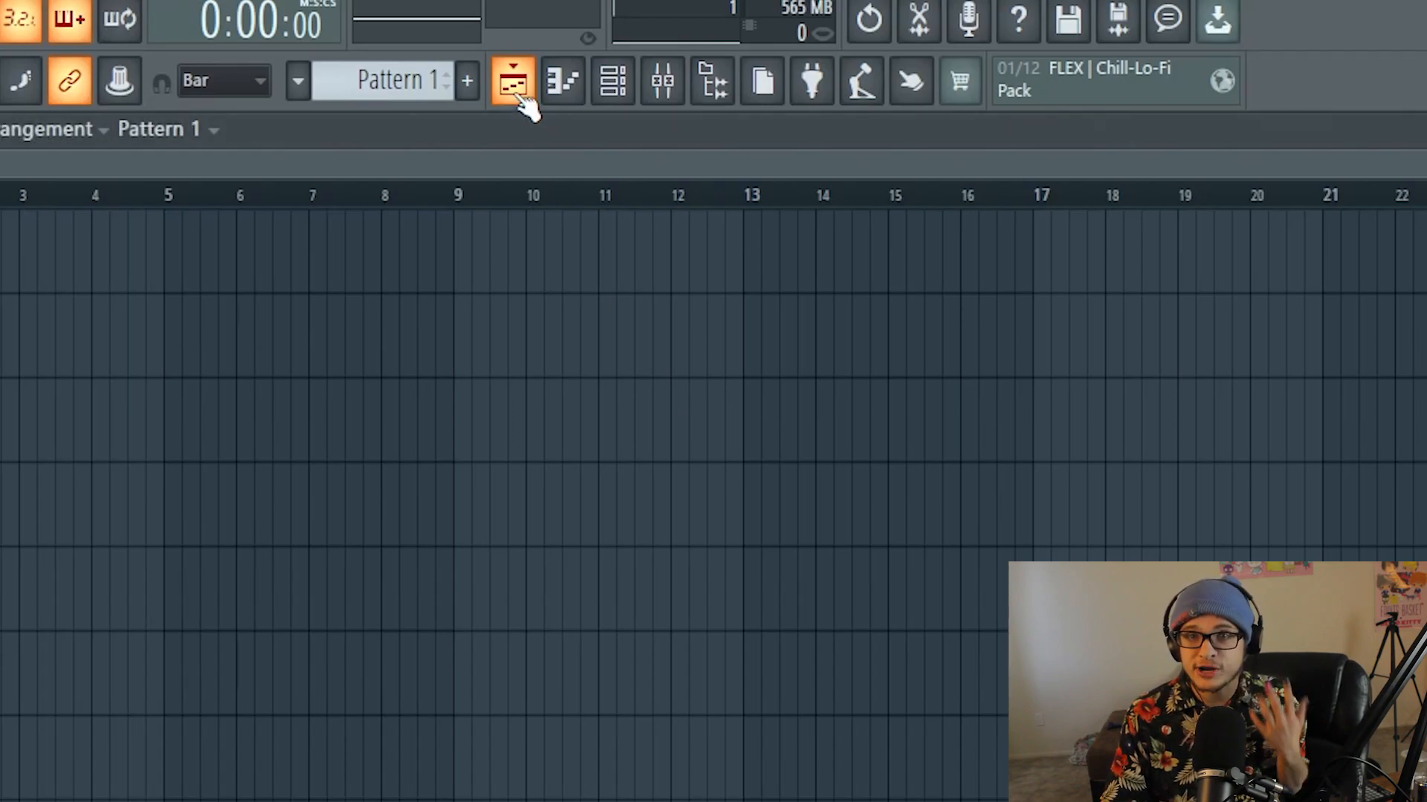
{"action": "left_click", "coordinate": [512, 81]}
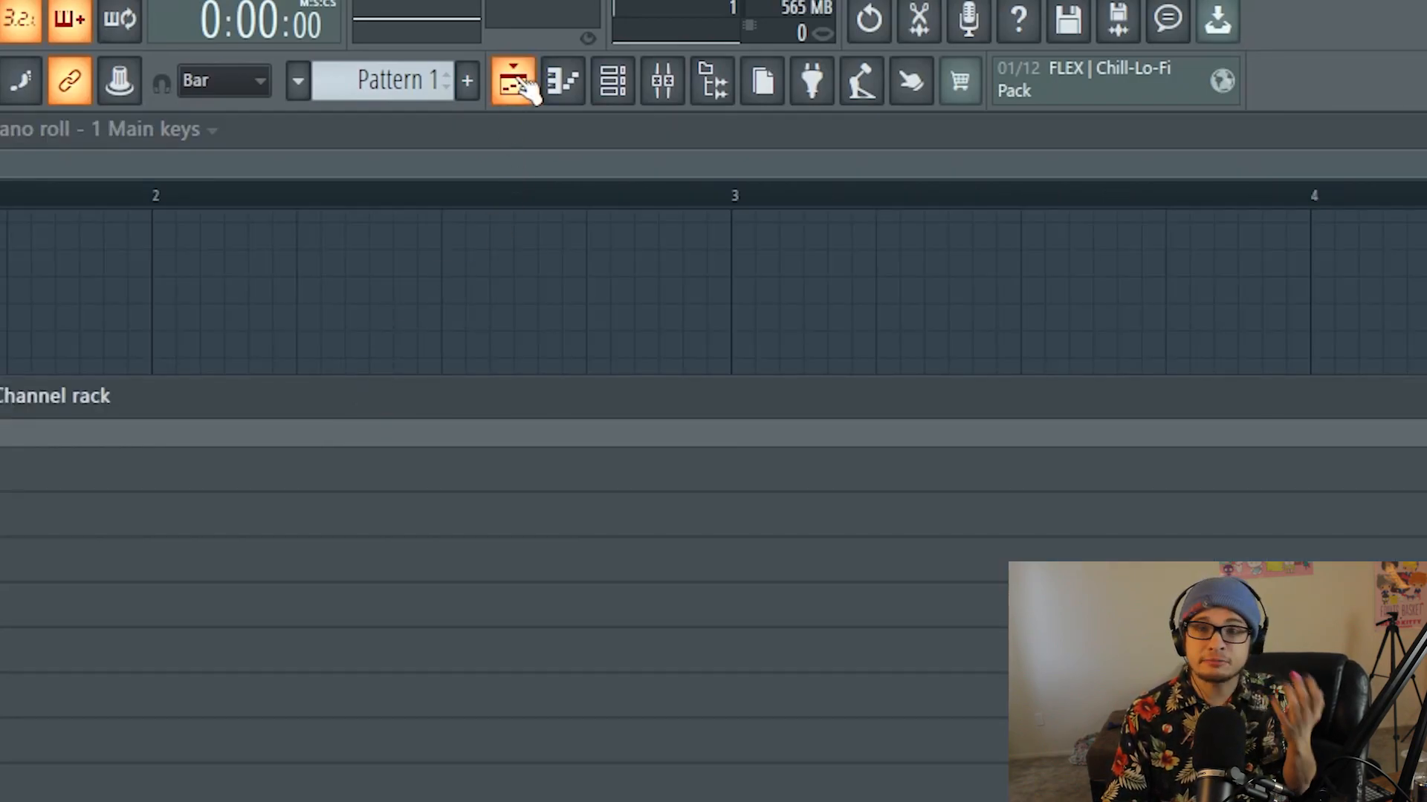
{"action": "left_click", "coordinate": [562, 81]}
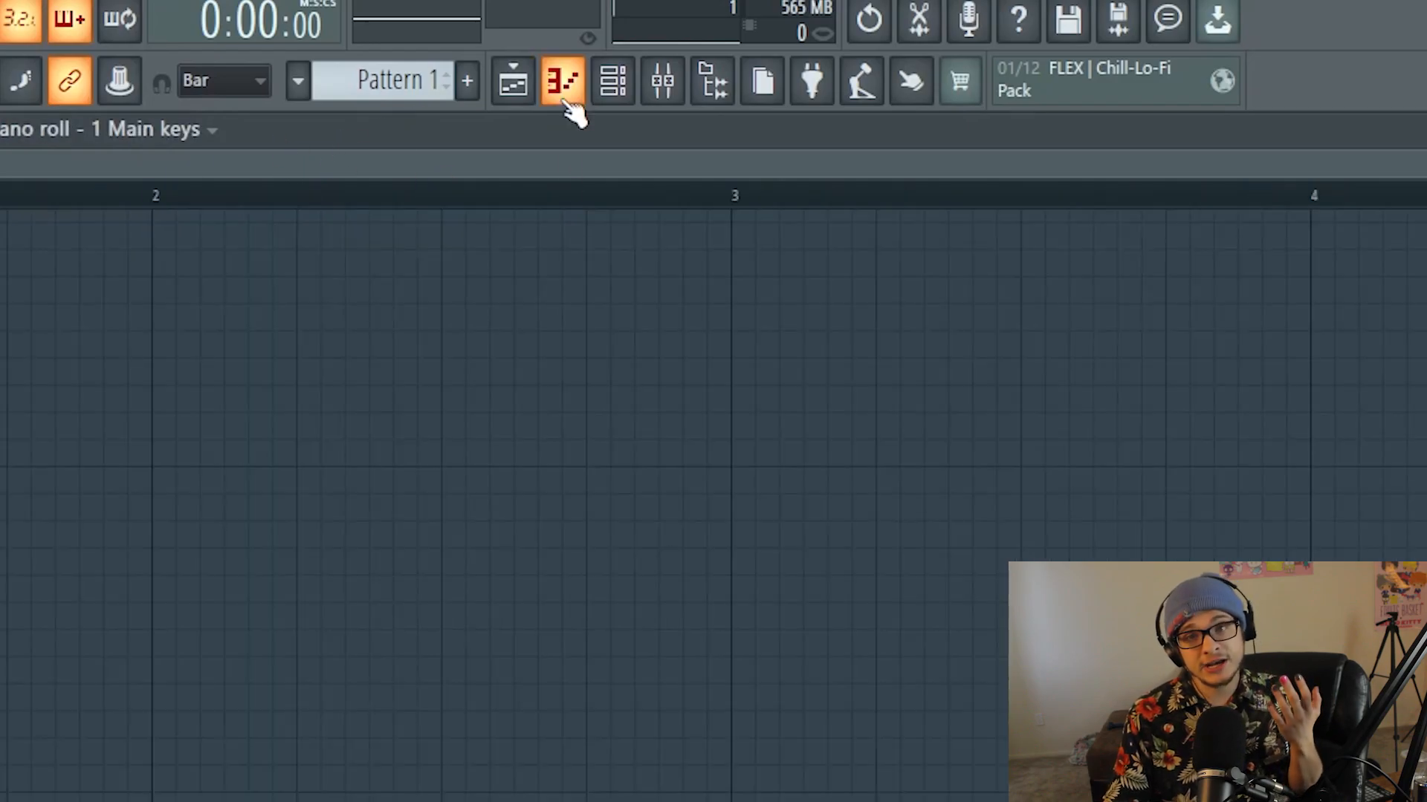
{"action": "left_click", "coordinate": [613, 81]}
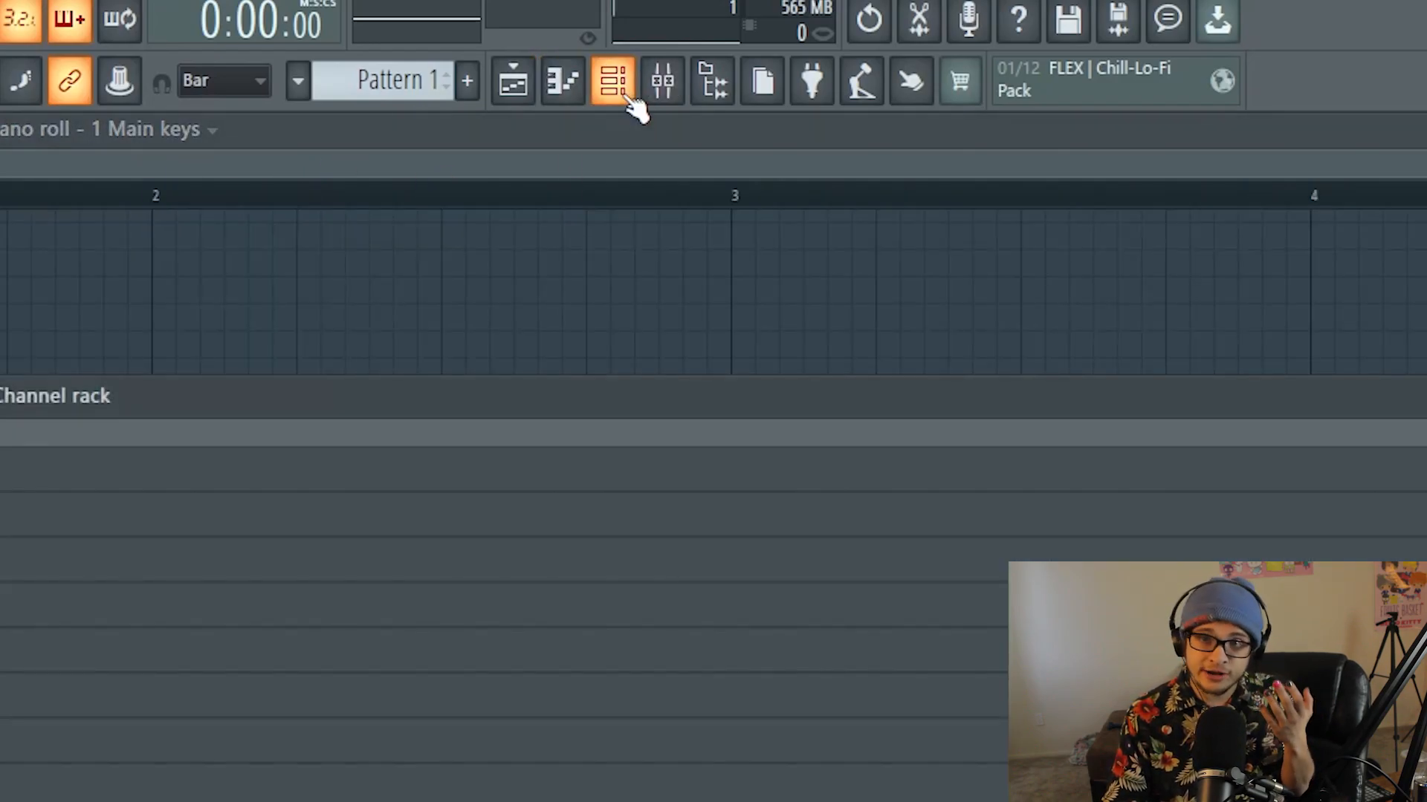
{"action": "left_click", "coordinate": [662, 82]}
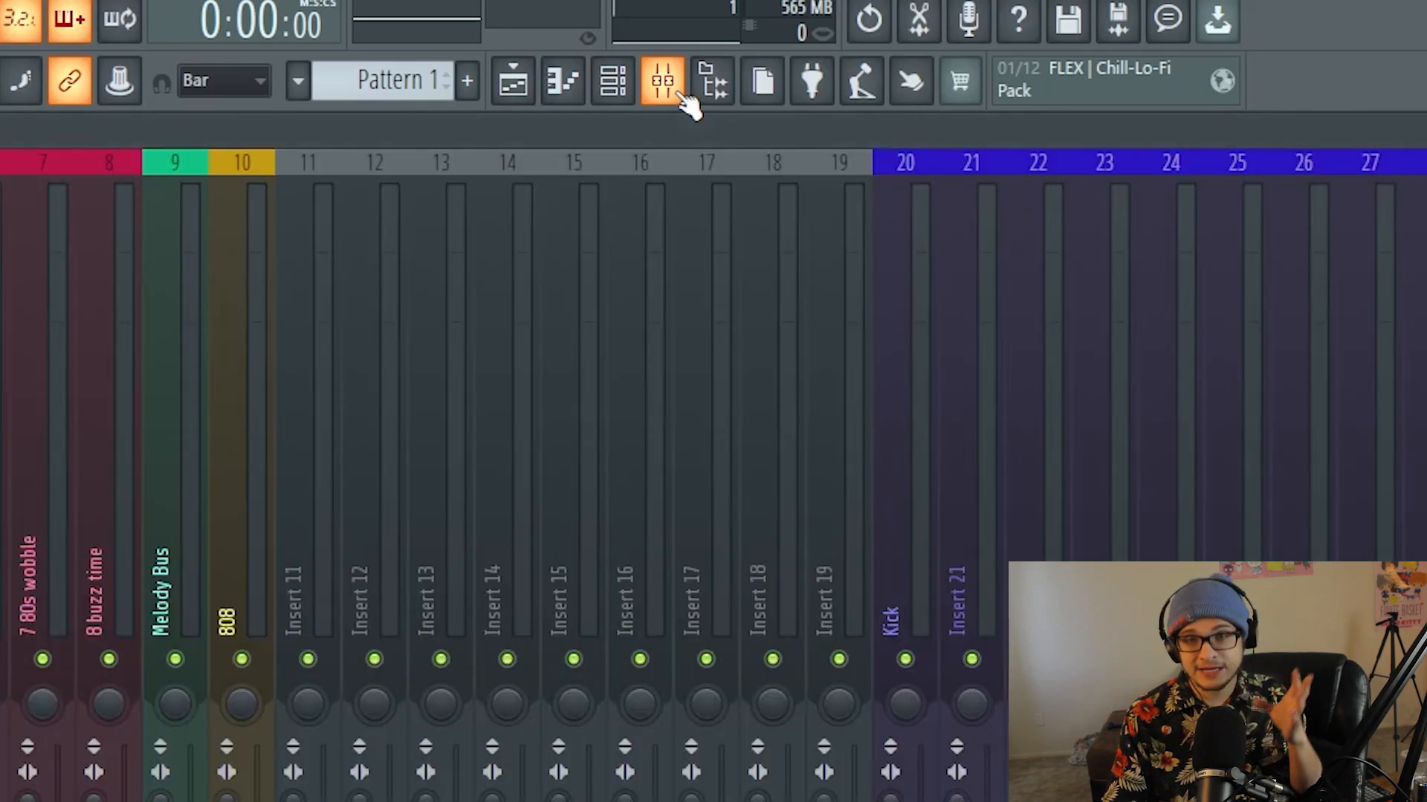
{"action": "left_click", "coordinate": [511, 81]}
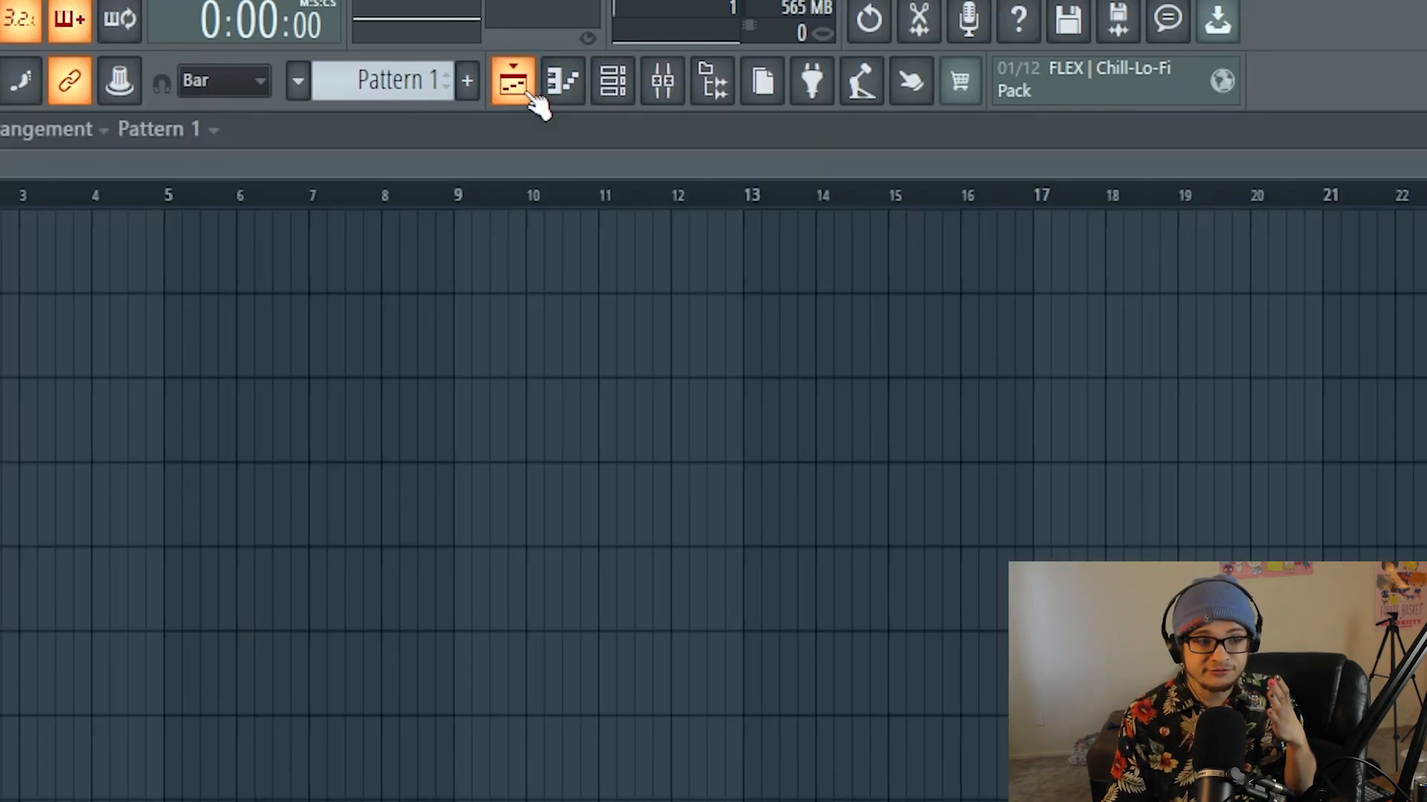
{"action": "left_click", "coordinate": [512, 81]}
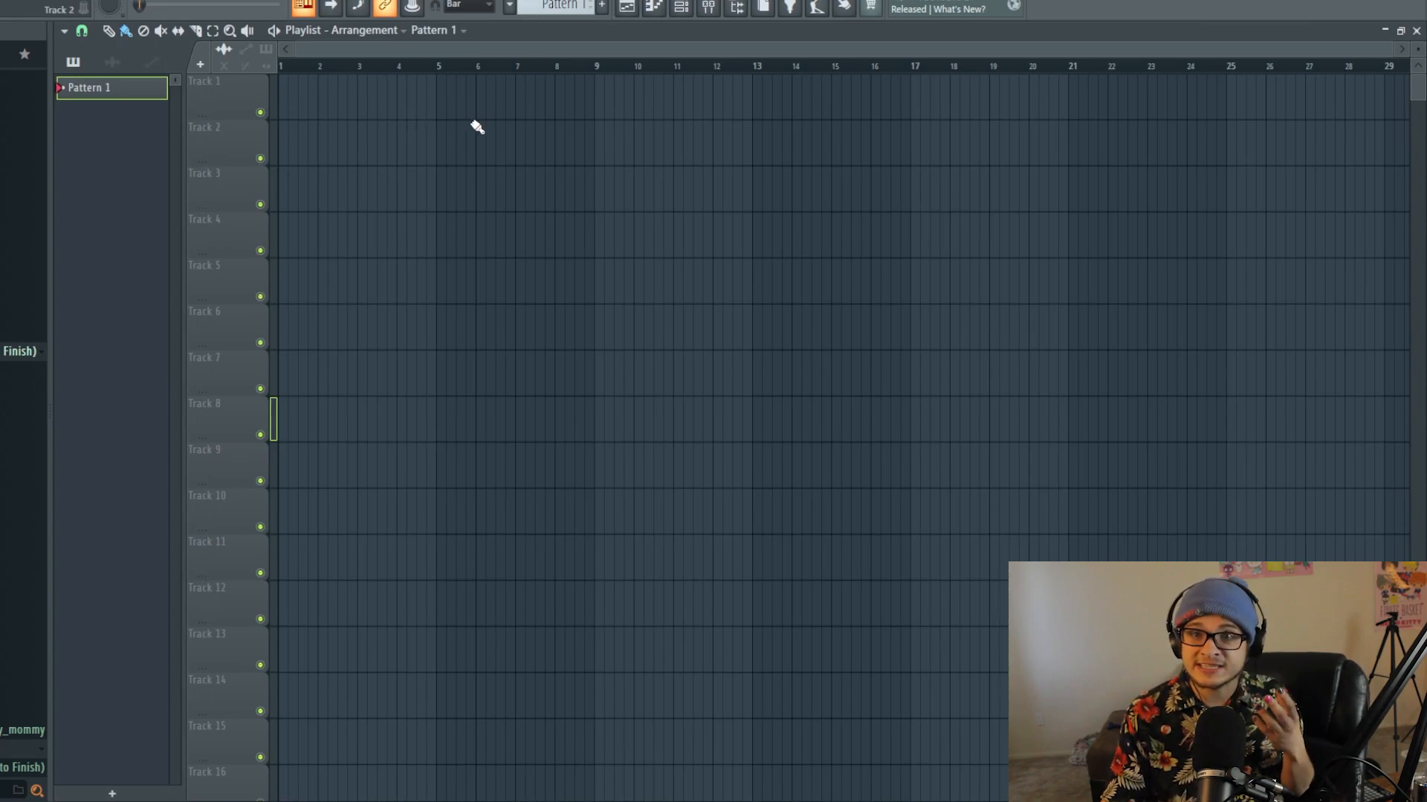
Paint a Pattern 1 clip onto Track 2 and open the 808 Clap channel's settings
{"action": "left_click", "coordinate": [496, 141]}
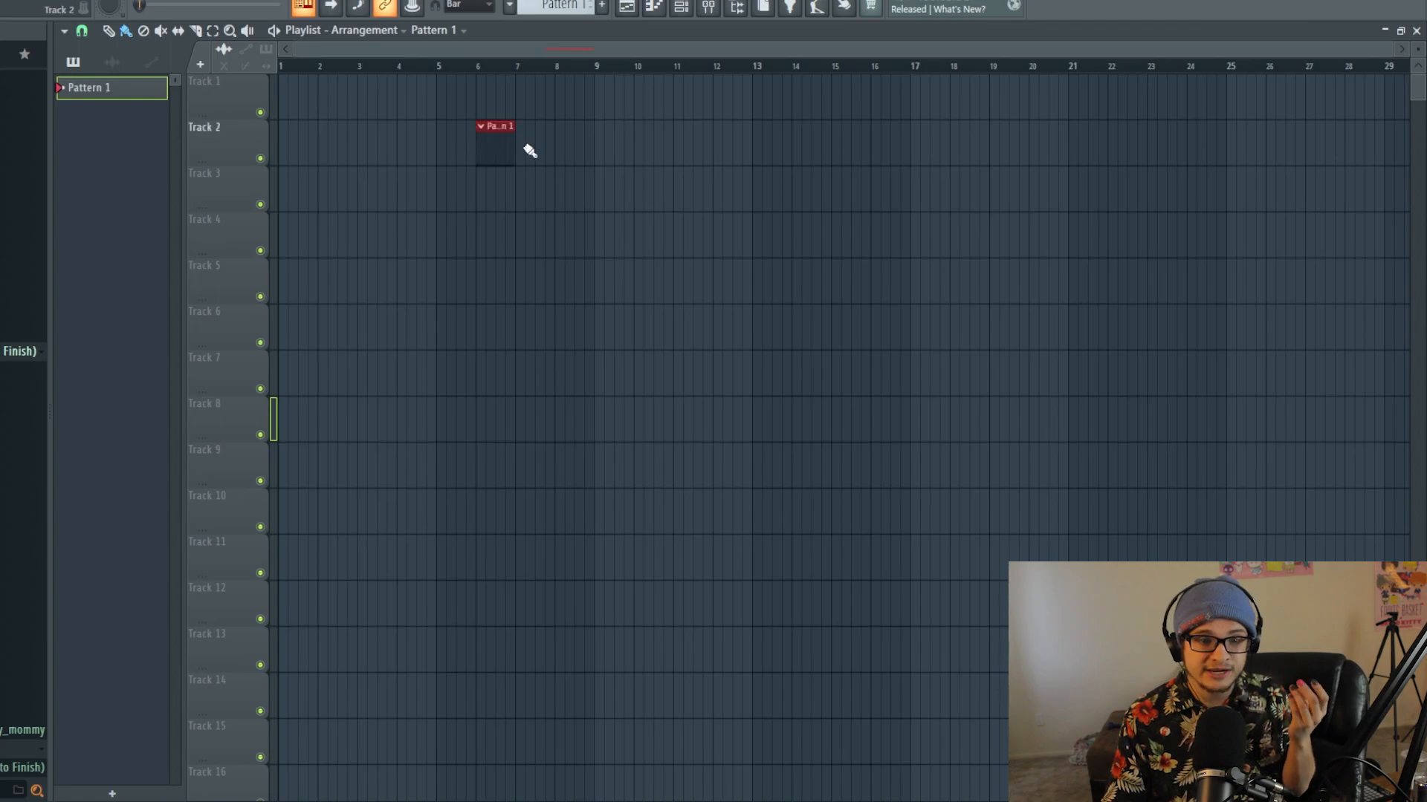
{"action": "left_click", "coordinate": [681, 8]}
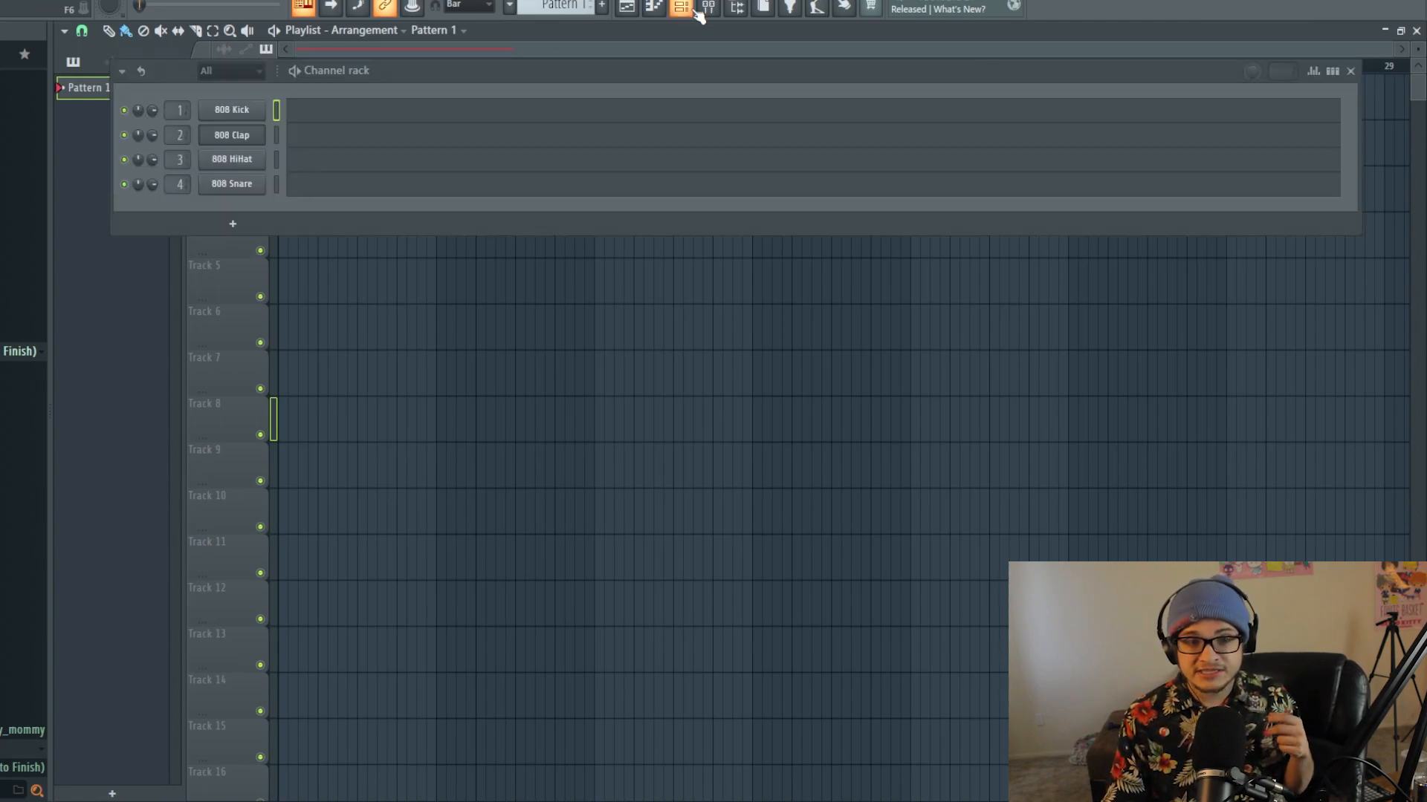
{"action": "left_click", "coordinate": [231, 135]}
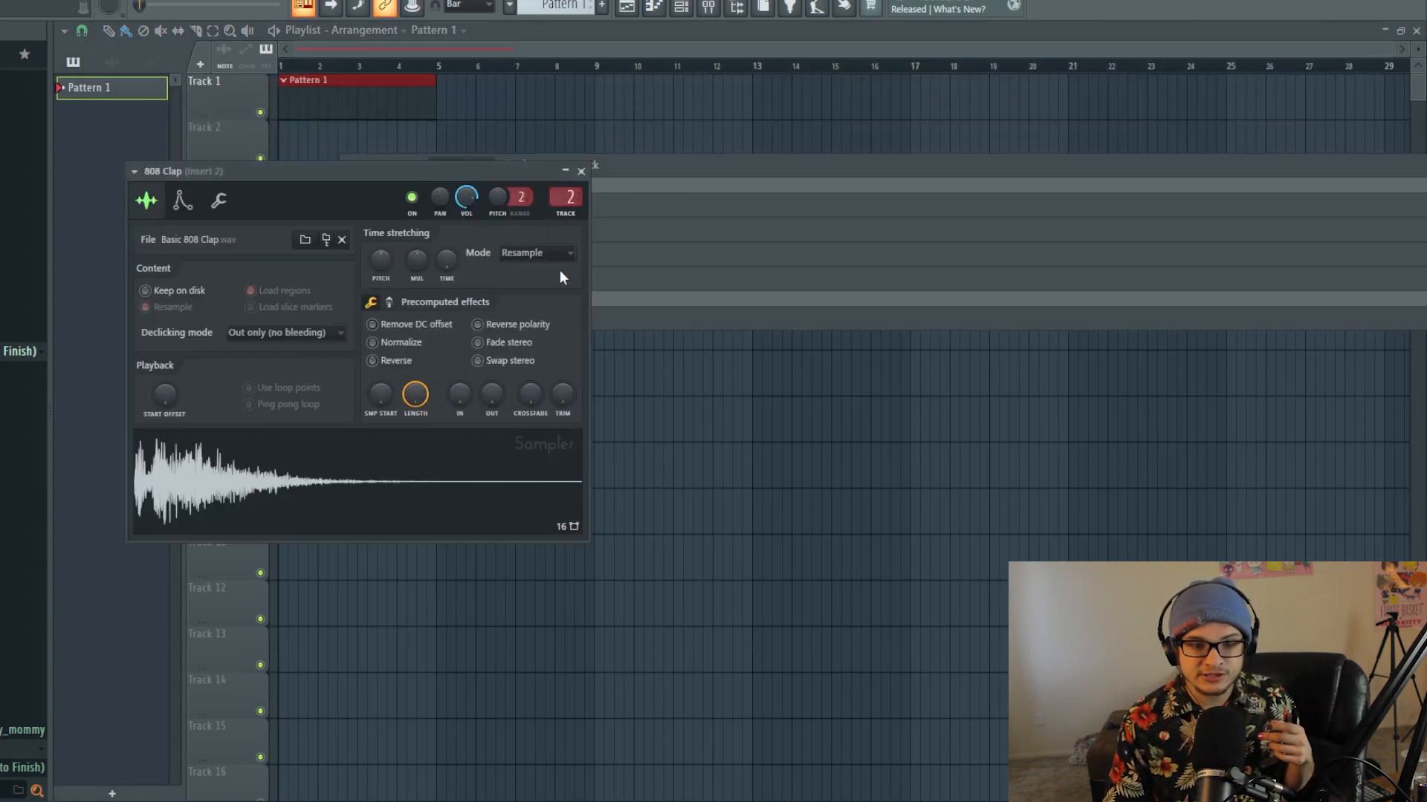
{"action": "left_click", "coordinate": [581, 171]}
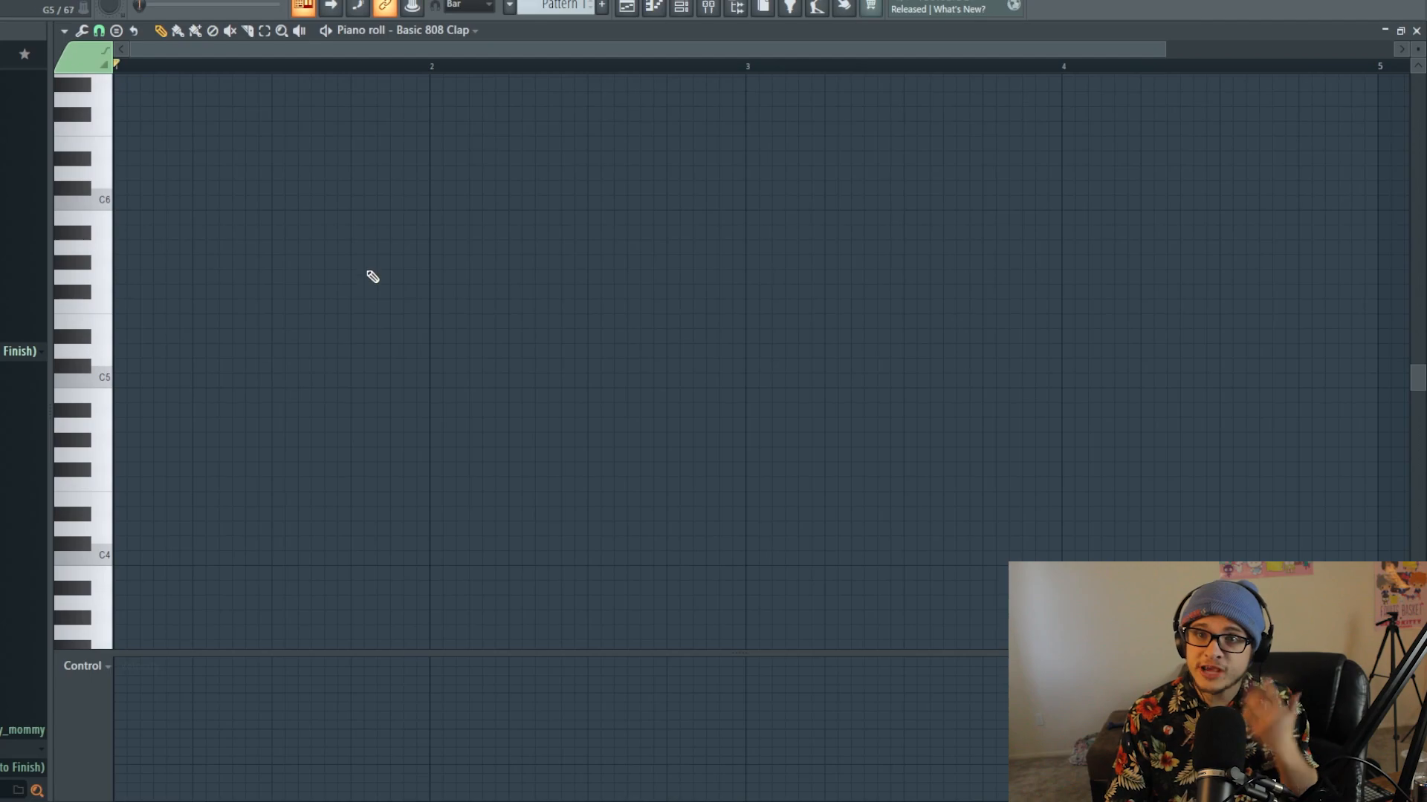
{"action": "mouse_move", "coordinate": [367, 344]}
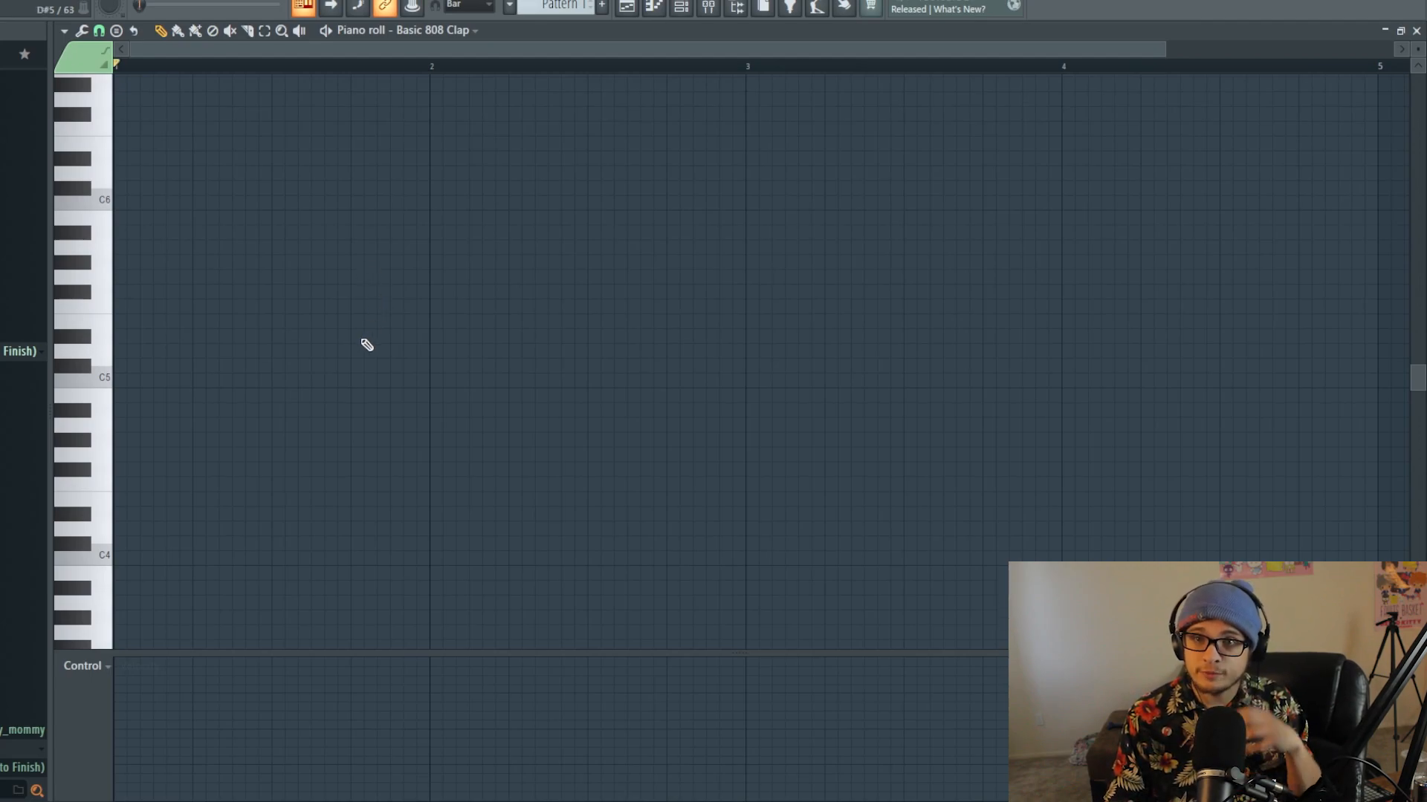
{"action": "scroll", "scroll_direction": "down", "scroll_amount": 3}
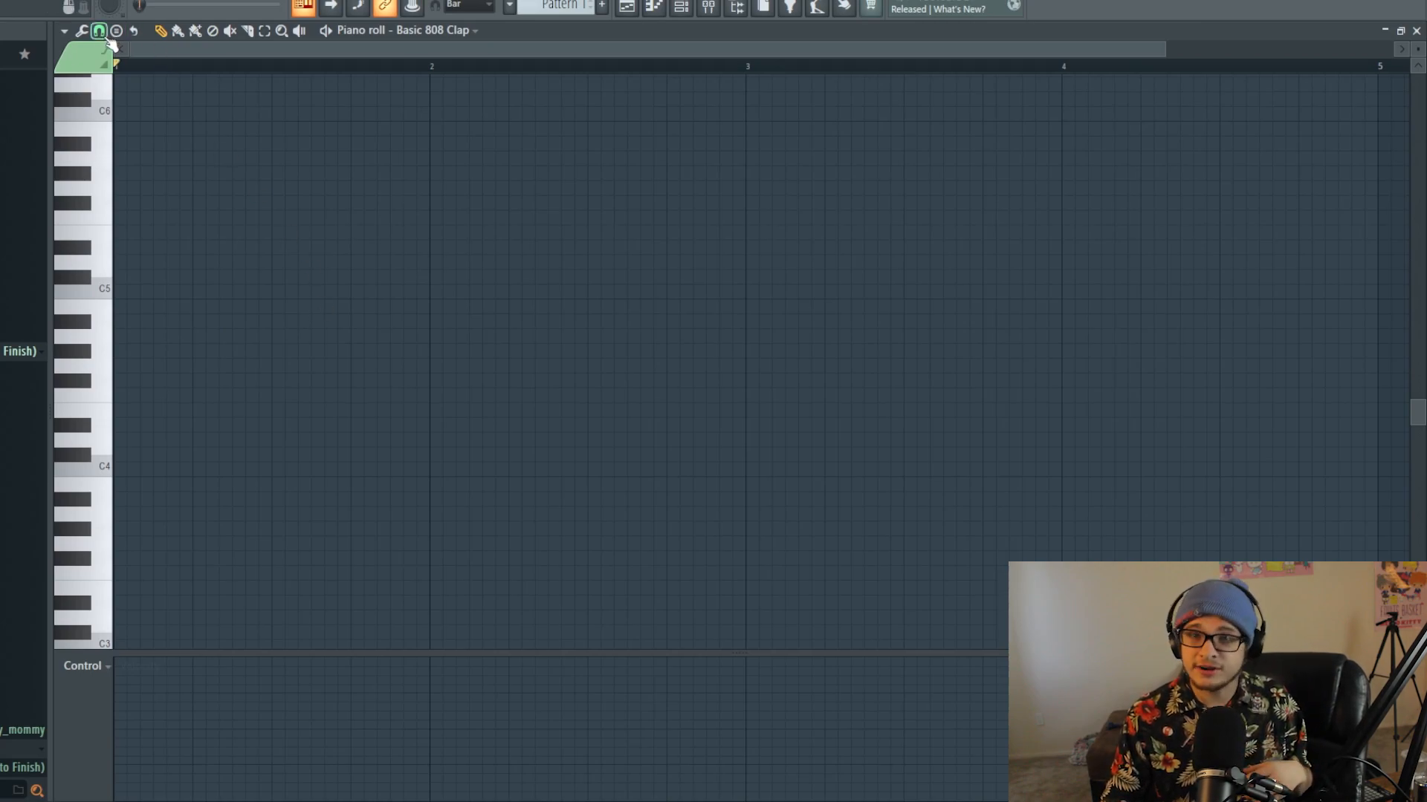
{"action": "left_click", "coordinate": [99, 30]}
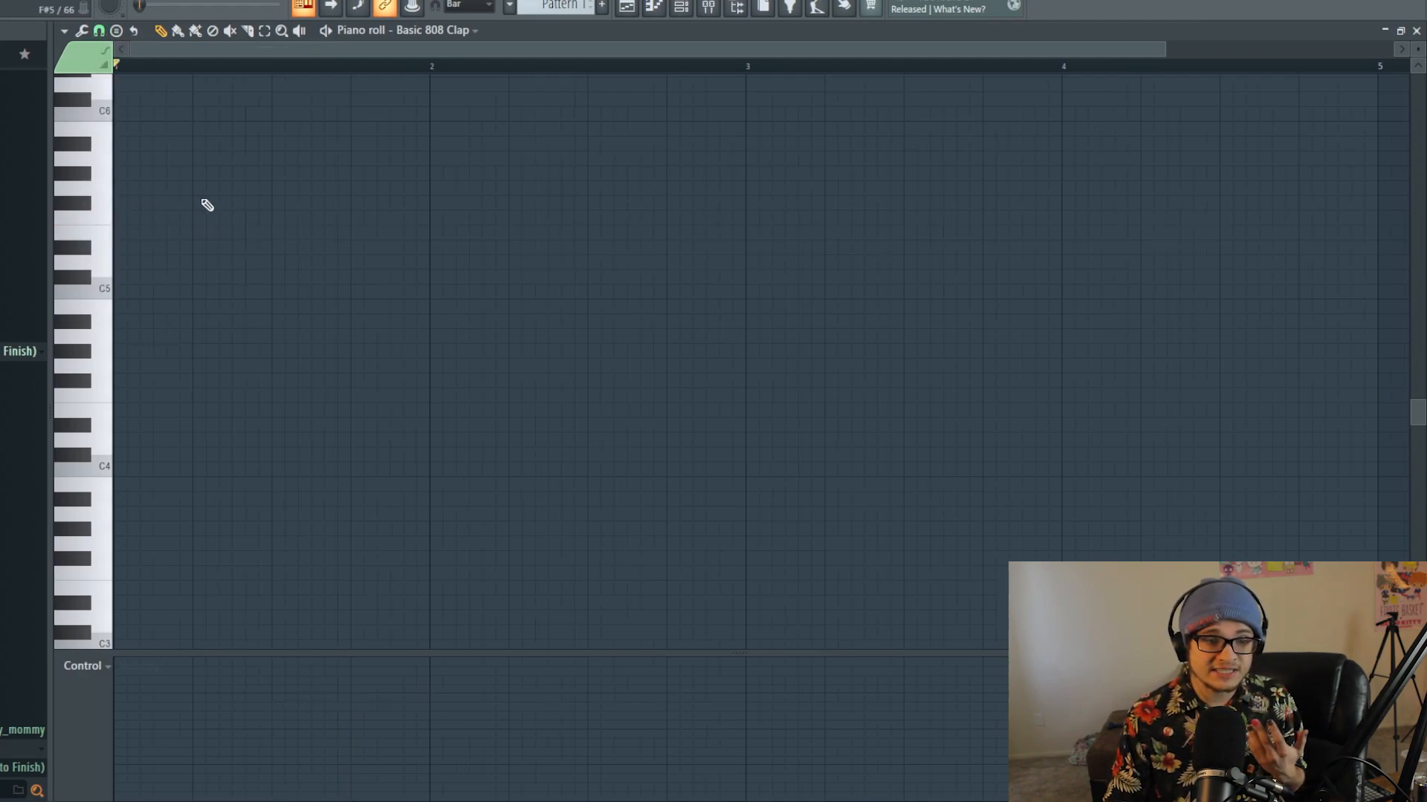
{"action": "left_click", "coordinate": [146, 202]}
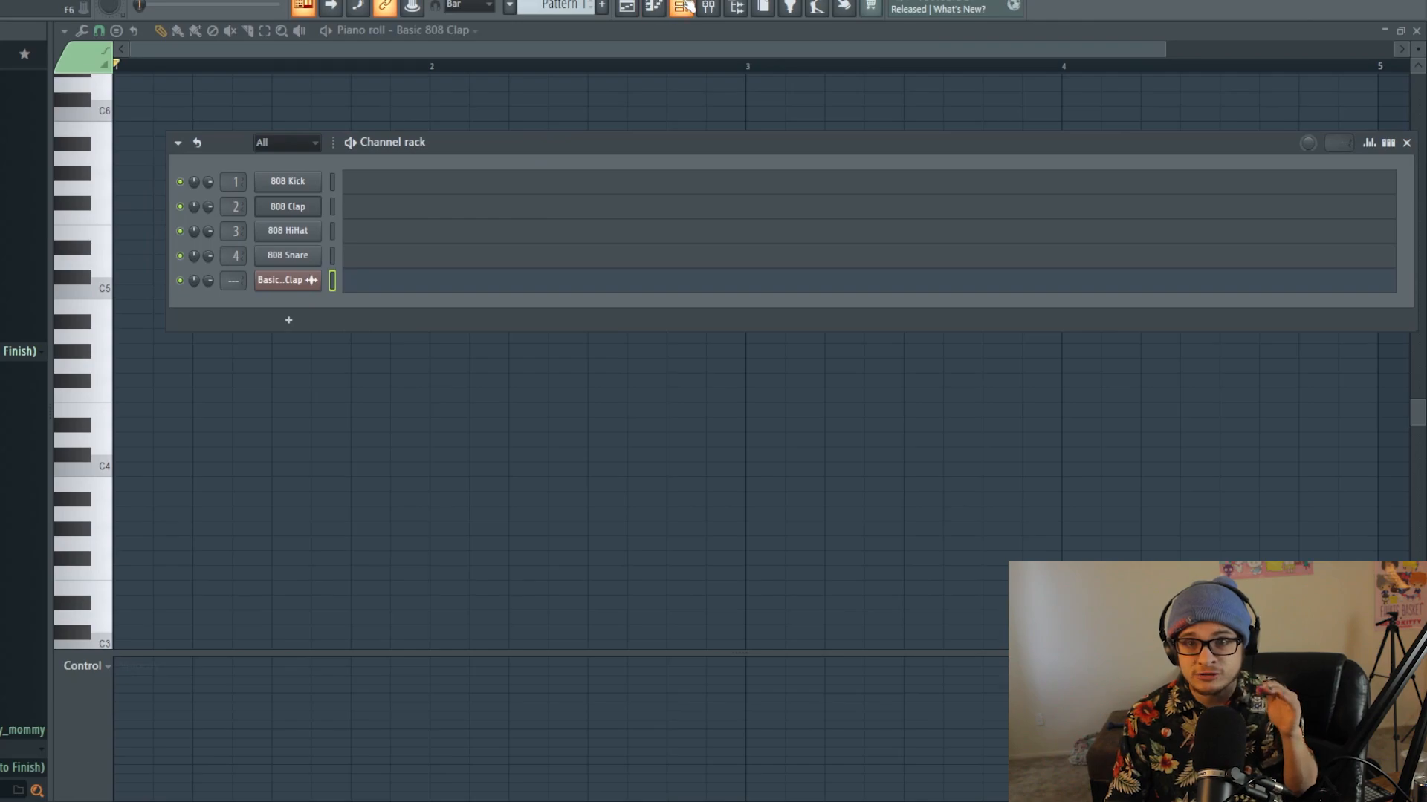
Close the channel rack, reopen it over the playlist, and show each step's Mod Y values
{"action": "left_click", "coordinate": [599, 6]}
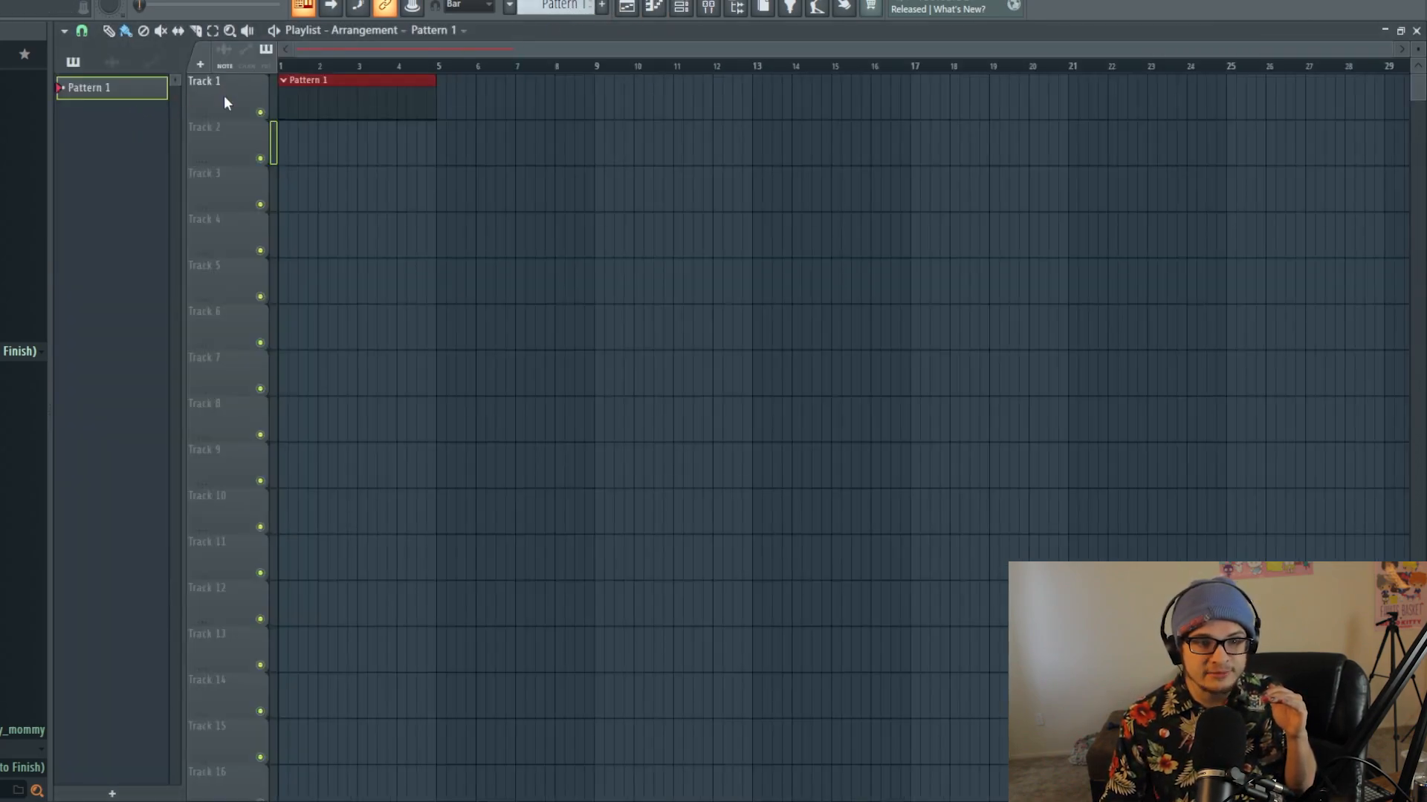
{"action": "left_click", "coordinate": [355, 186]}
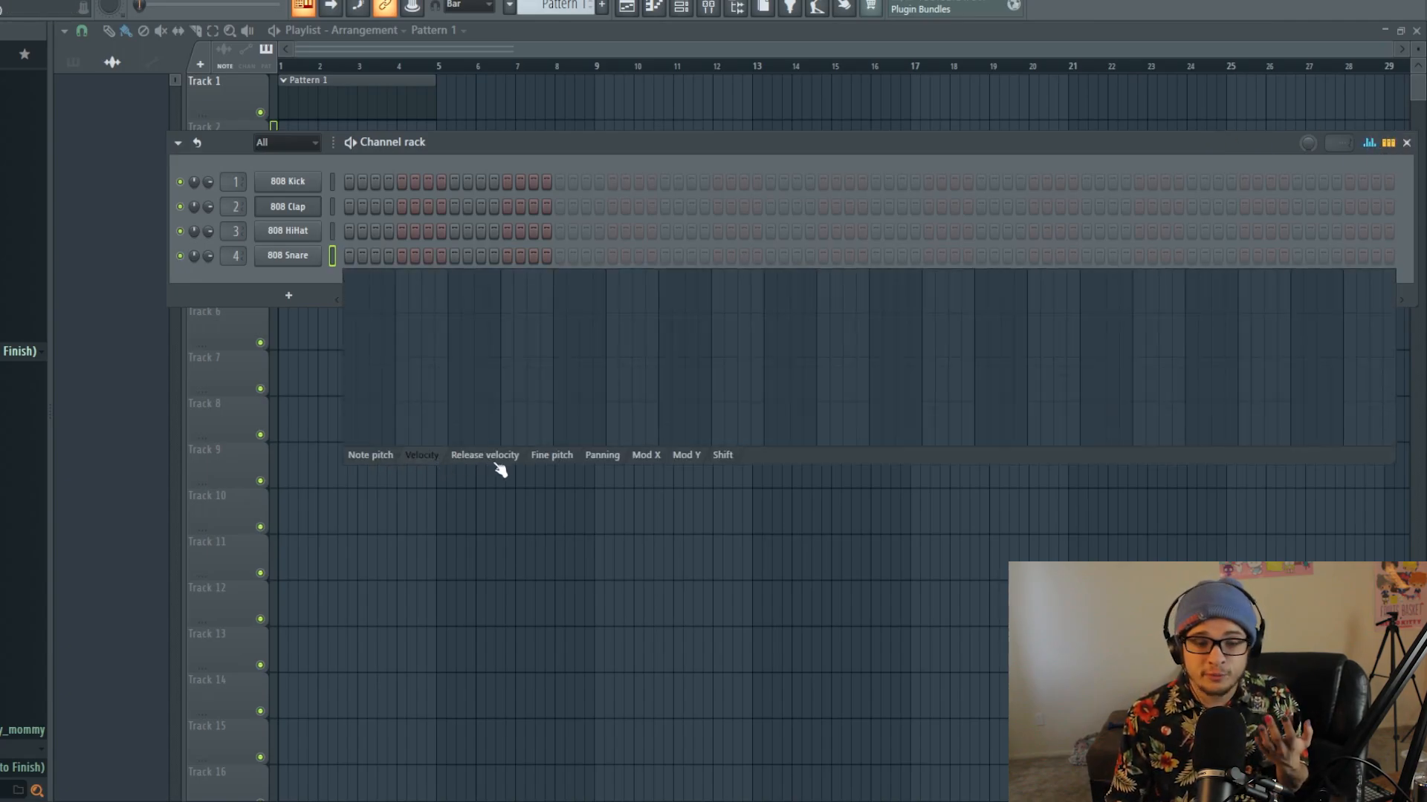
{"action": "mouse_move", "coordinate": [687, 454]}
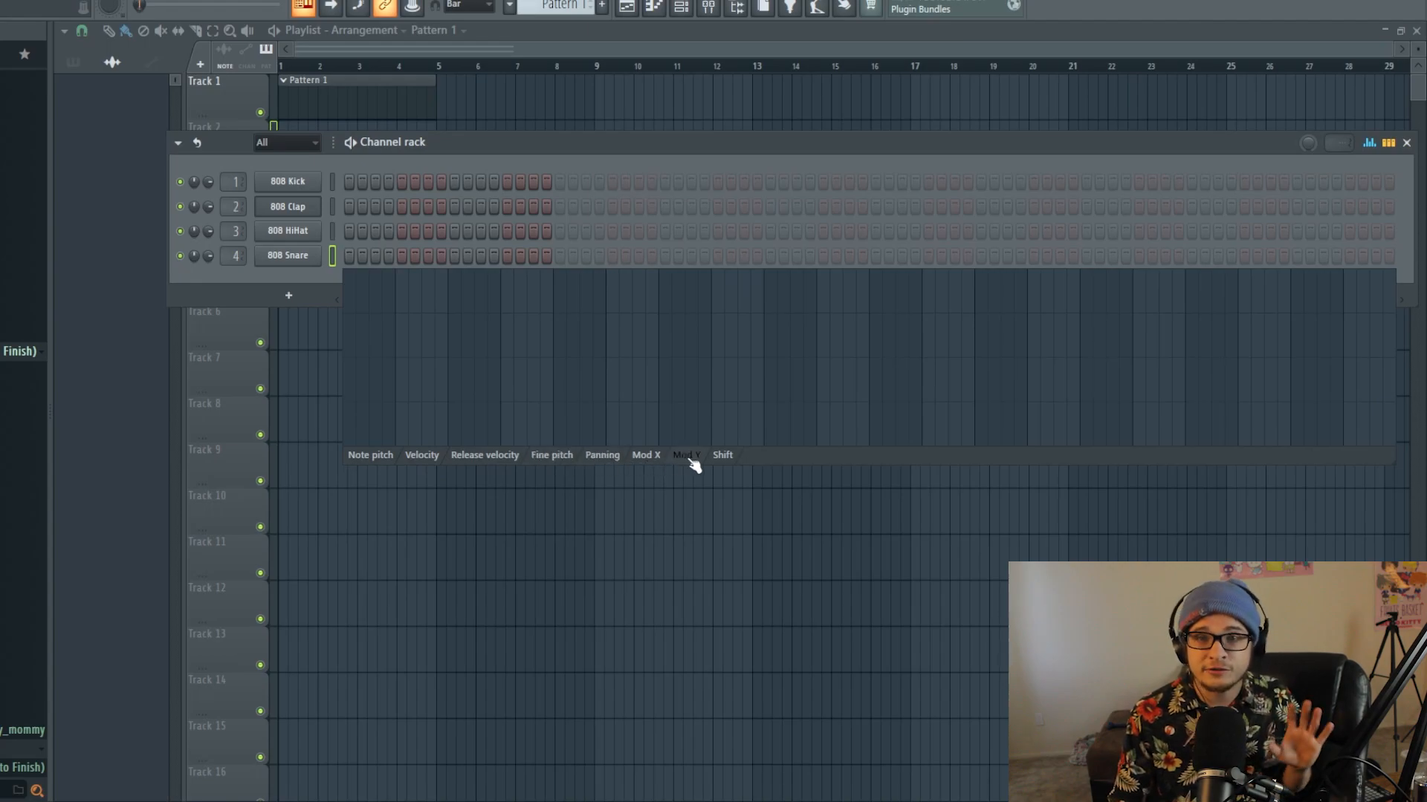
{"action": "left_click", "coordinate": [370, 455]}
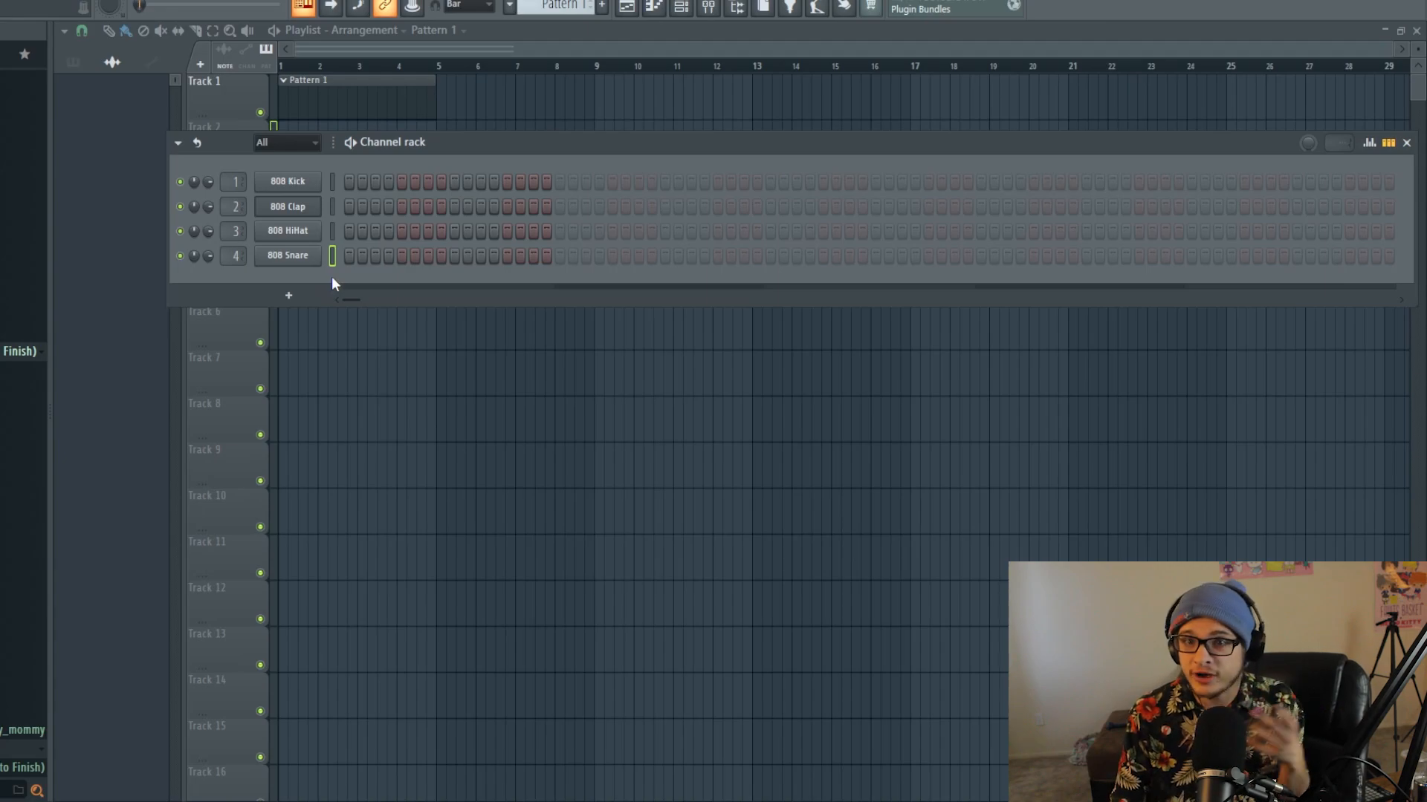
{"action": "mouse_move", "coordinate": [365, 285]}
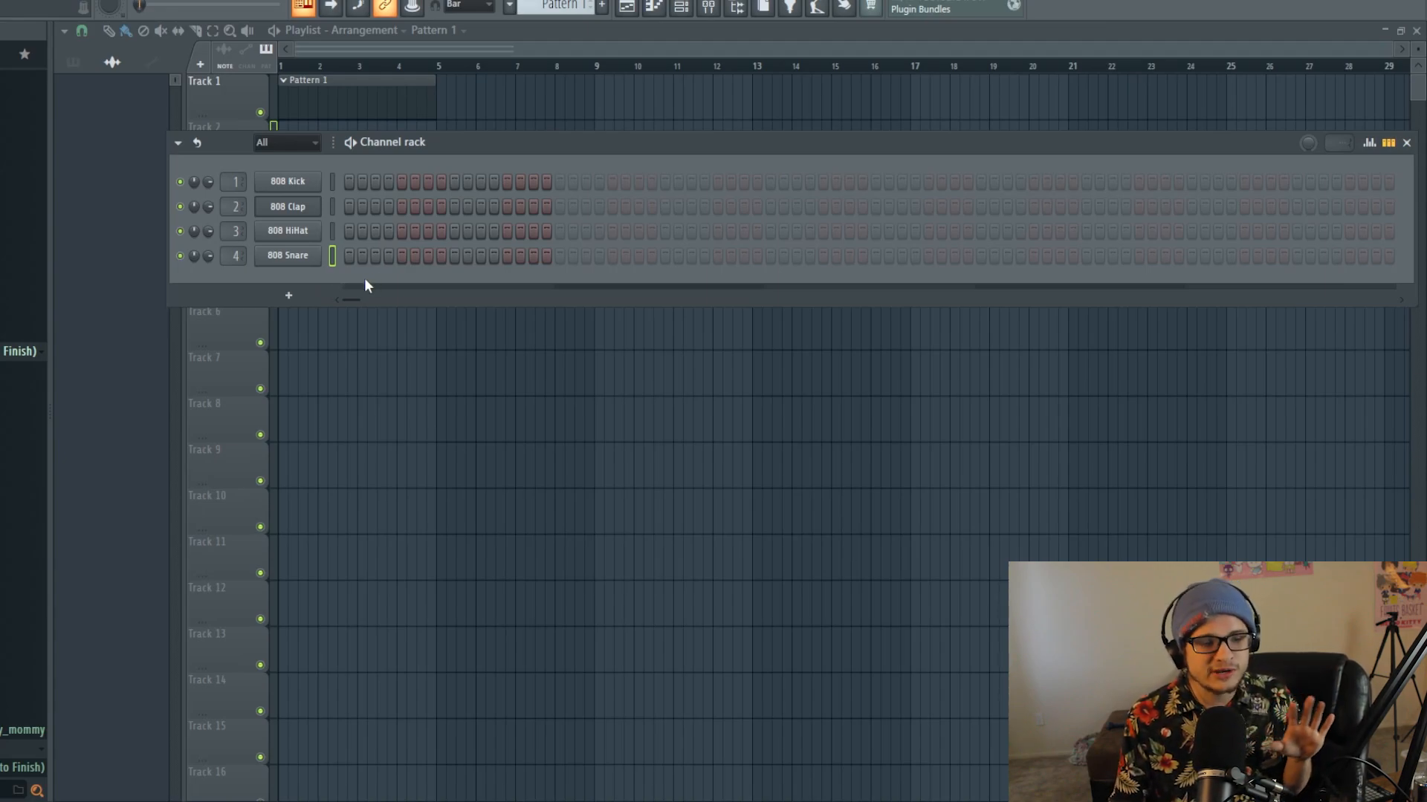
{"action": "mouse_move", "coordinate": [62, 353]}
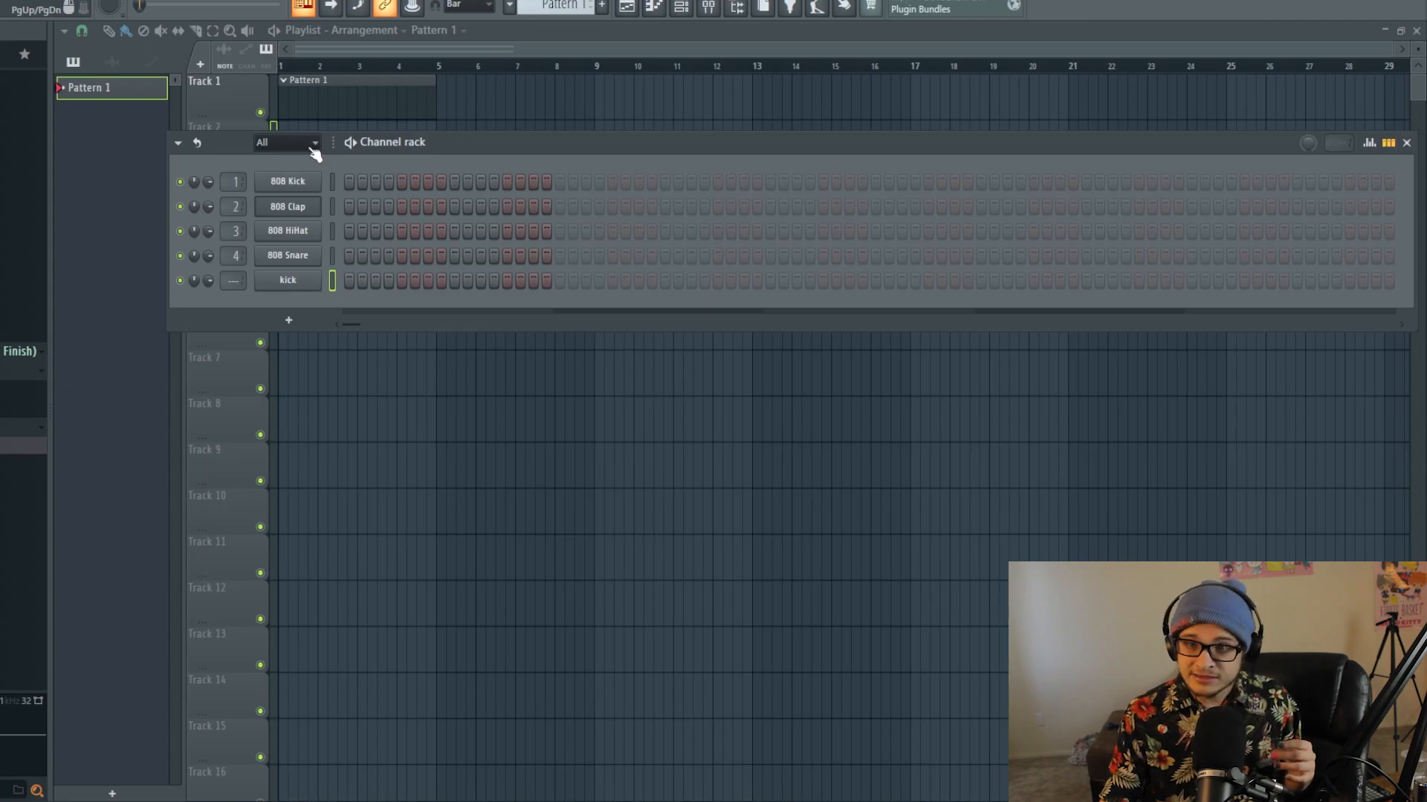
Keep the channel rack filter on all channels and open the add-instrument plugin menu
{"action": "left_click", "coordinate": [313, 142]}
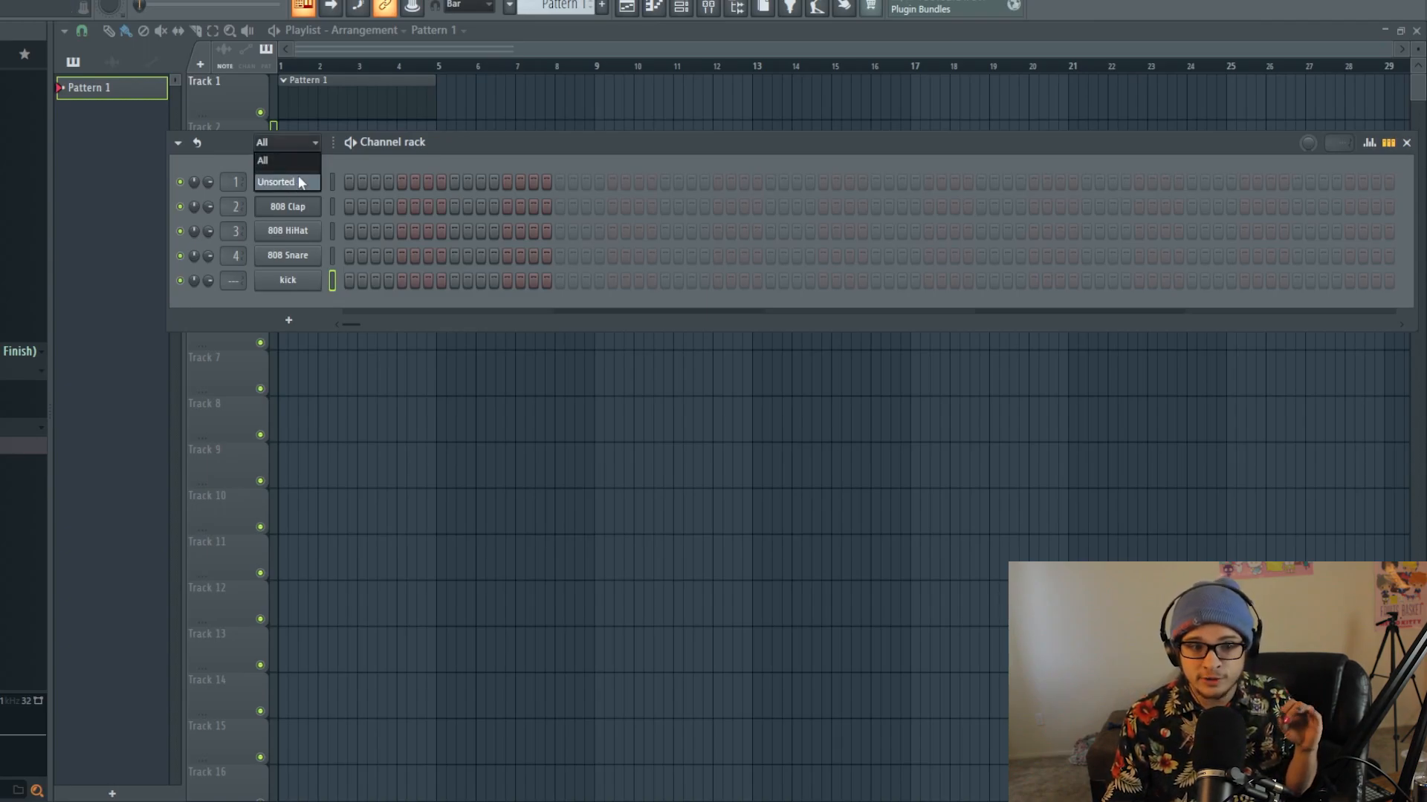
{"action": "left_click", "coordinate": [276, 181]}
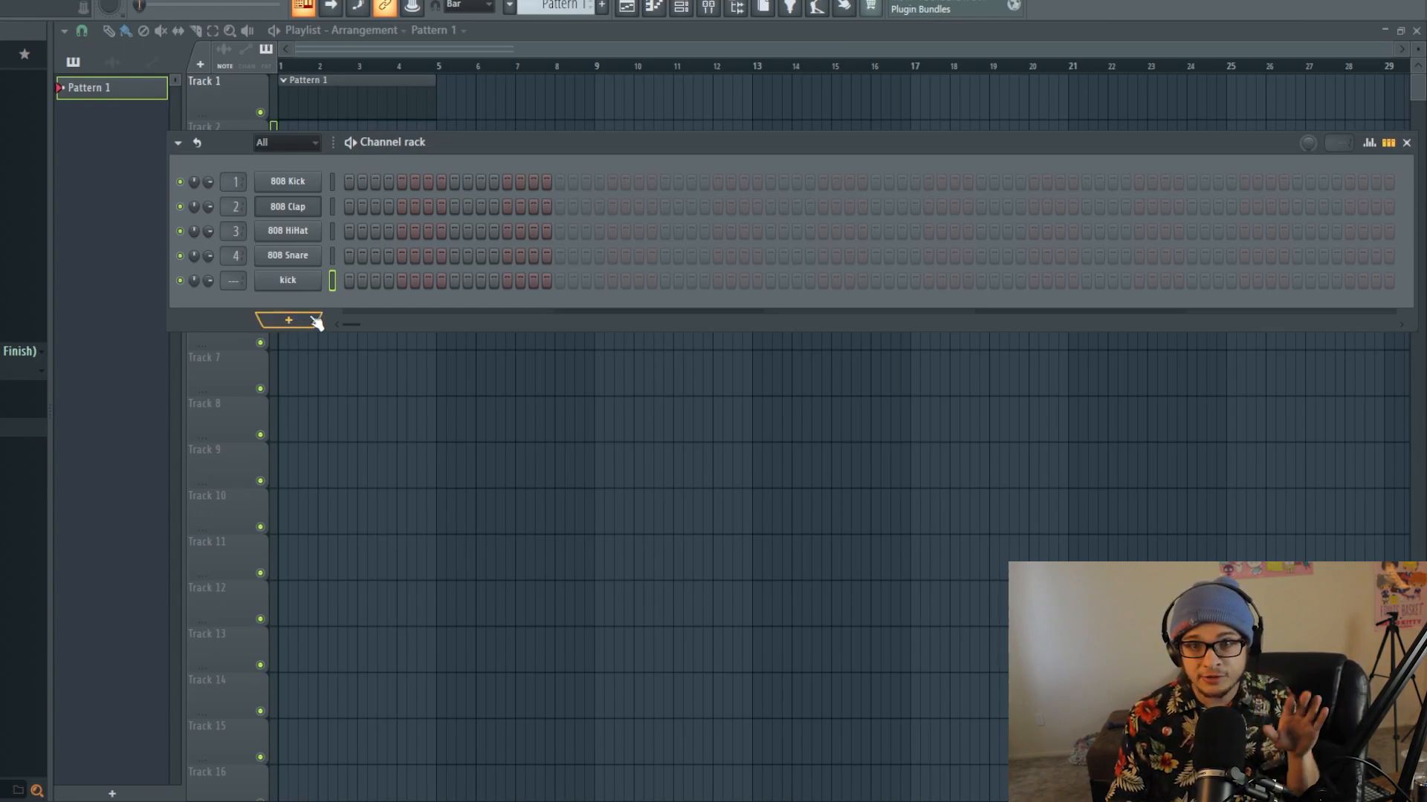
{"action": "left_click", "coordinate": [288, 320]}
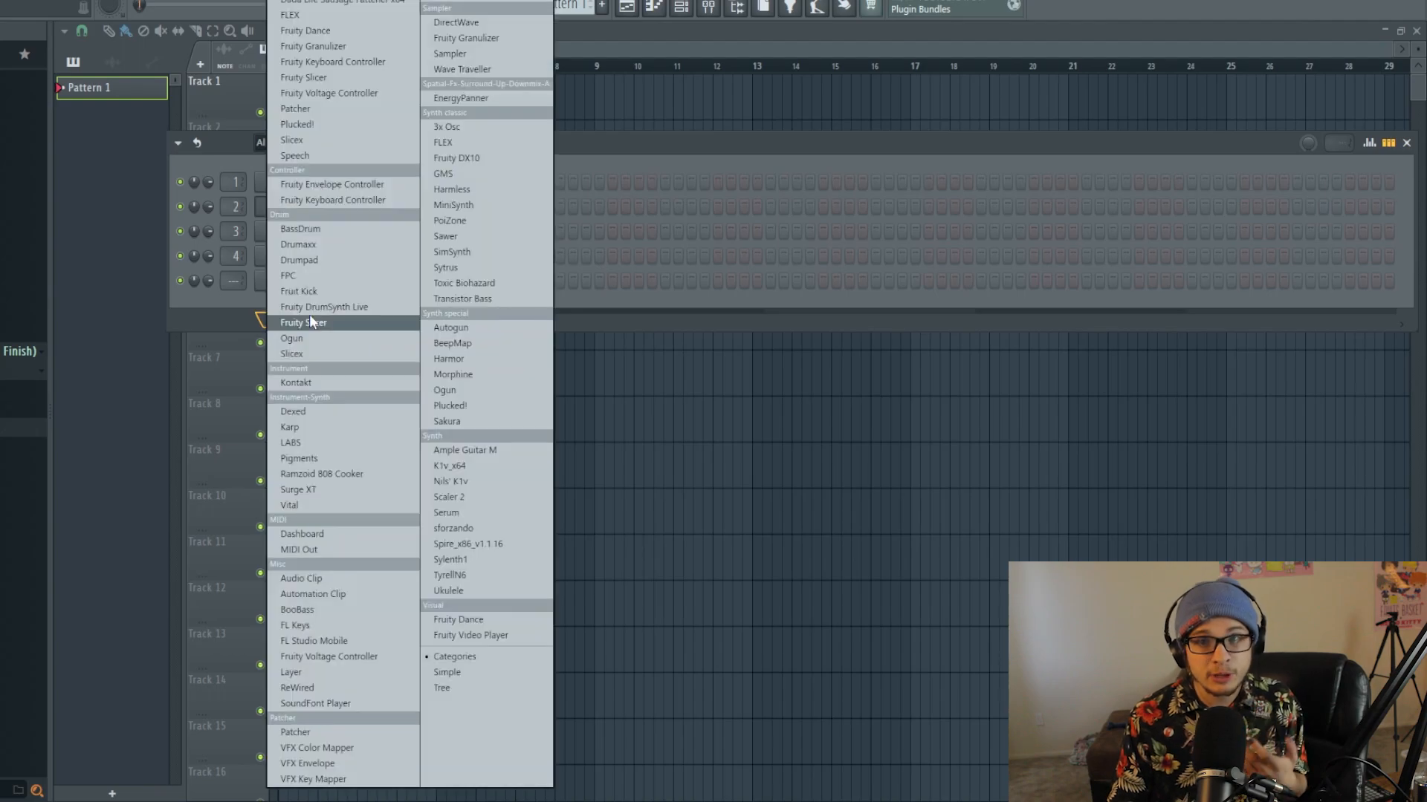
{"action": "mouse_move", "coordinate": [490, 203]}
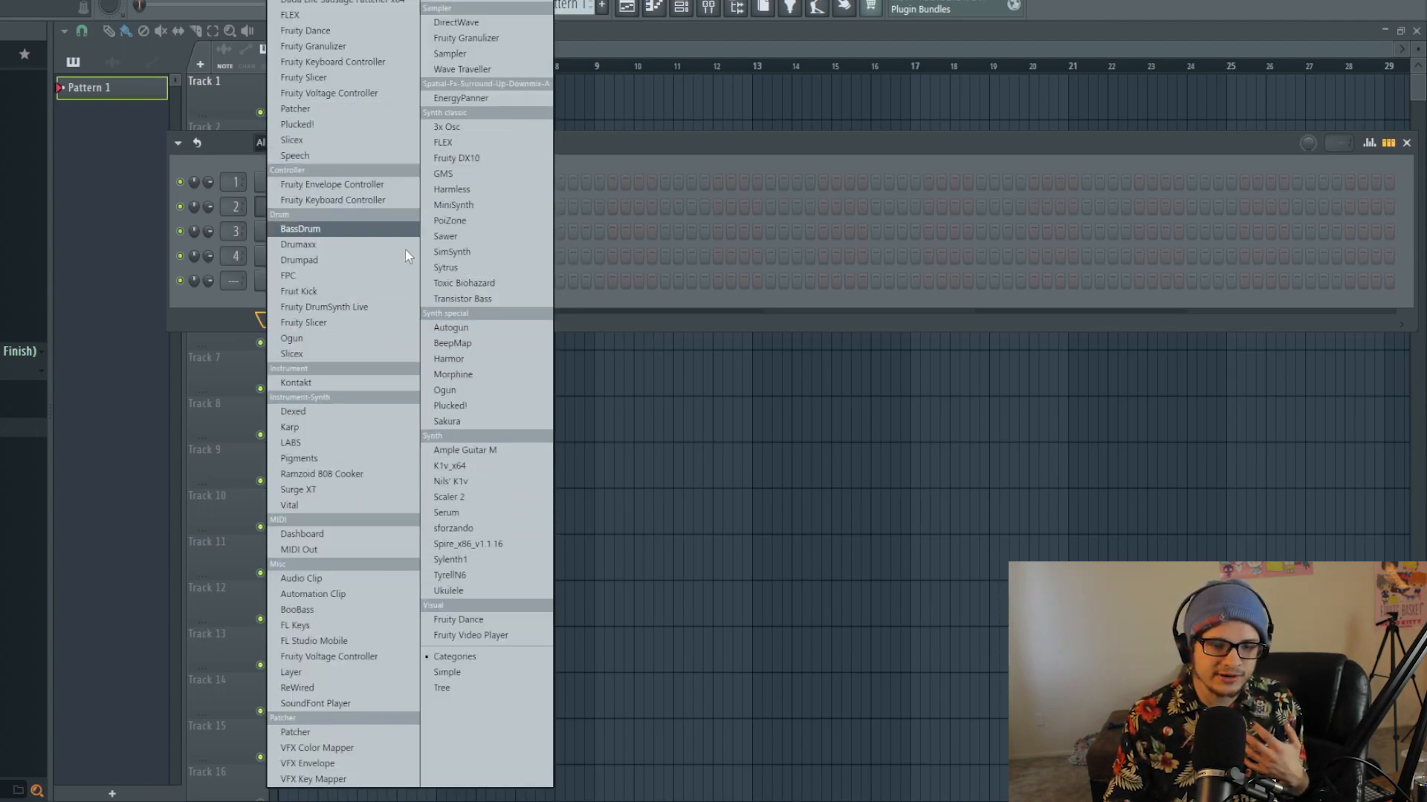
{"action": "mouse_move", "coordinate": [332, 199]}
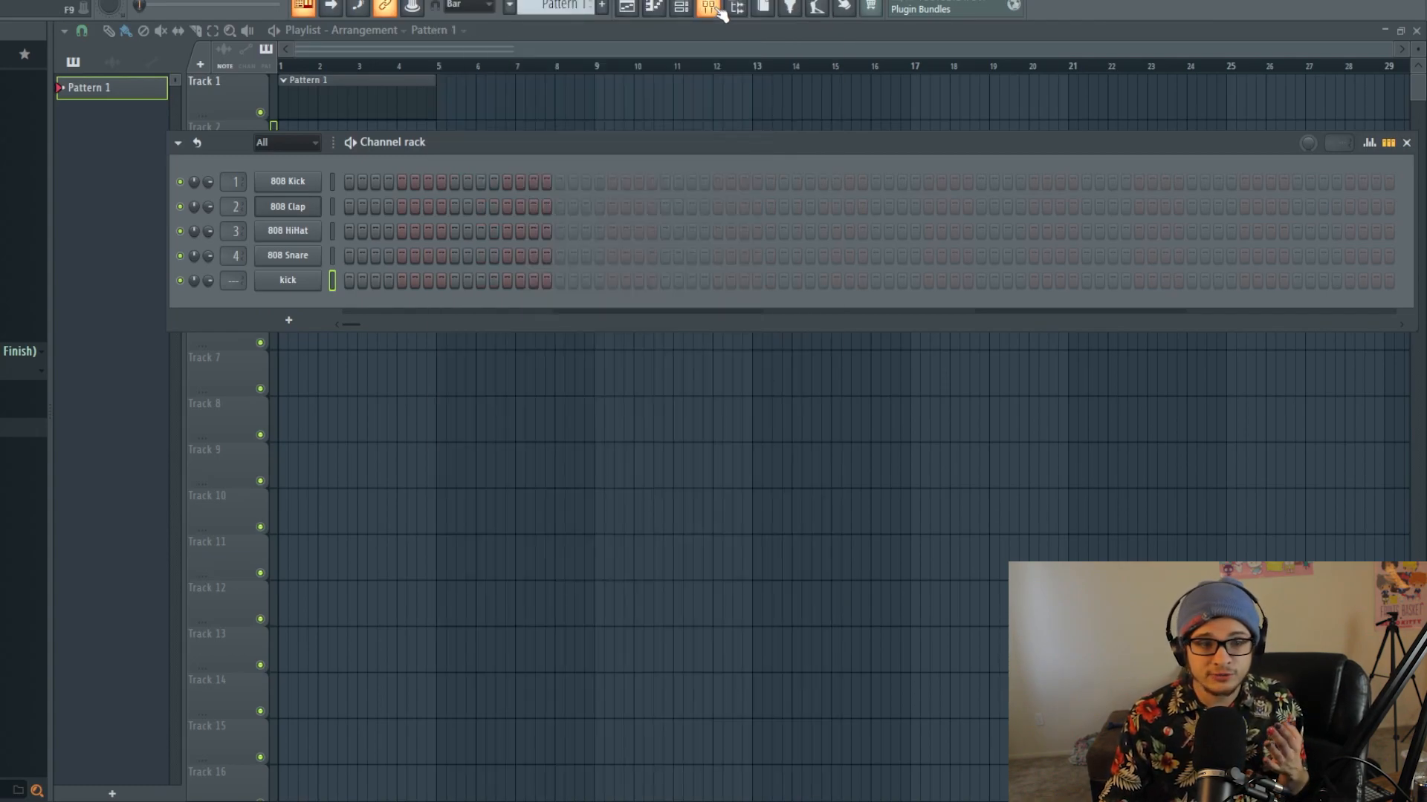
Select mixer insert 8, return to the playlist, and open the Track 2 audio clip's settings
{"action": "left_click", "coordinate": [678, 8]}
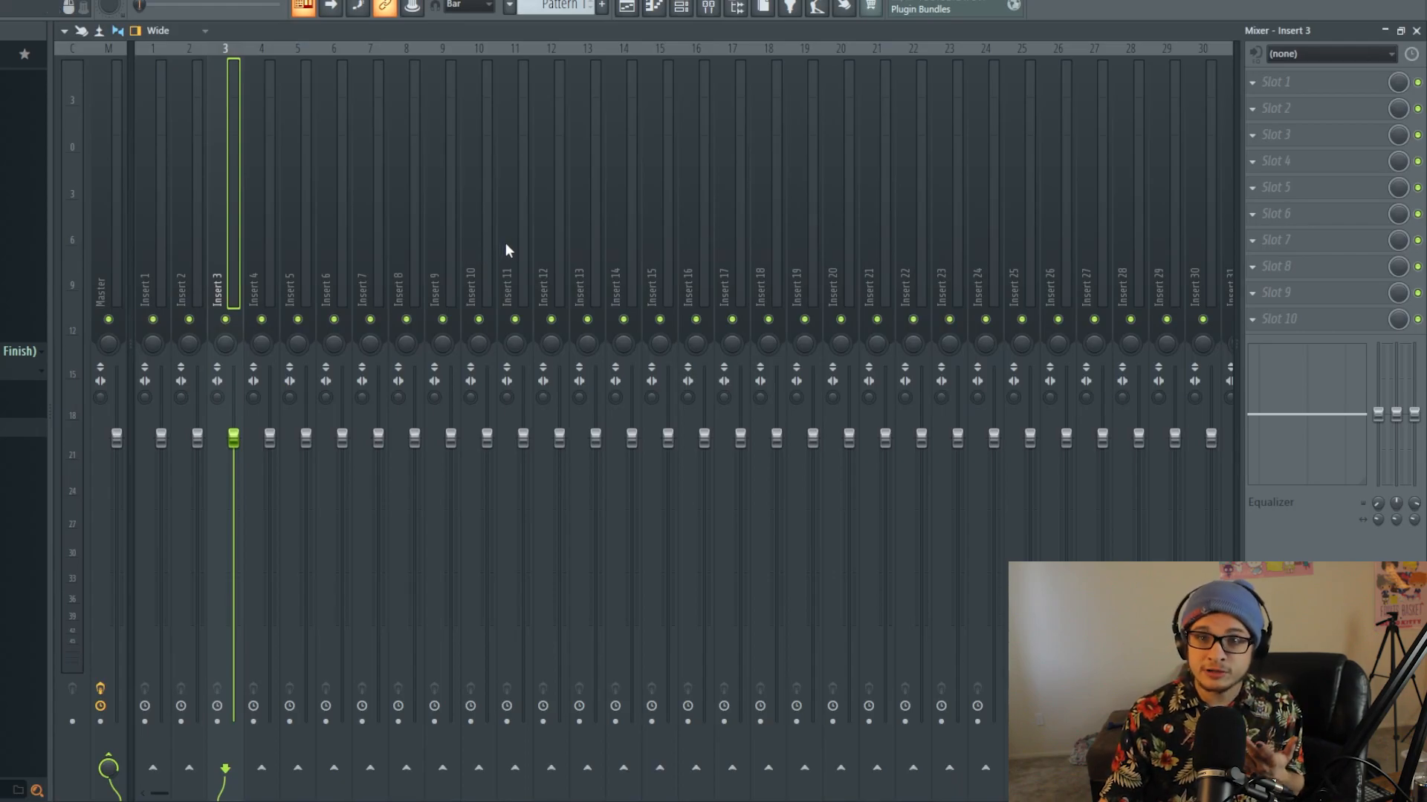
{"action": "left_click", "coordinate": [406, 292]}
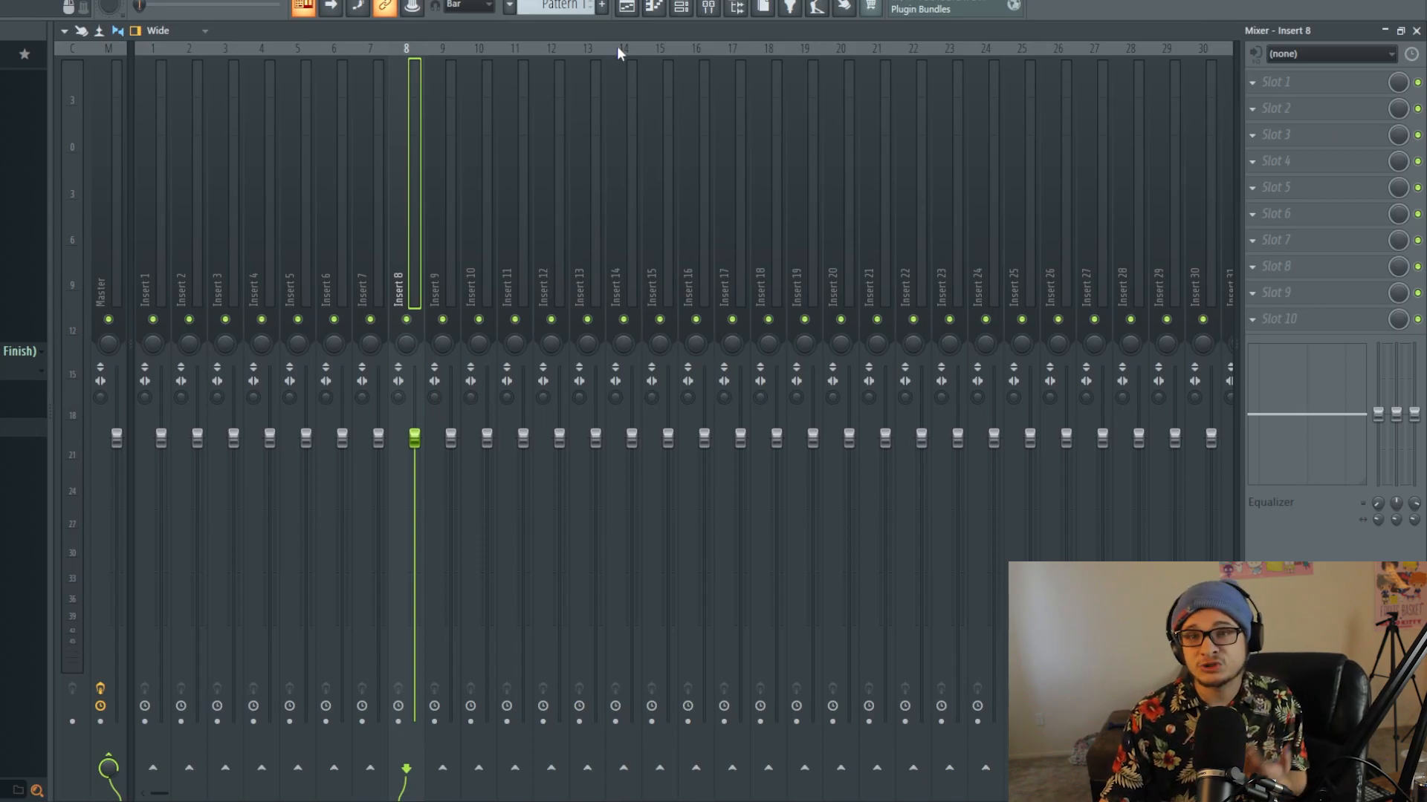
{"action": "left_click", "coordinate": [708, 8]}
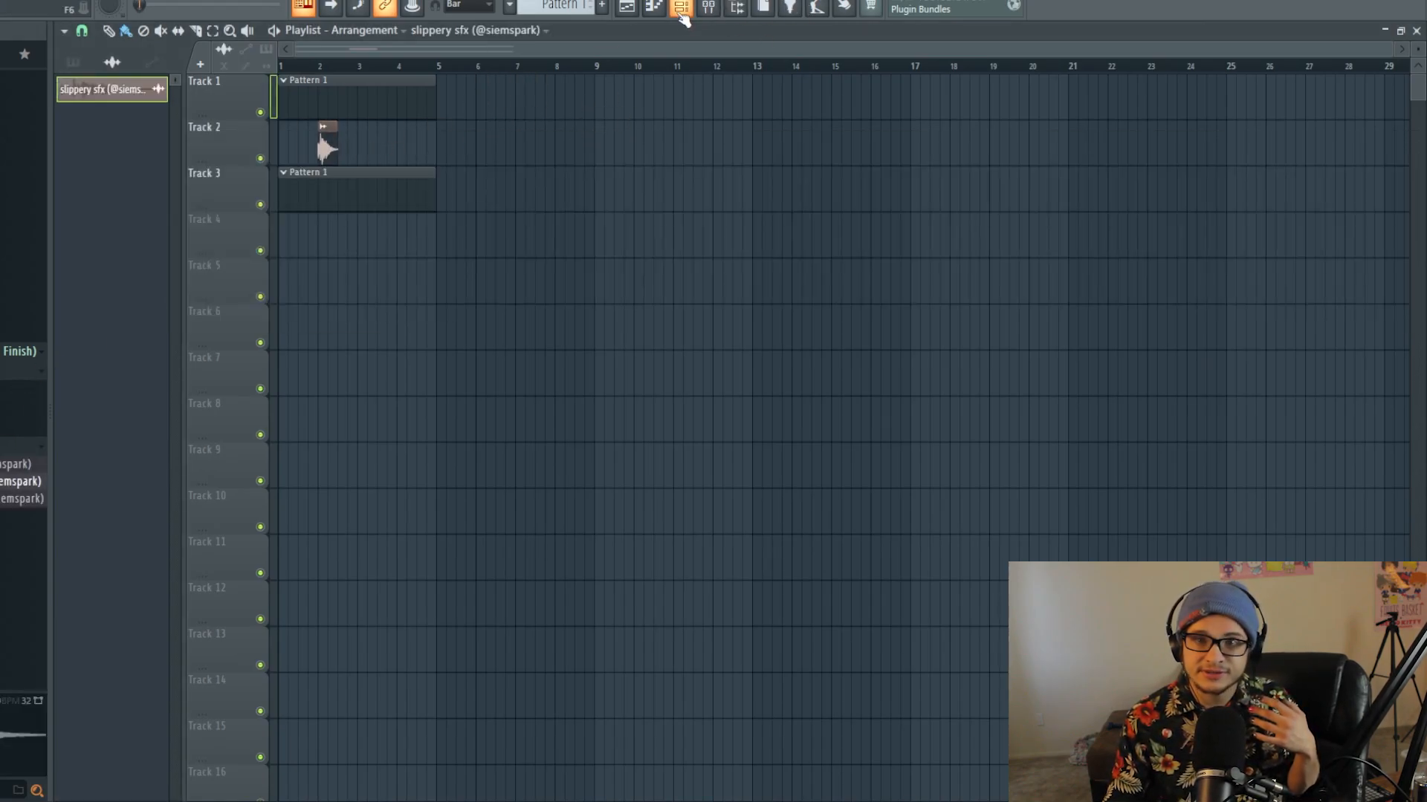
{"action": "left_click", "coordinate": [680, 9]}
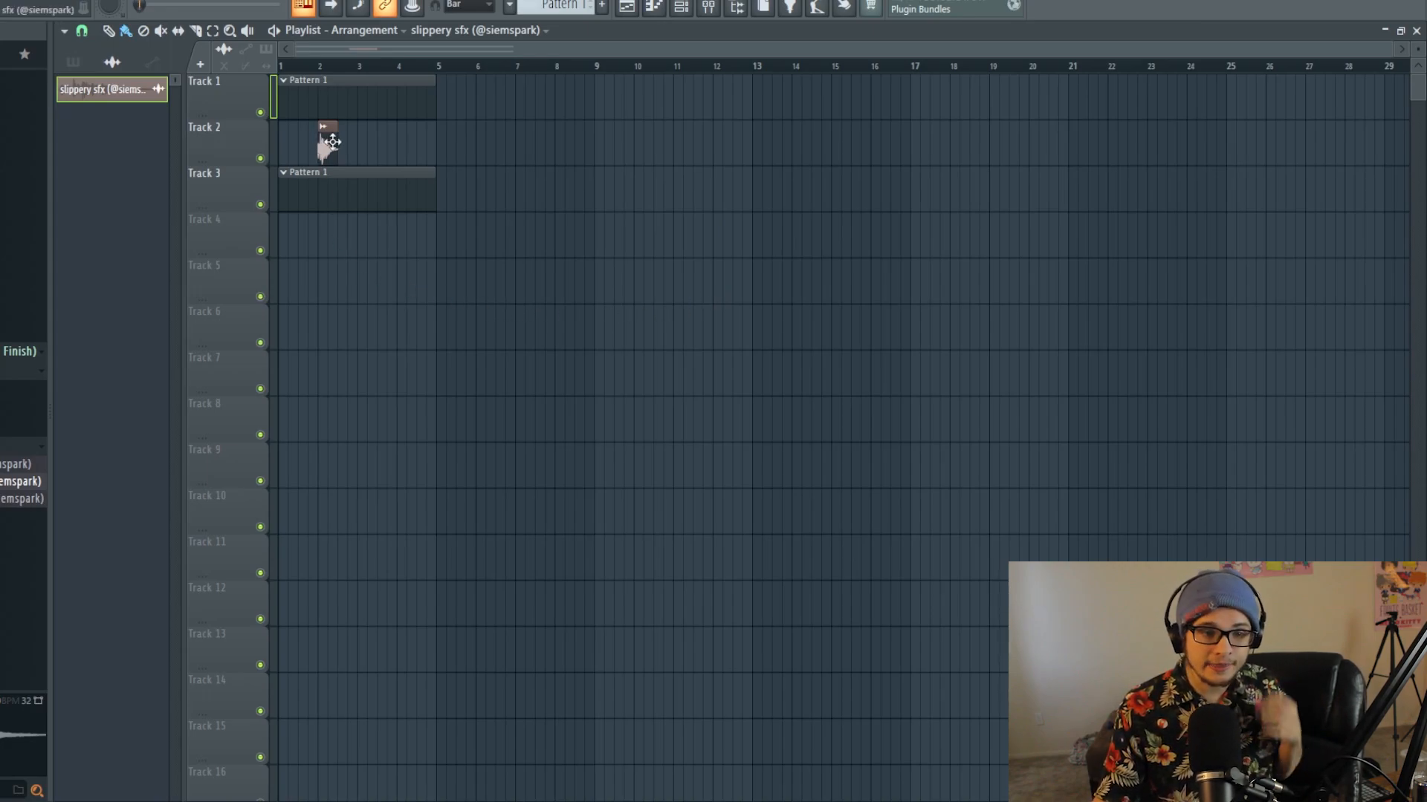
{"action": "double_click", "coordinate": [325, 141]}
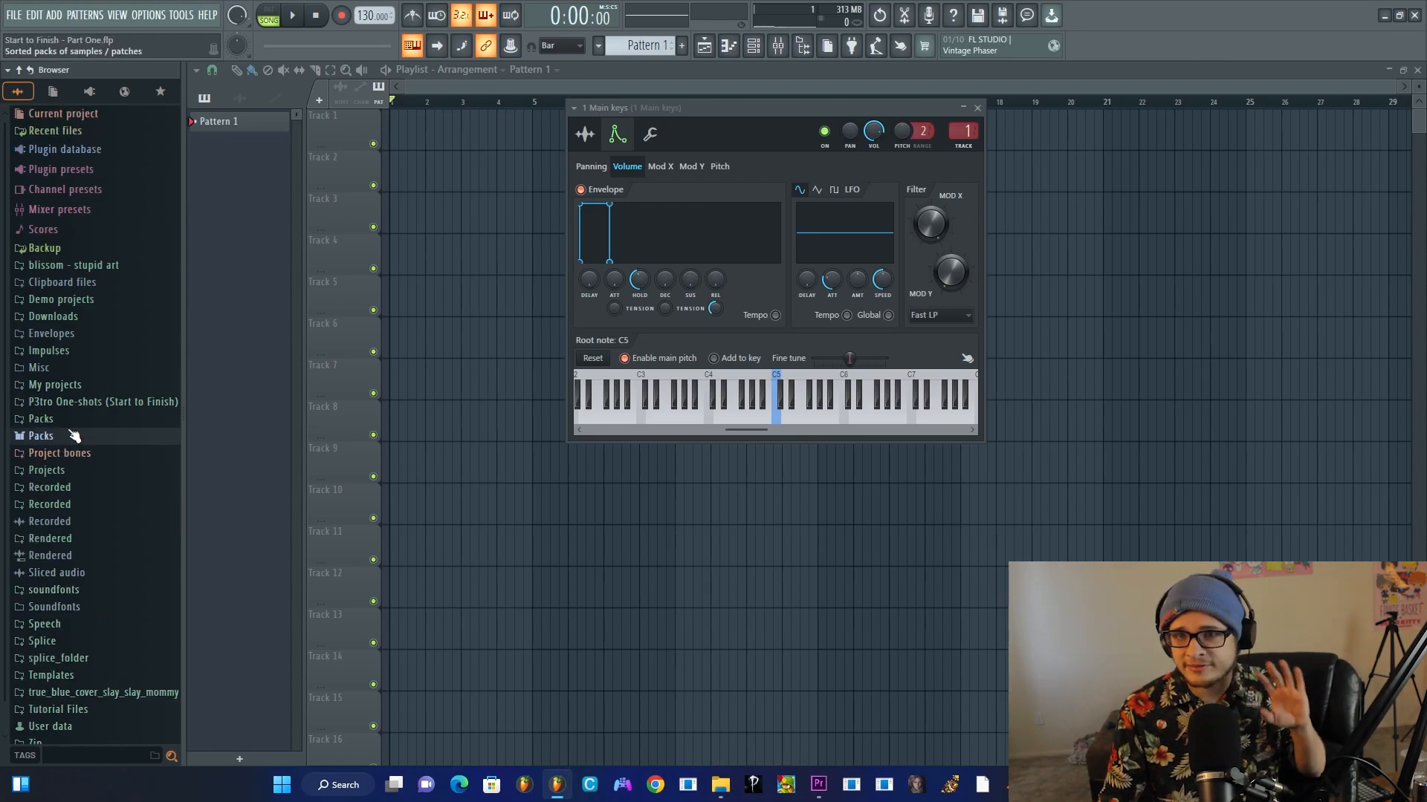
List Current project's generators and remote control links, then close the Channel pitch link settings
{"action": "left_click", "coordinate": [62, 113]}
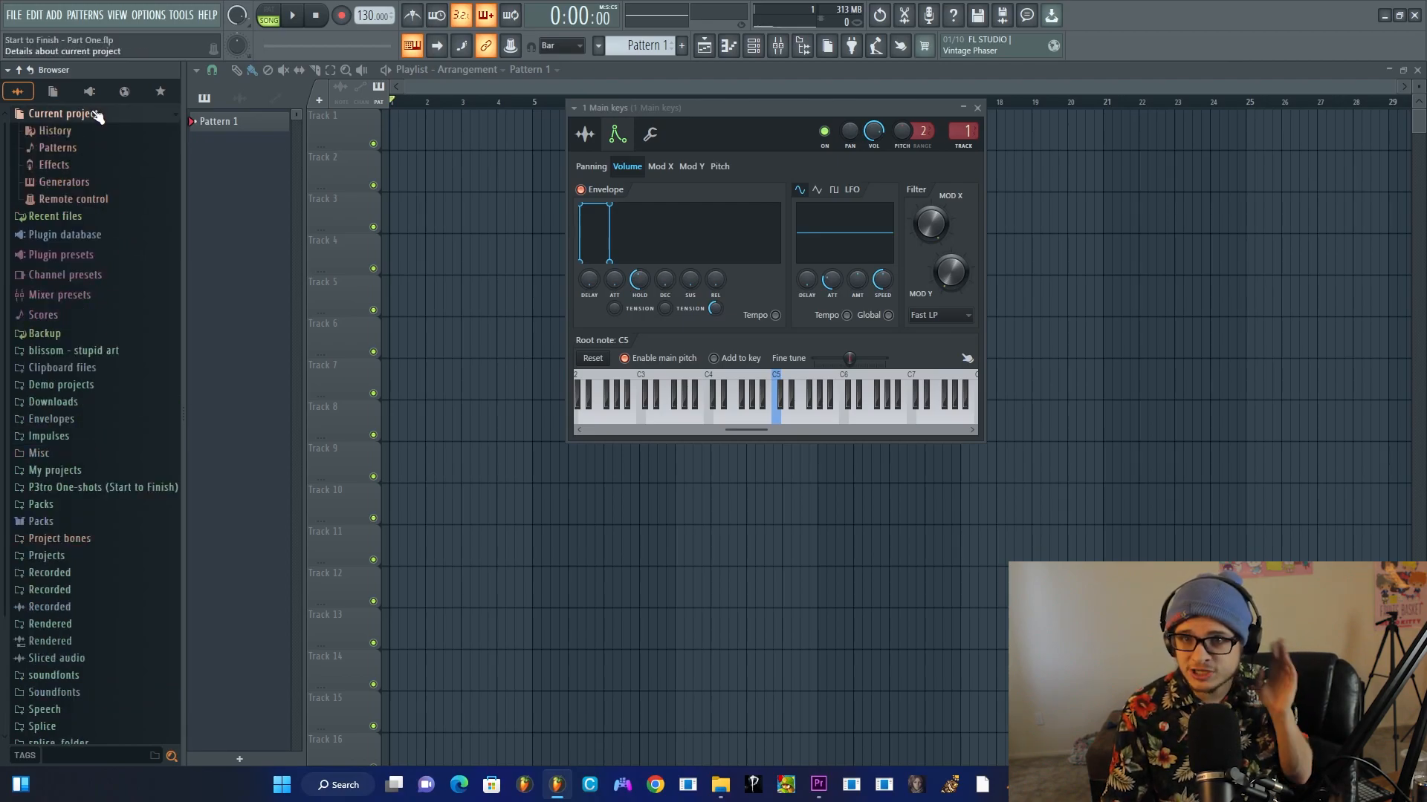
{"action": "left_click", "coordinate": [97, 113]}
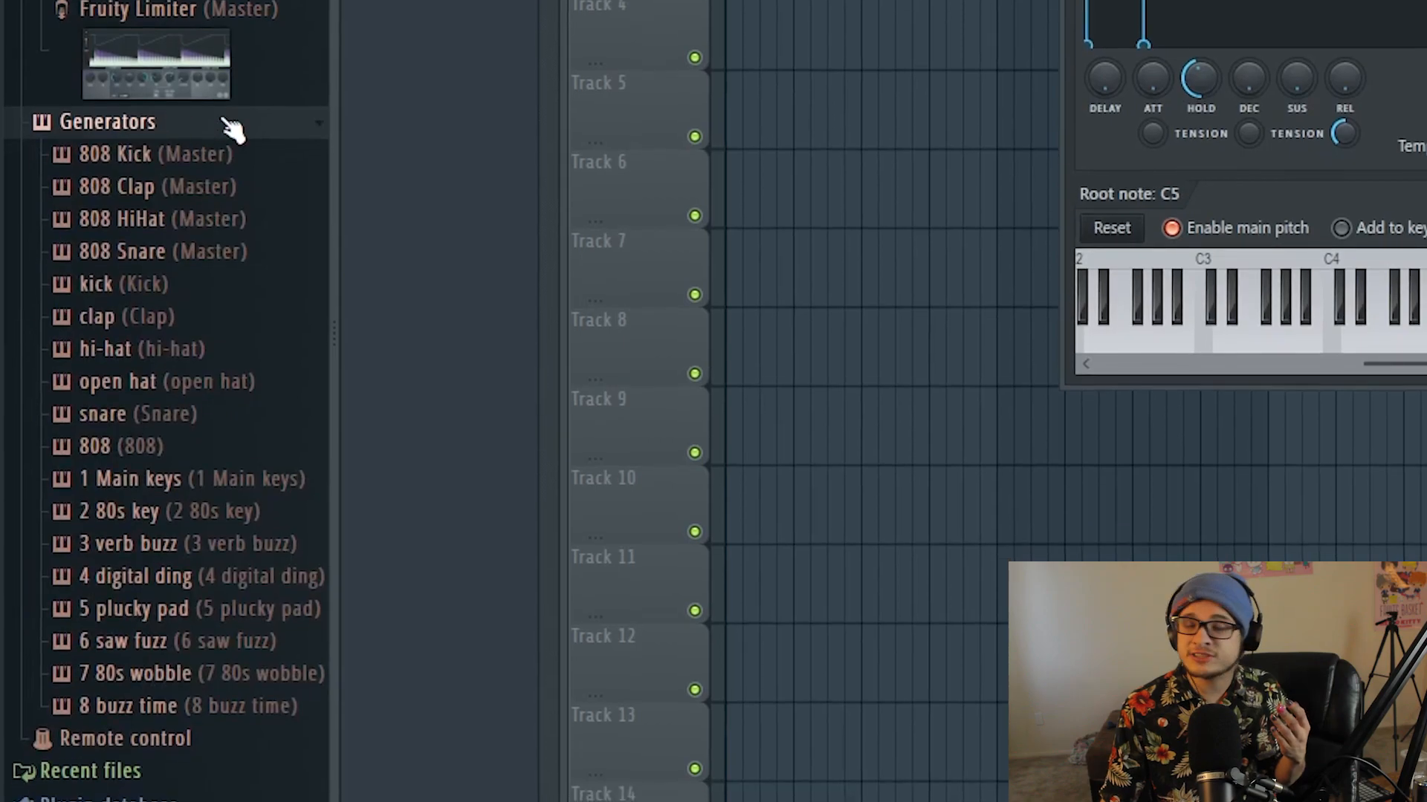
{"action": "scroll", "scroll_direction": "down", "scroll_amount": 3}
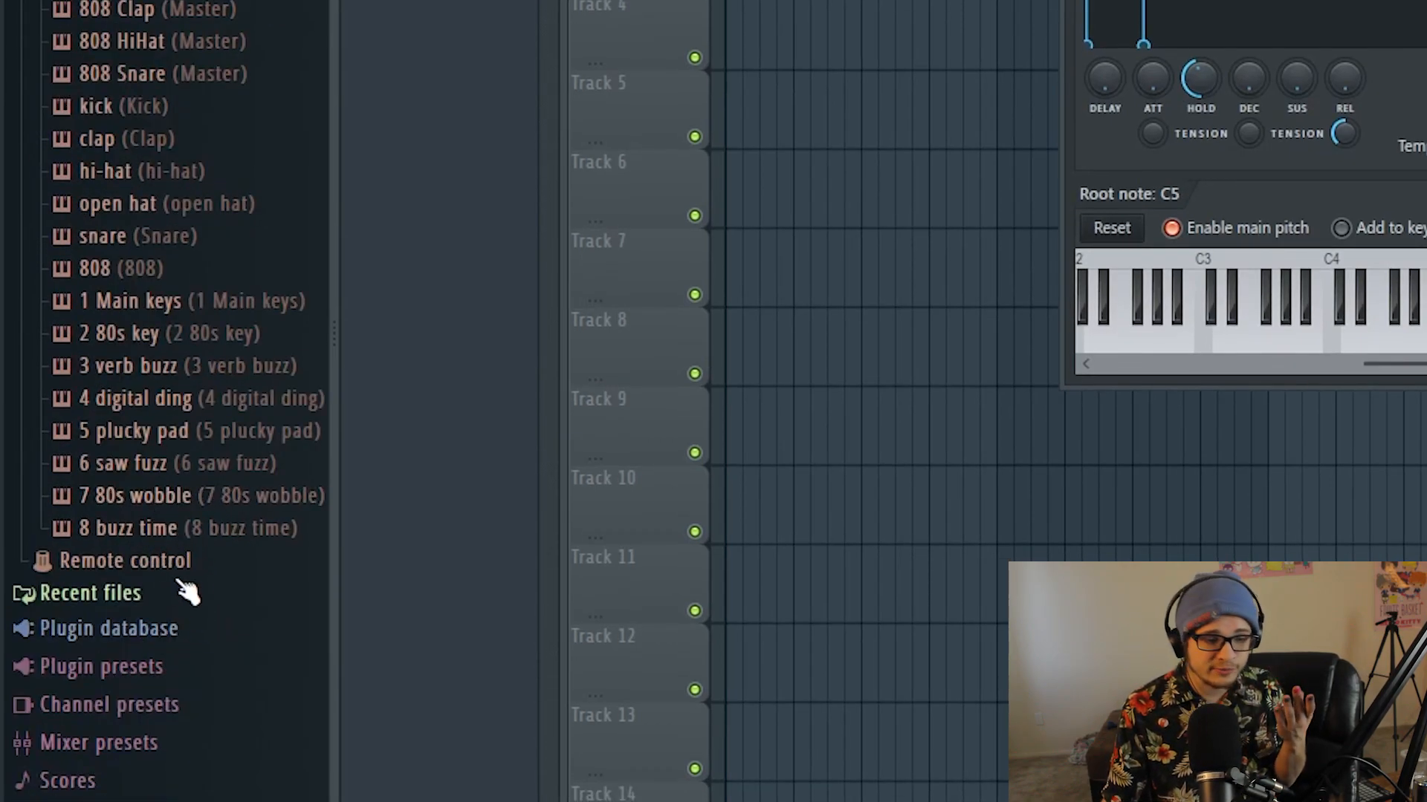
{"action": "left_click", "coordinate": [126, 560]}
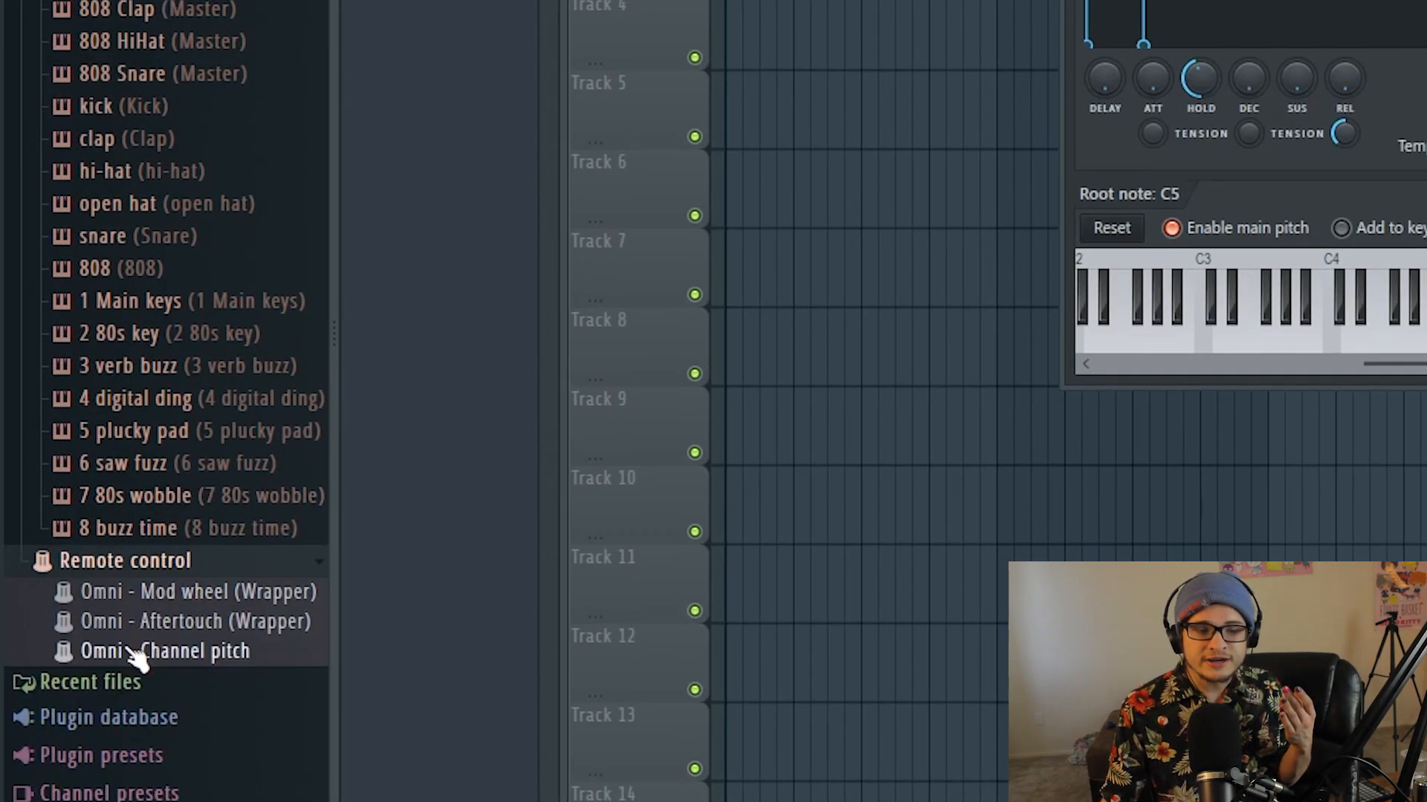
{"action": "mouse_move", "coordinate": [153, 600]}
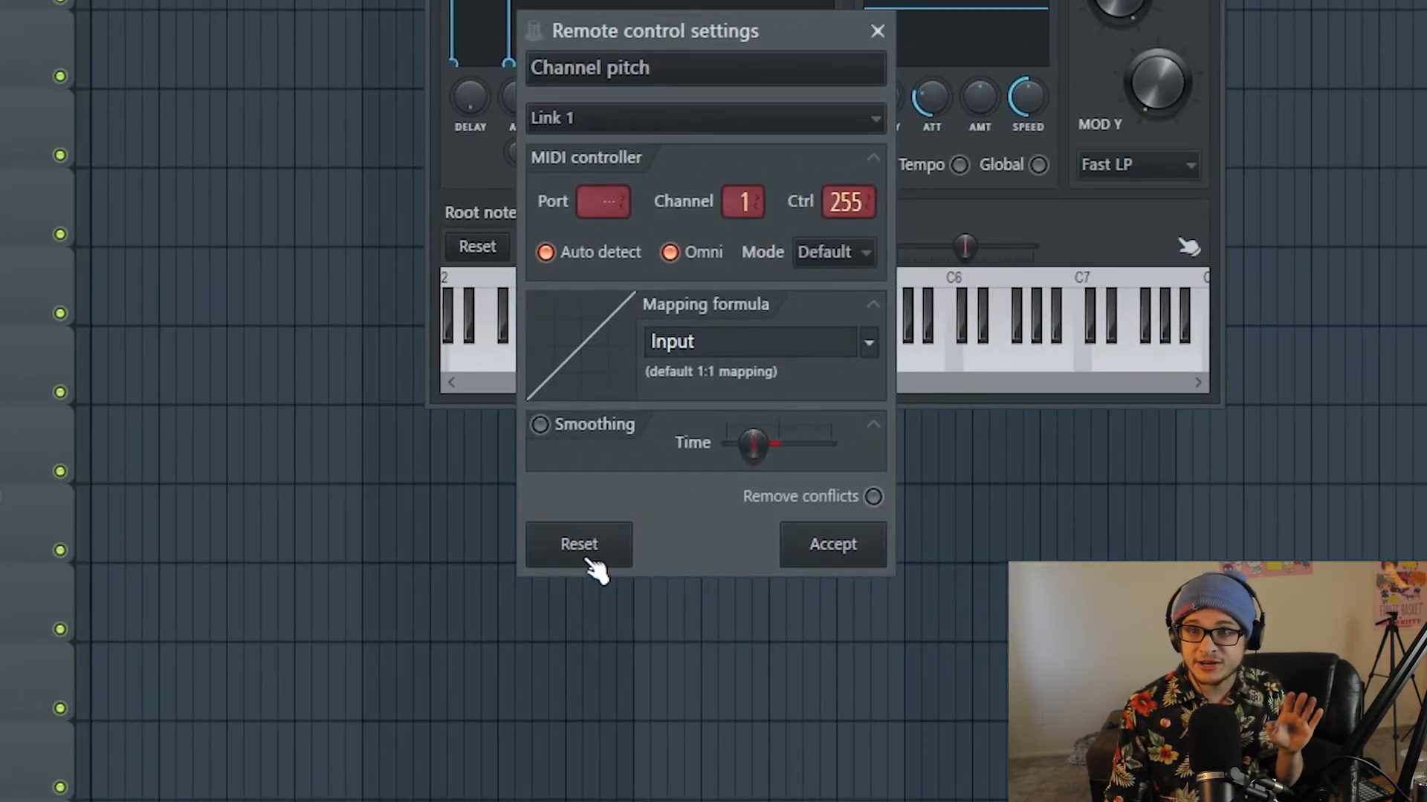
{"action": "mouse_move", "coordinate": [887, 12]}
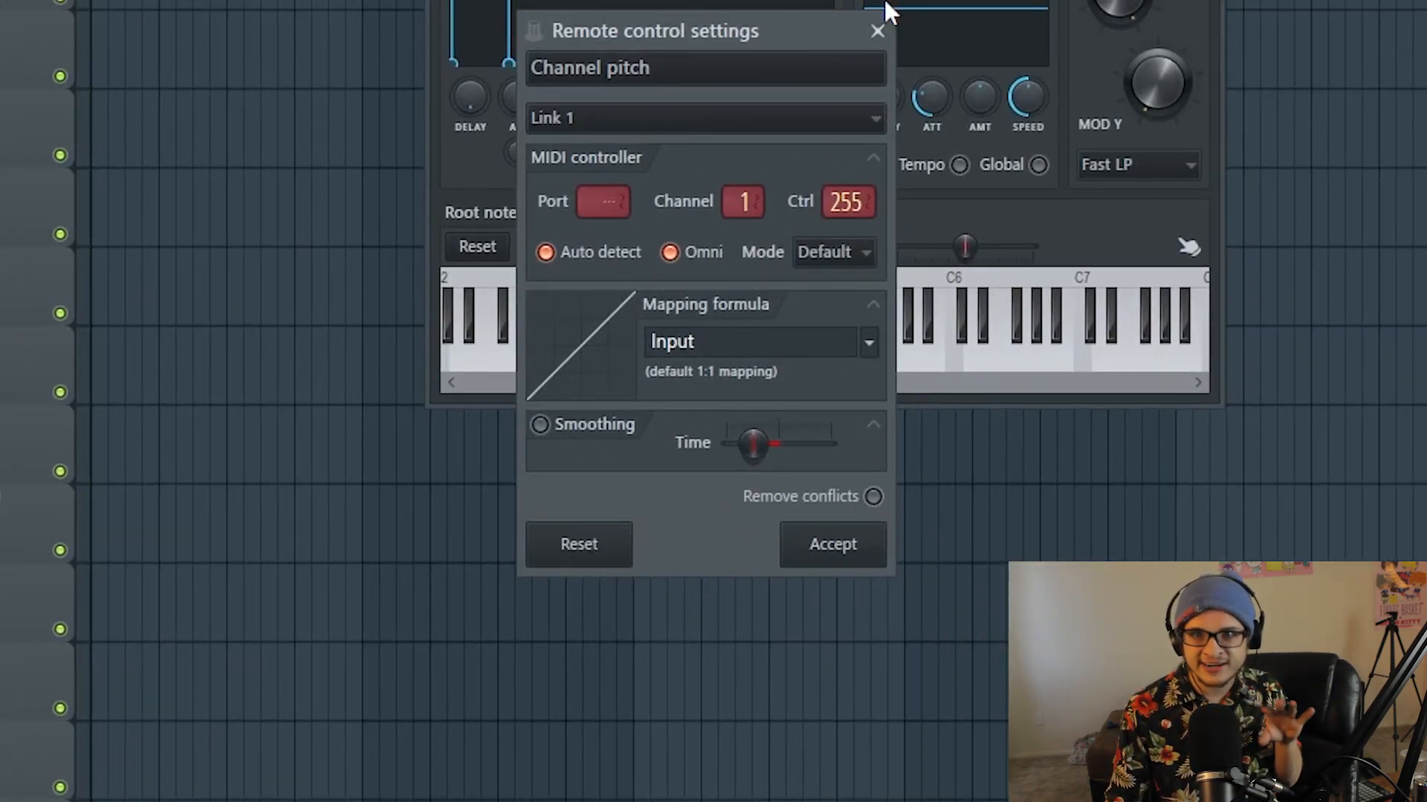
{"action": "left_click", "coordinate": [876, 29]}
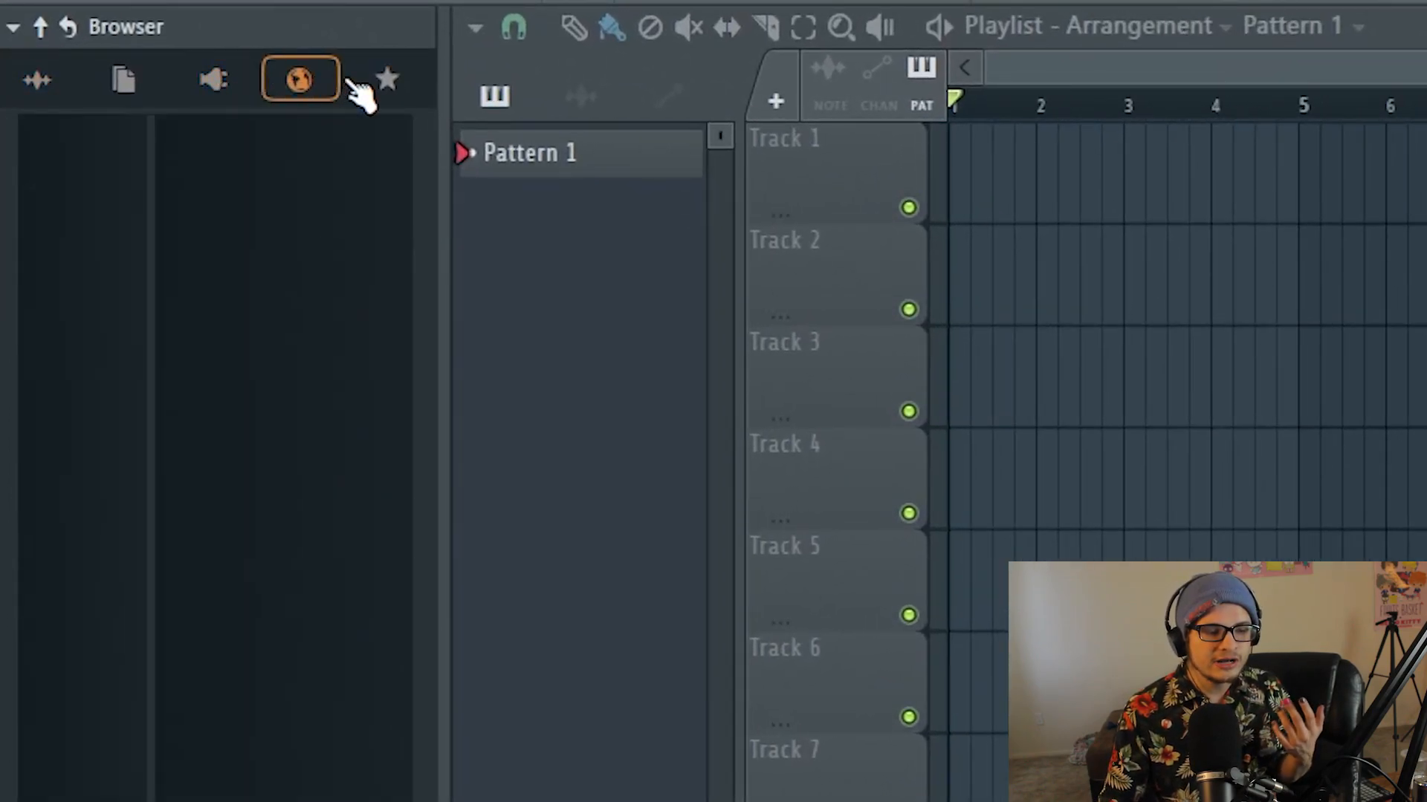
Show all browser content, collapse Current project, and search for 'snare' with the tag filter
{"action": "left_click", "coordinate": [387, 80]}
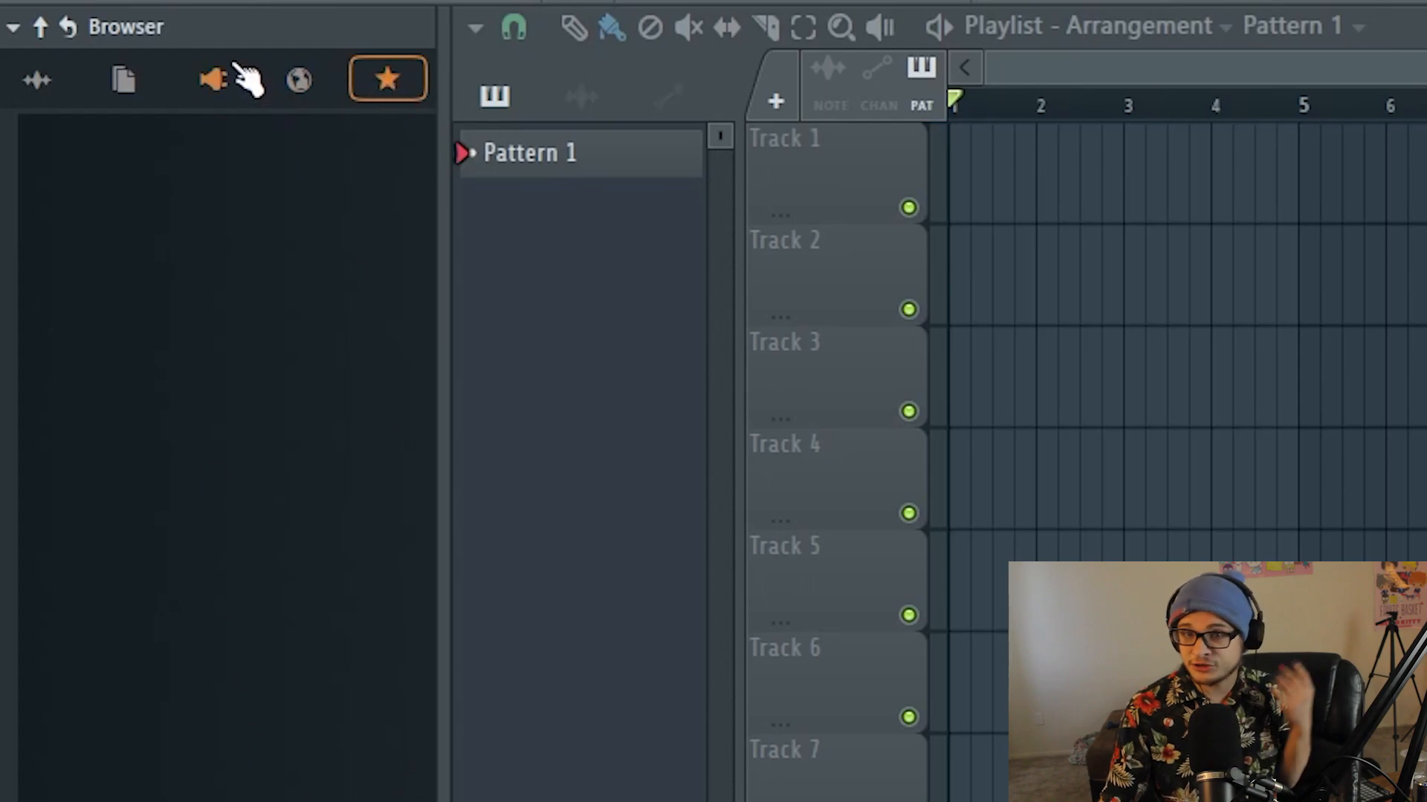
{"action": "left_click", "coordinate": [38, 80]}
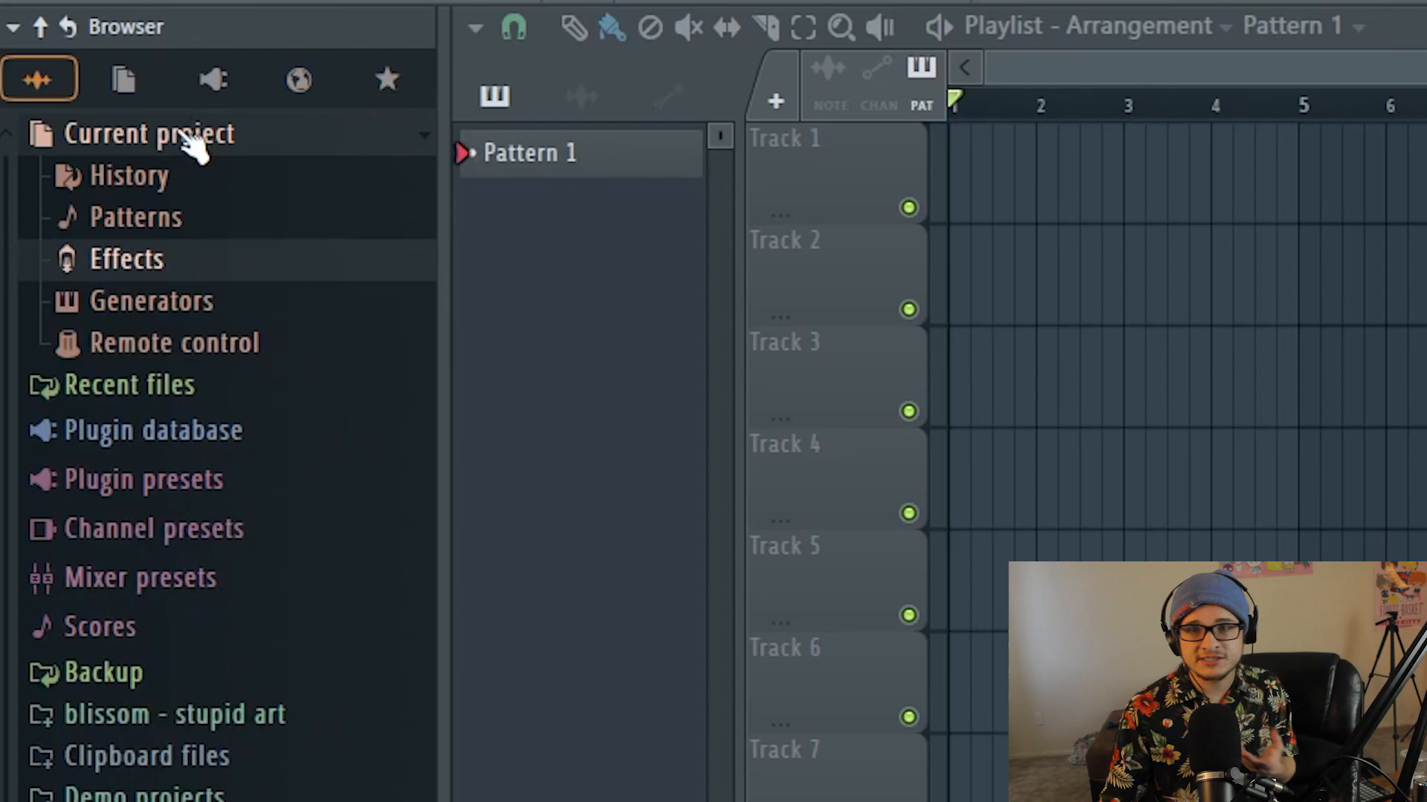
{"action": "left_click", "coordinate": [149, 133]}
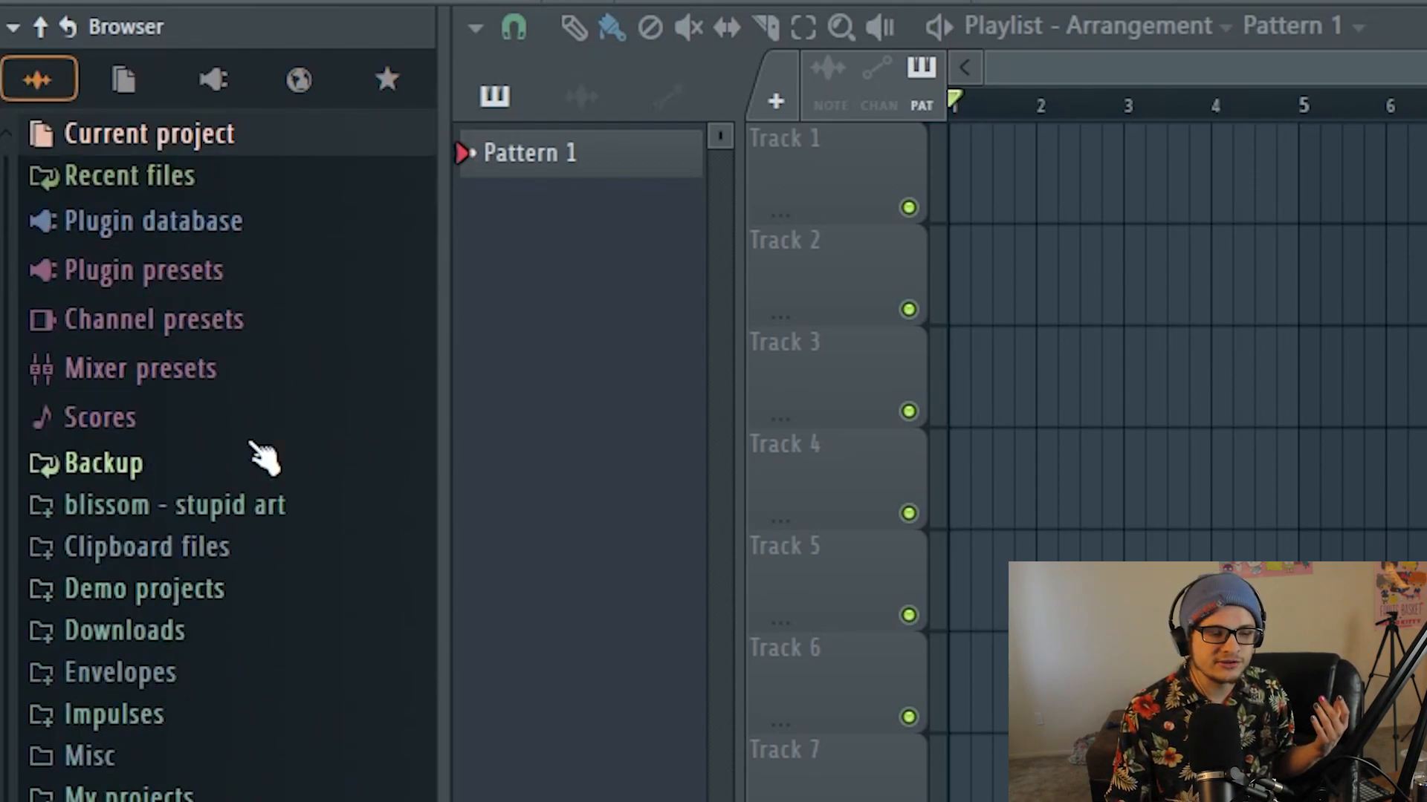
{"action": "scroll", "scroll_direction": "down", "scroll_amount": 3}
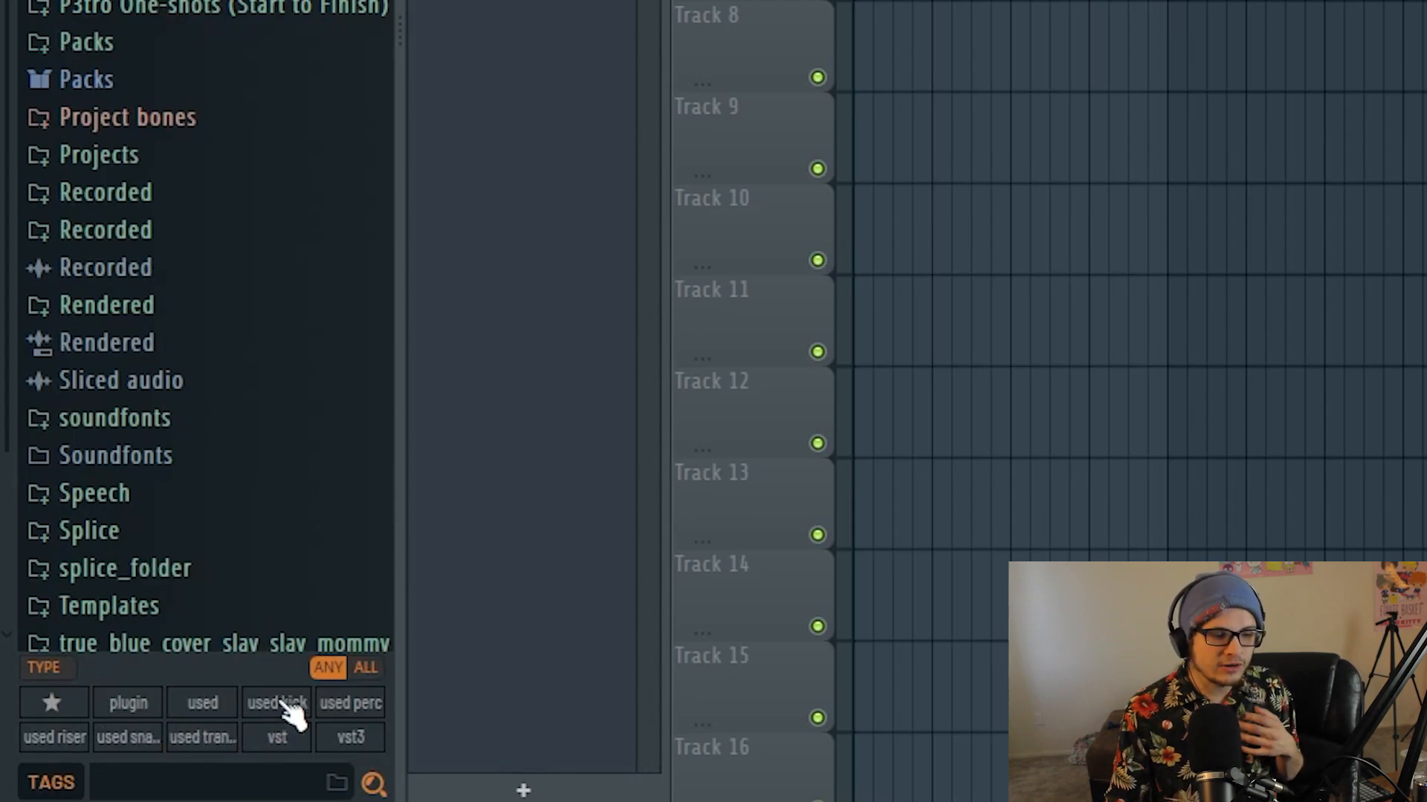
{"action": "left_click", "coordinate": [127, 737]}
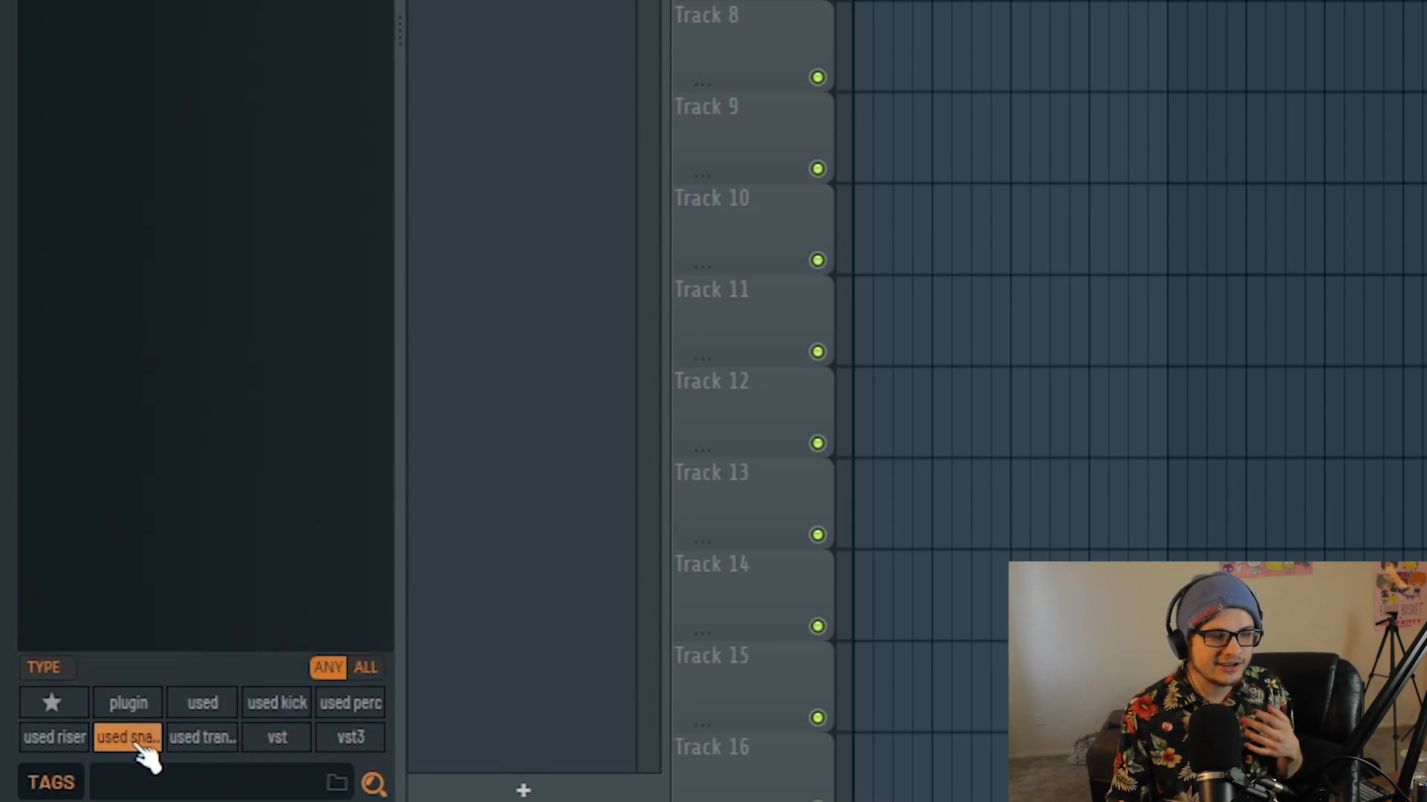
{"action": "left_click", "coordinate": [127, 737]}
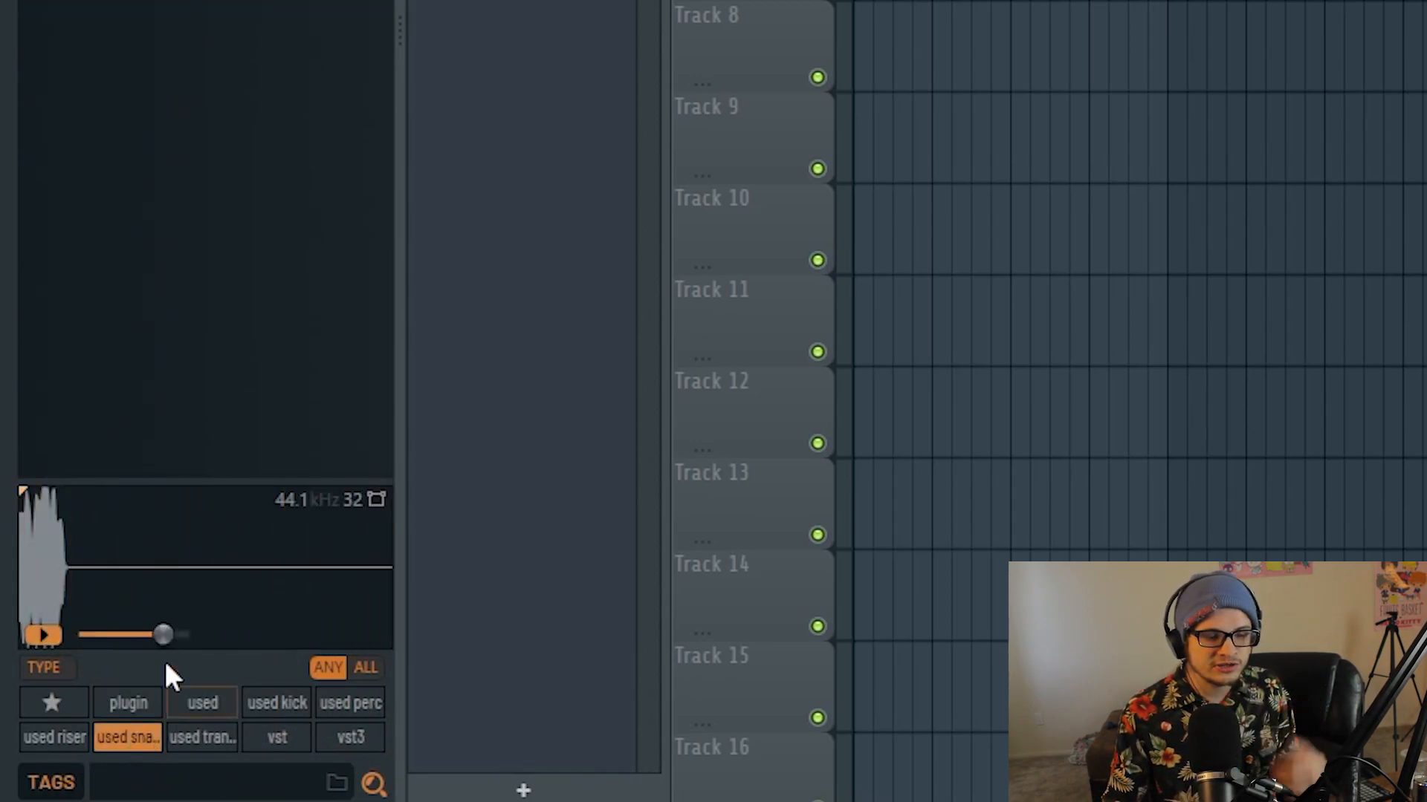
{"action": "type", "text": "snare"}
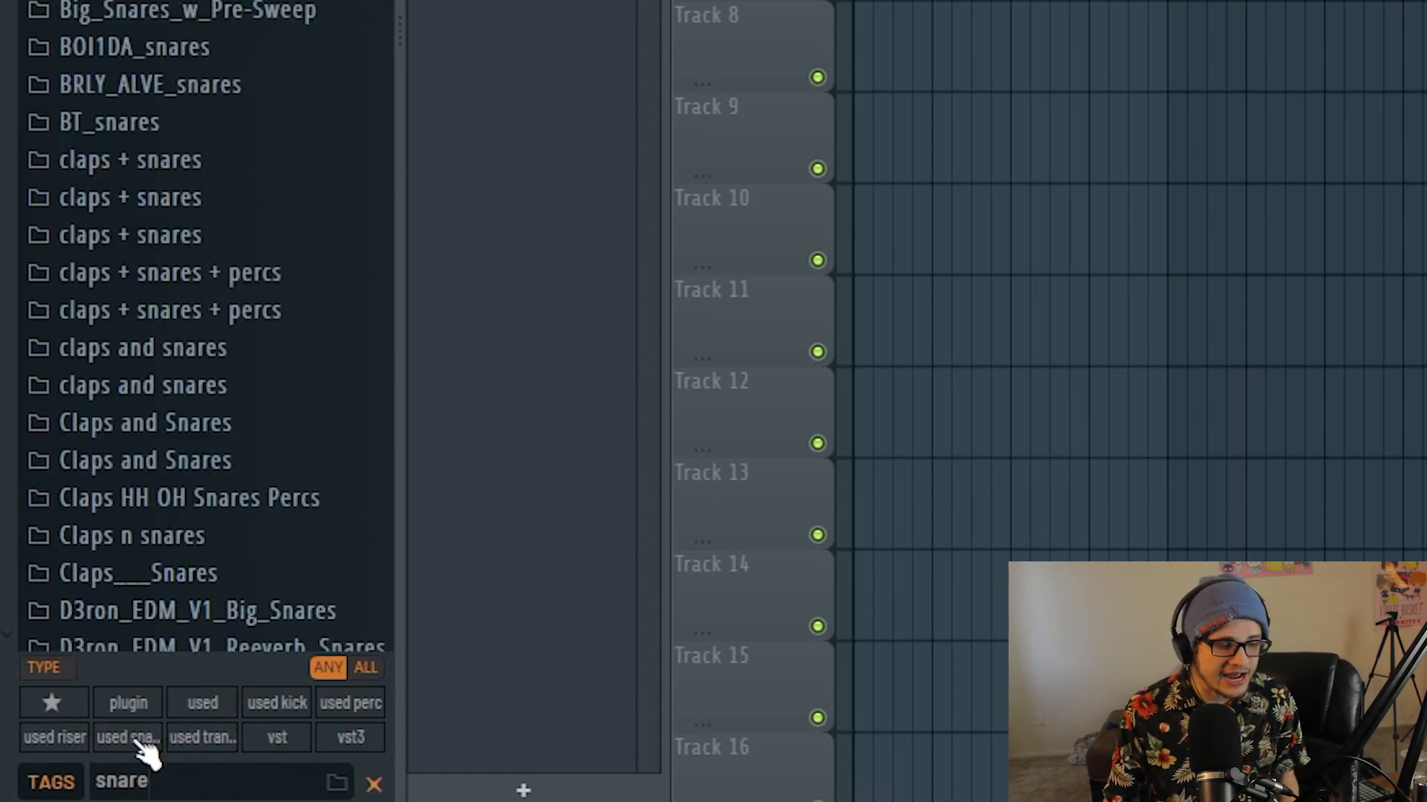
{"action": "left_click", "coordinate": [126, 737]}
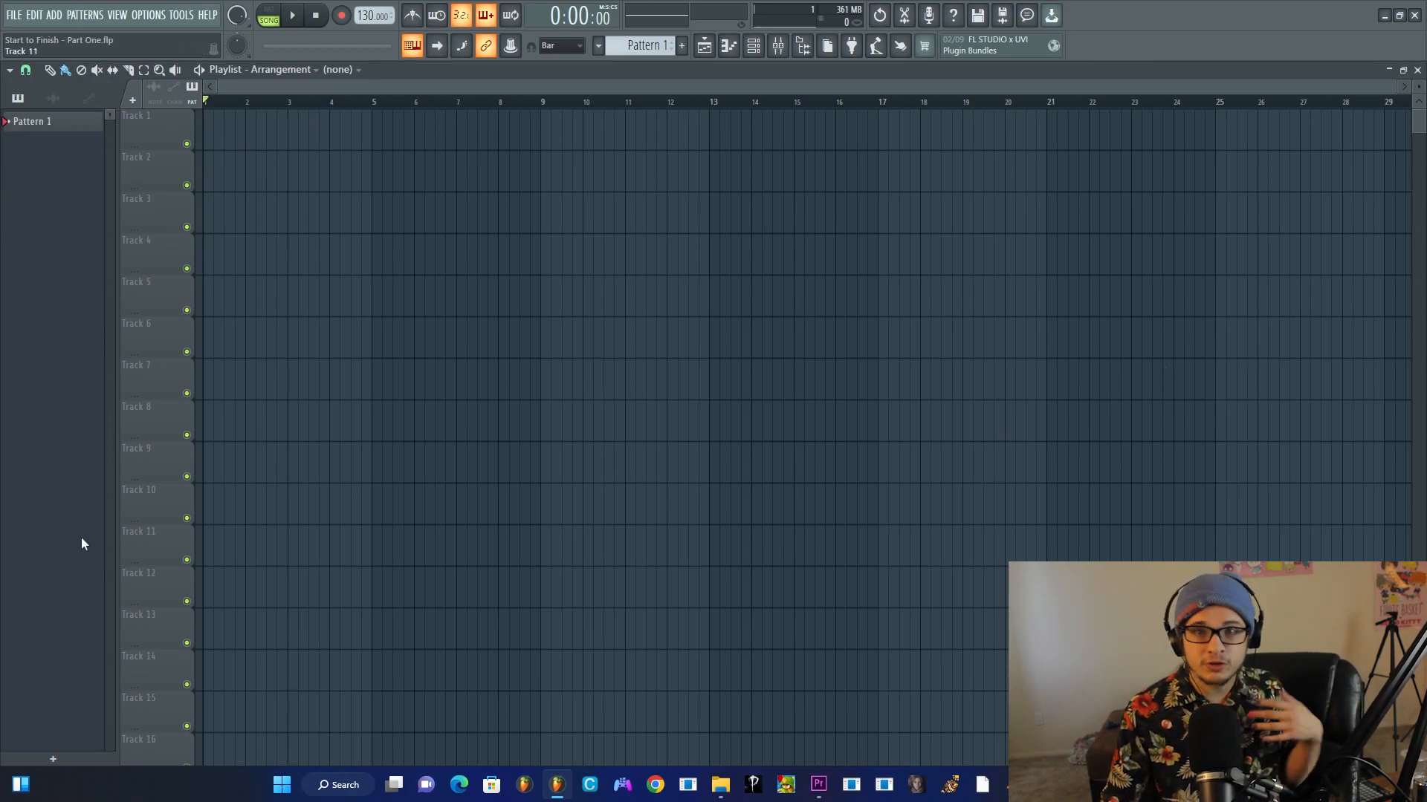
Bring the Browser back into view beside the playlist from the windows menu
{"action": "left_click", "coordinate": [118, 16]}
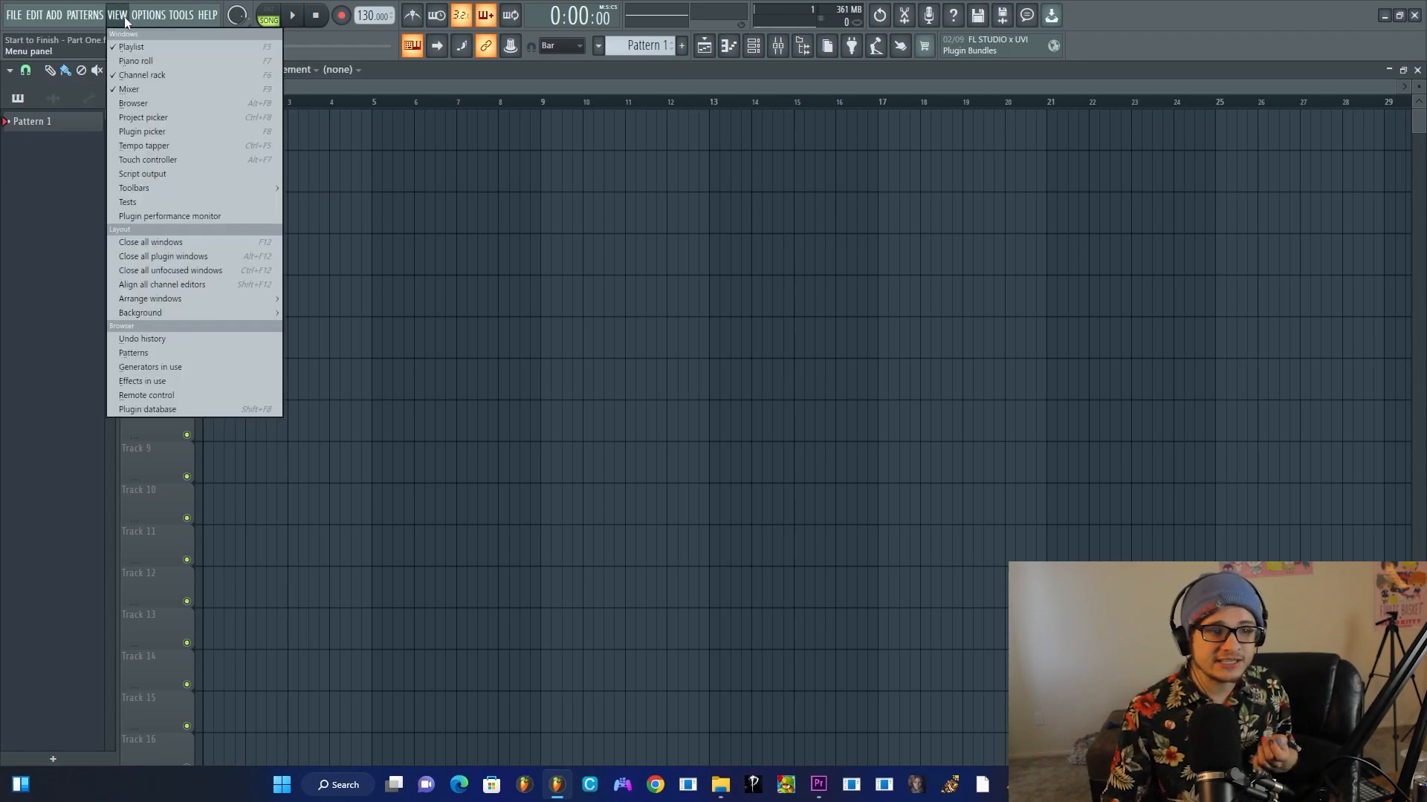
{"action": "mouse_move", "coordinate": [163, 103]}
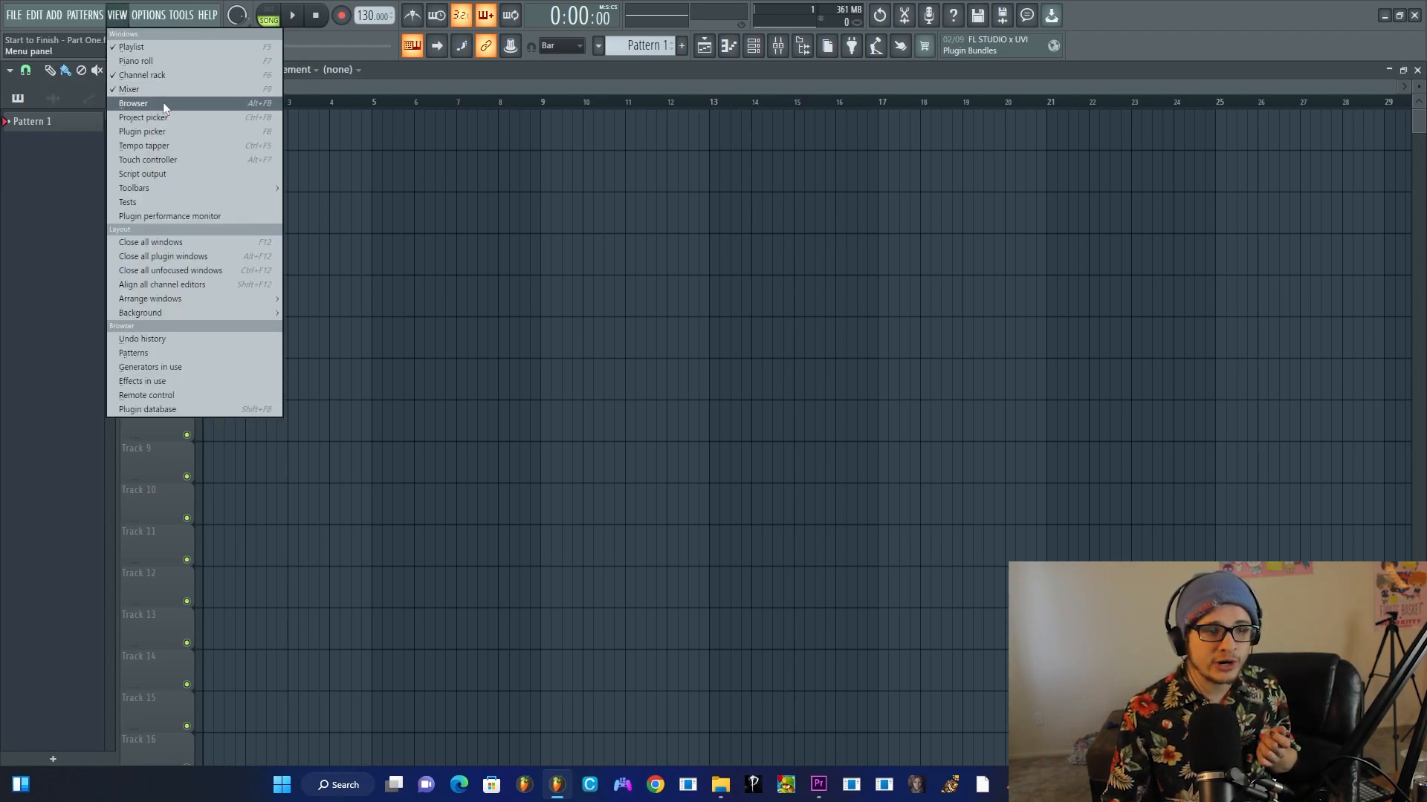
{"action": "left_click", "coordinate": [133, 102]}
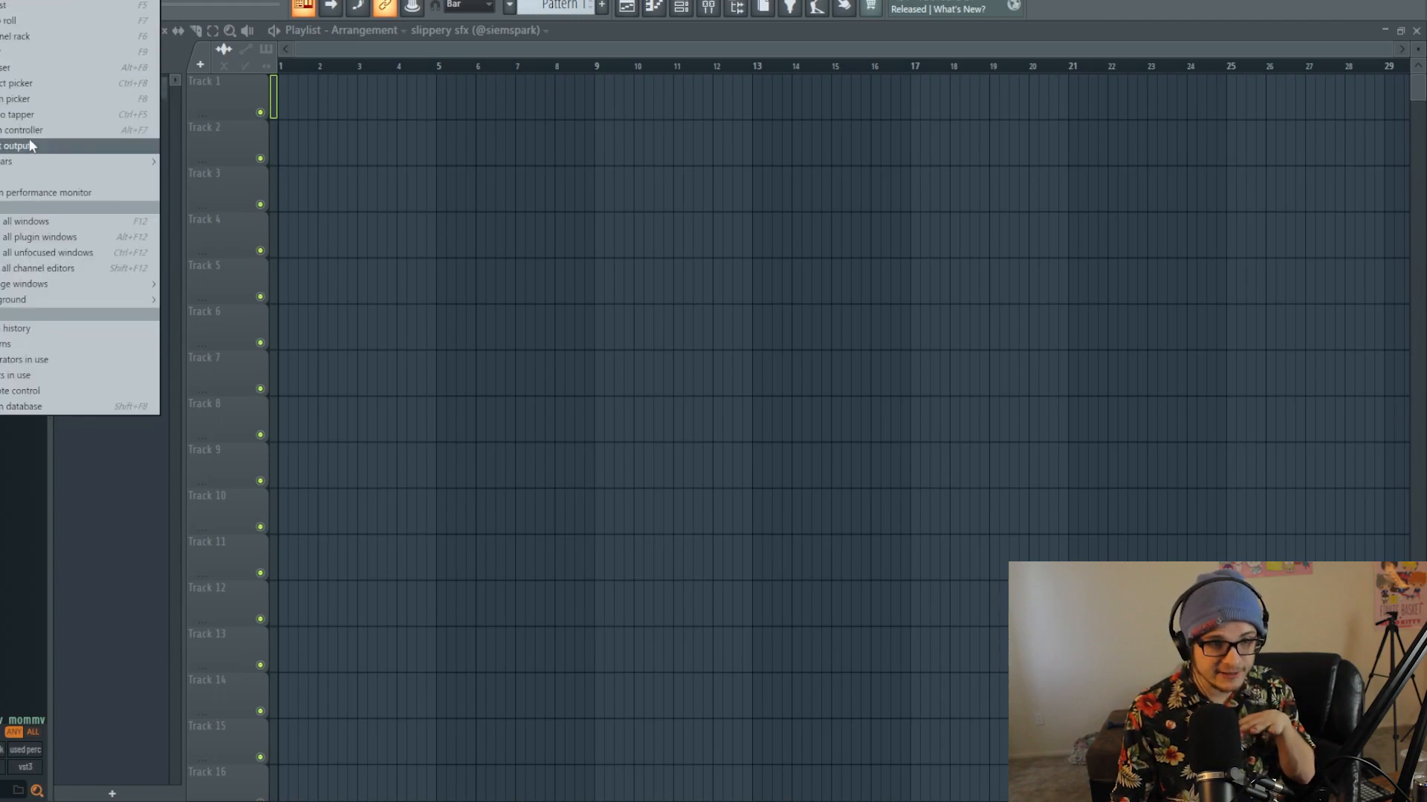
{"action": "left_click", "coordinate": [18, 146]}
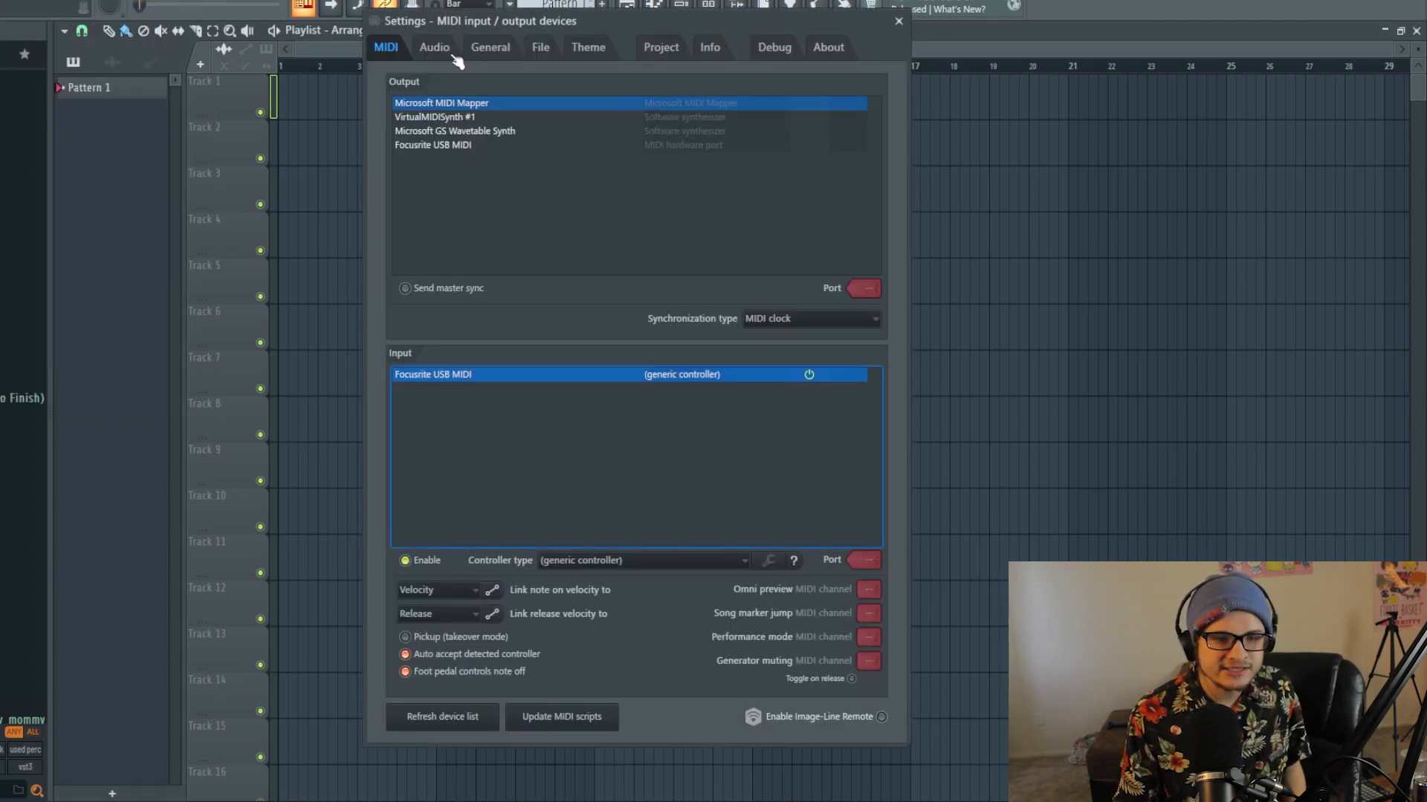
{"action": "left_click", "coordinate": [540, 46]}
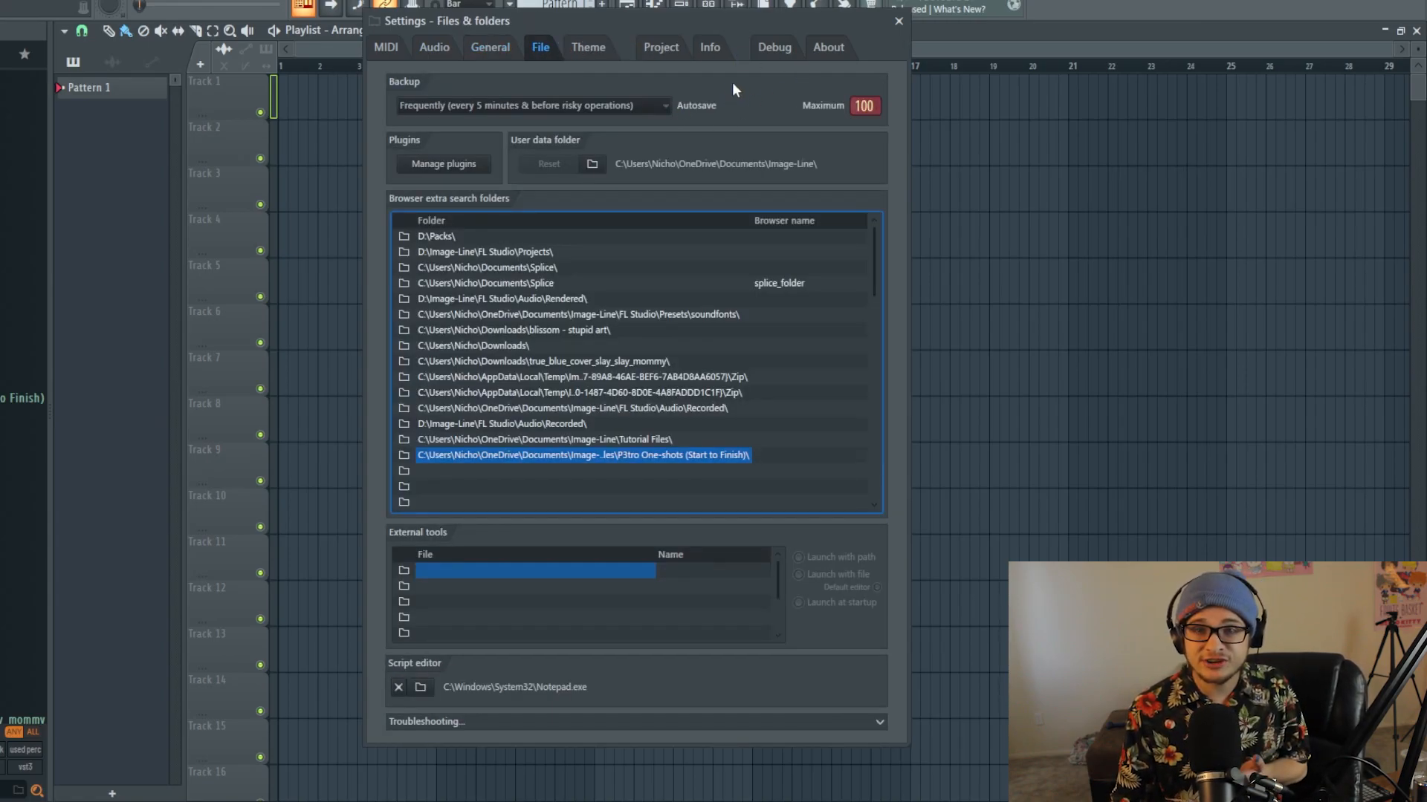
{"action": "left_click", "coordinate": [531, 105]}
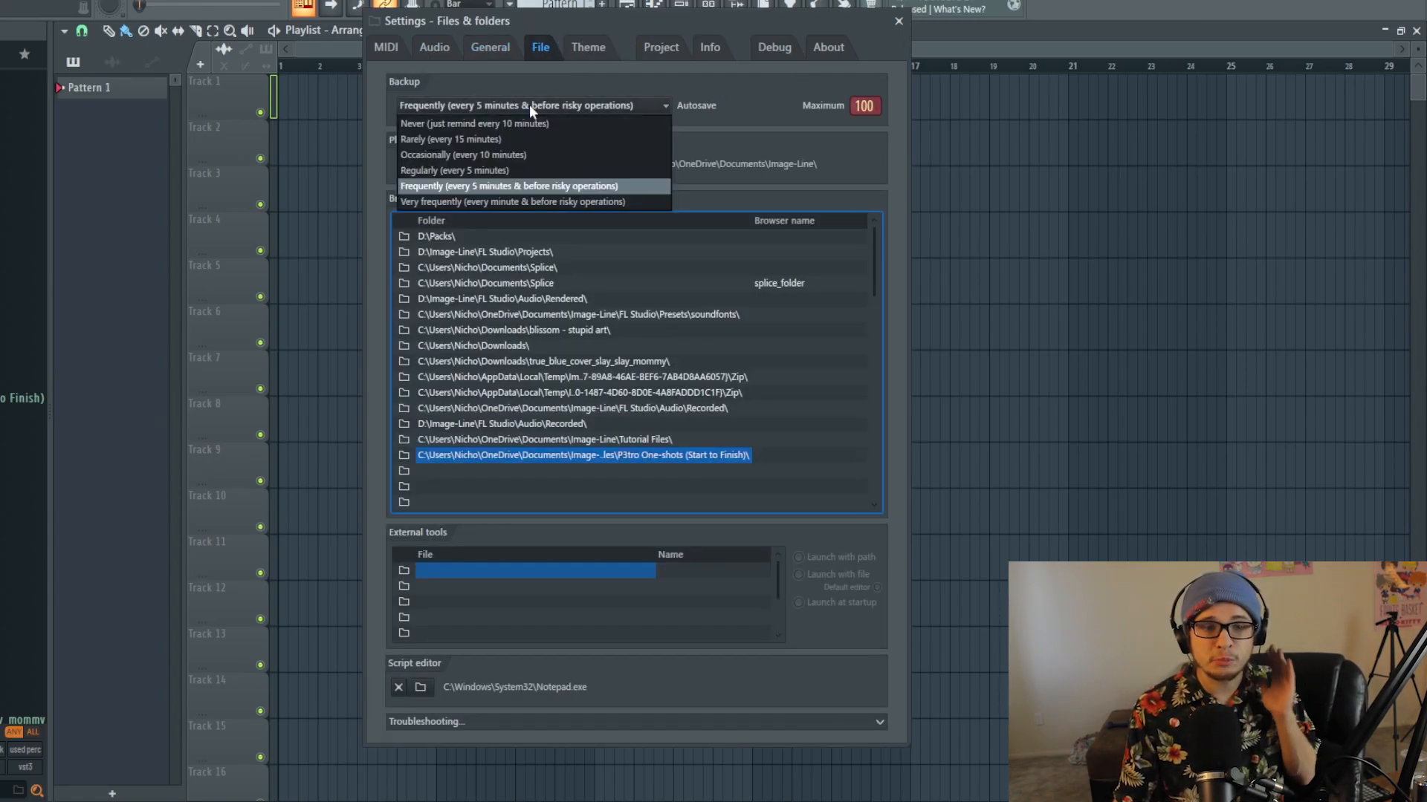
{"action": "mouse_move", "coordinate": [496, 192]}
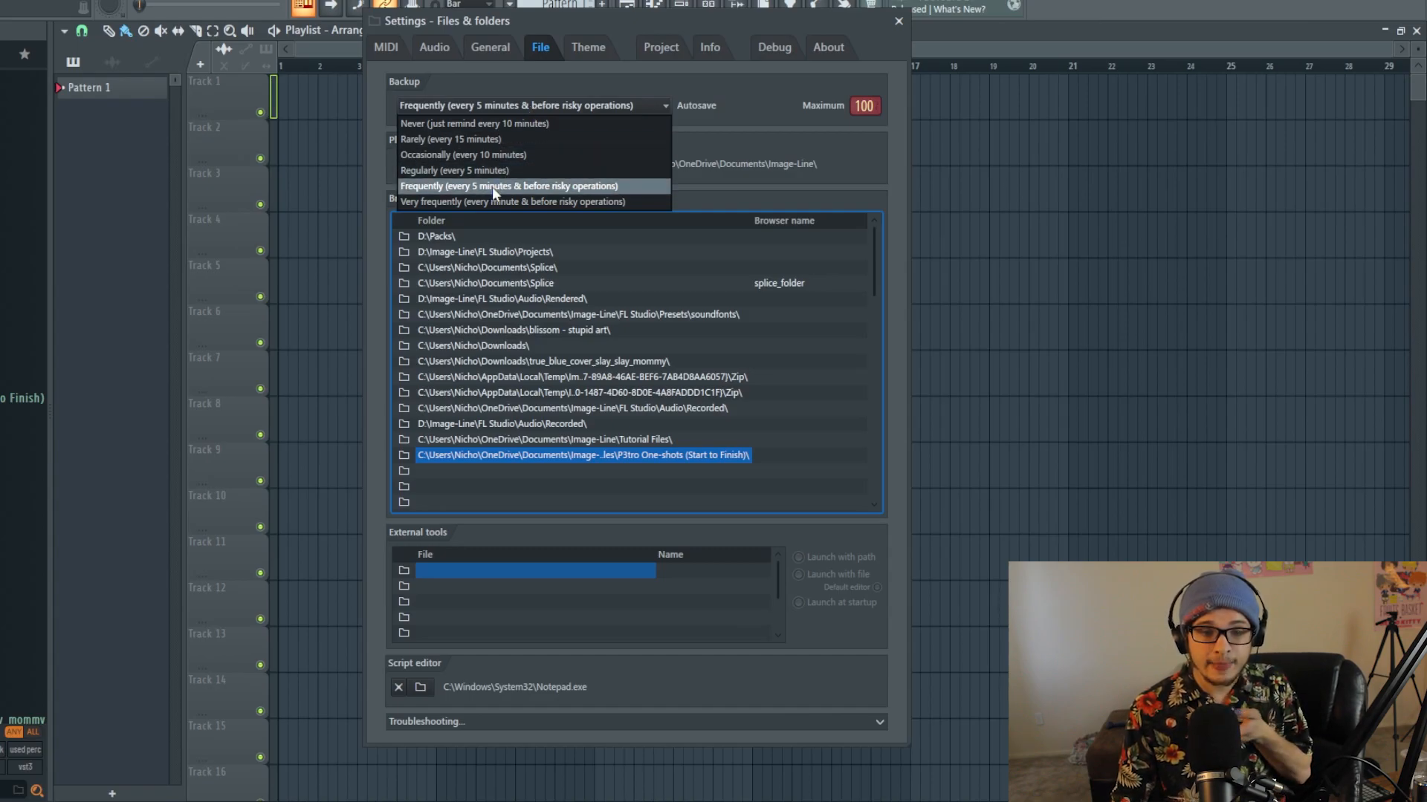
{"action": "left_click", "coordinate": [510, 185]}
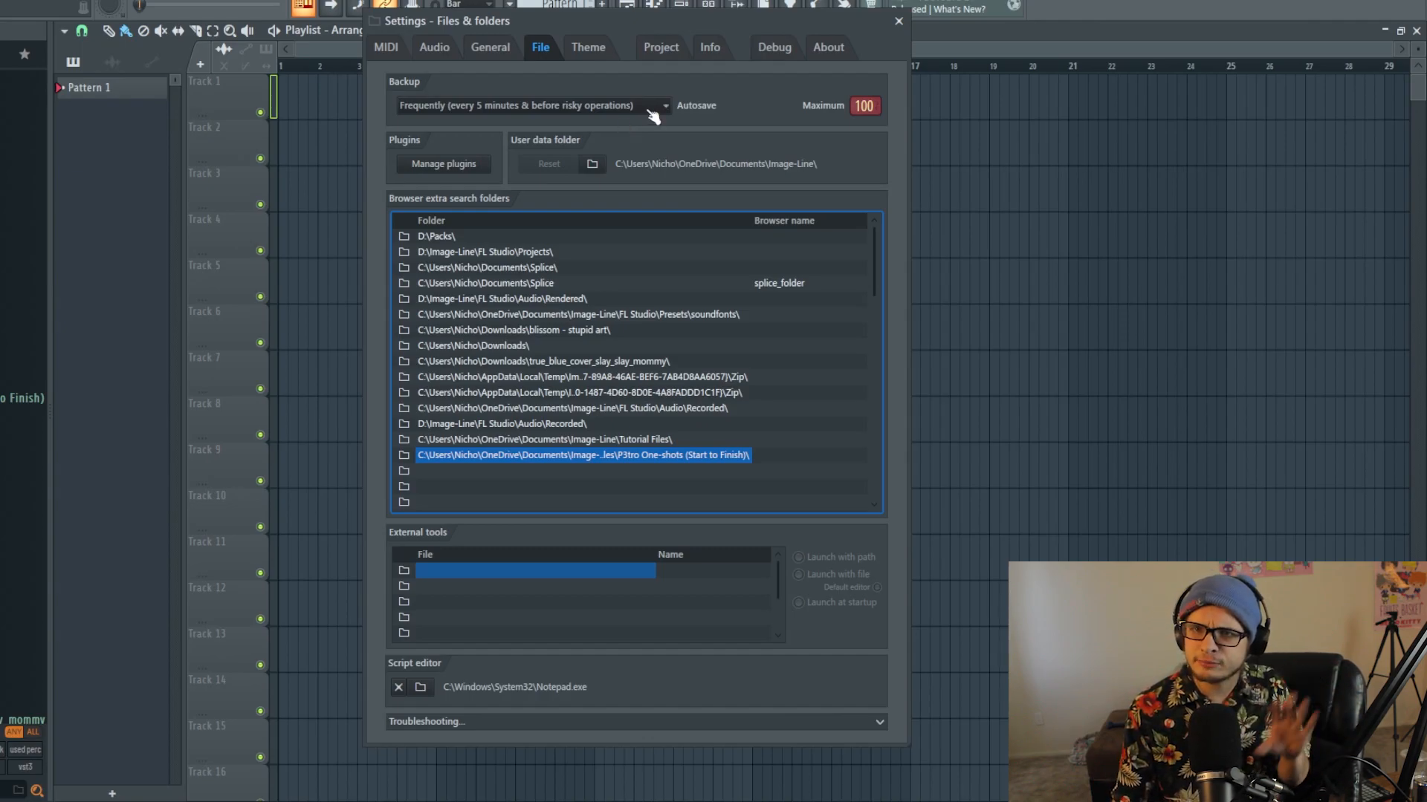
{"action": "mouse_move", "coordinate": [635, 82]}
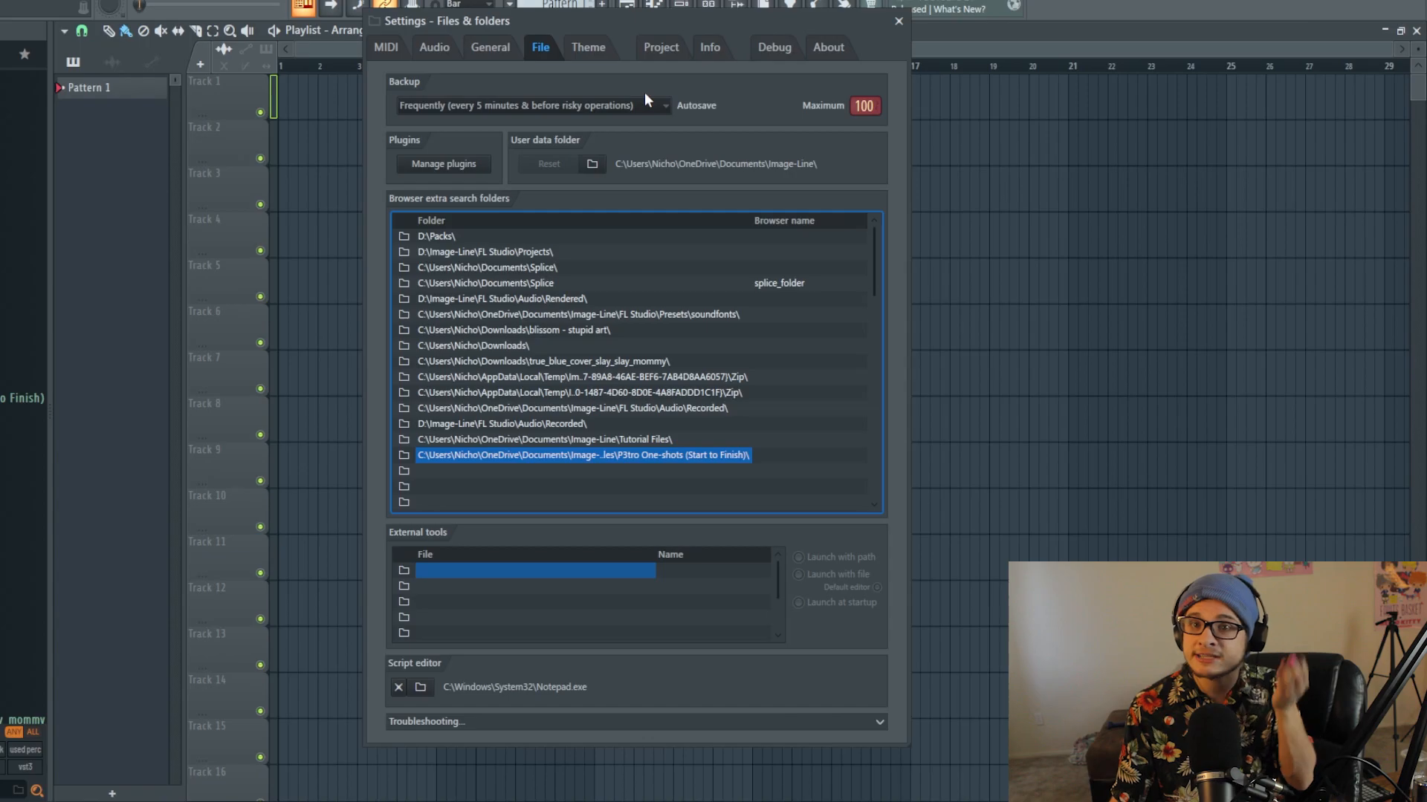
{"action": "mouse_move", "coordinate": [615, 177]}
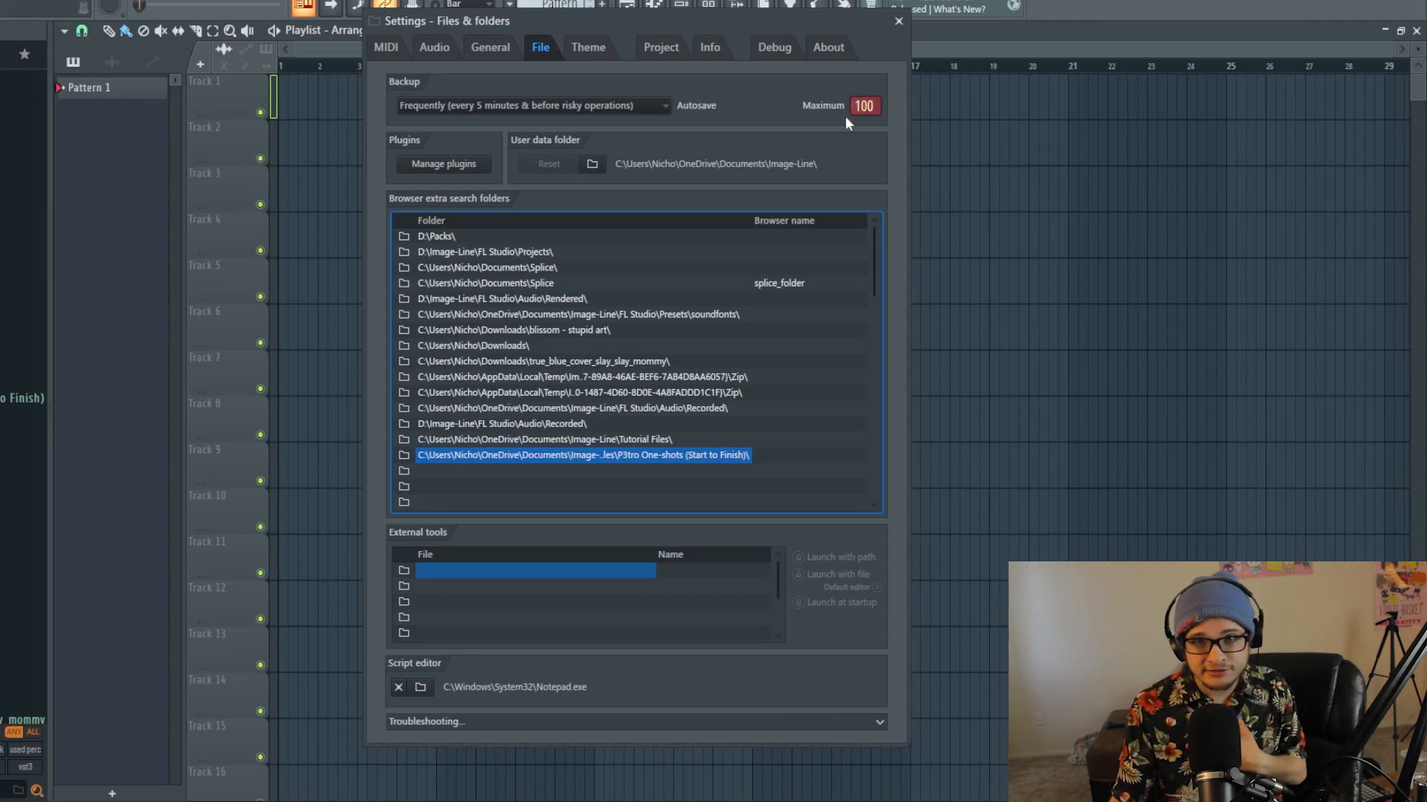
{"action": "mouse_move", "coordinate": [678, 153]}
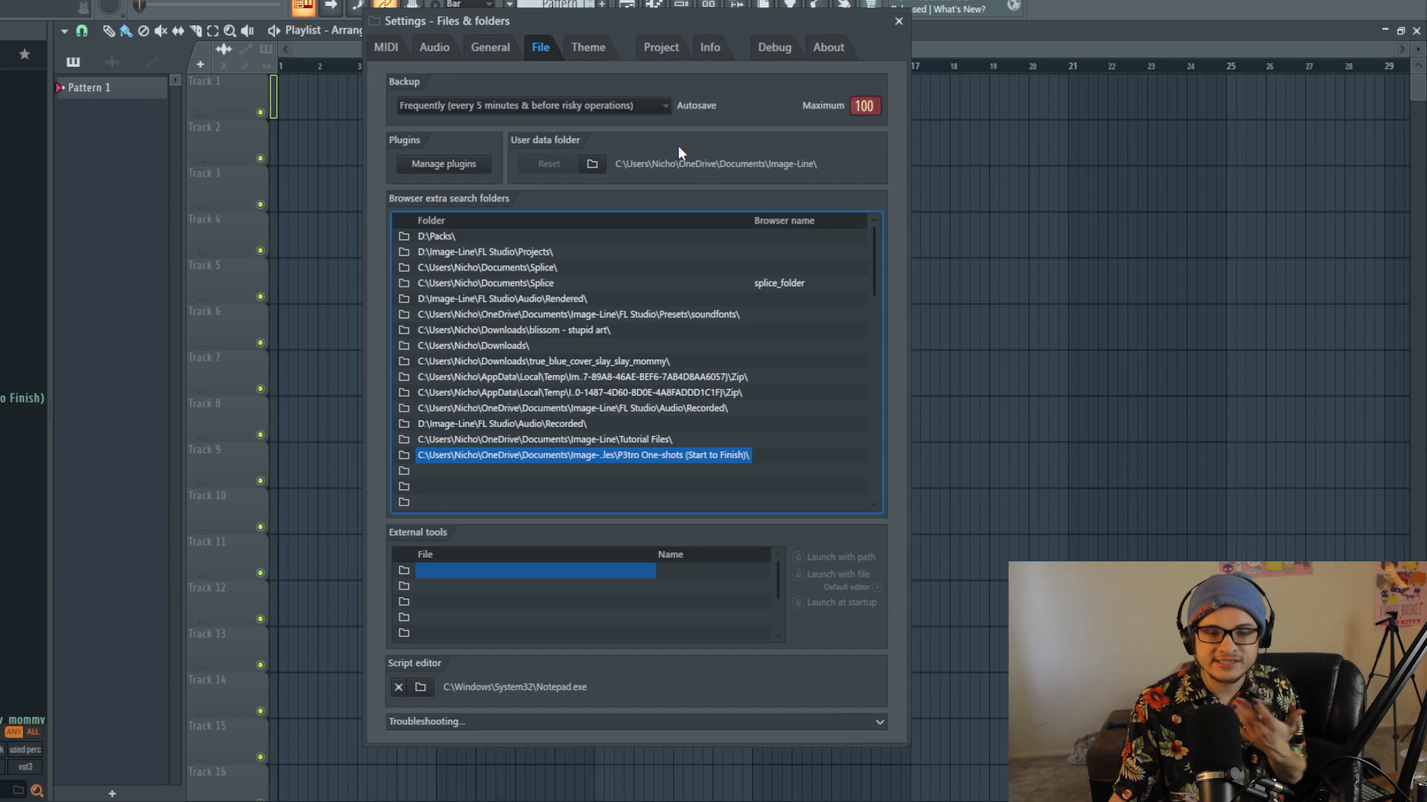
{"action": "left_click", "coordinate": [434, 47]}
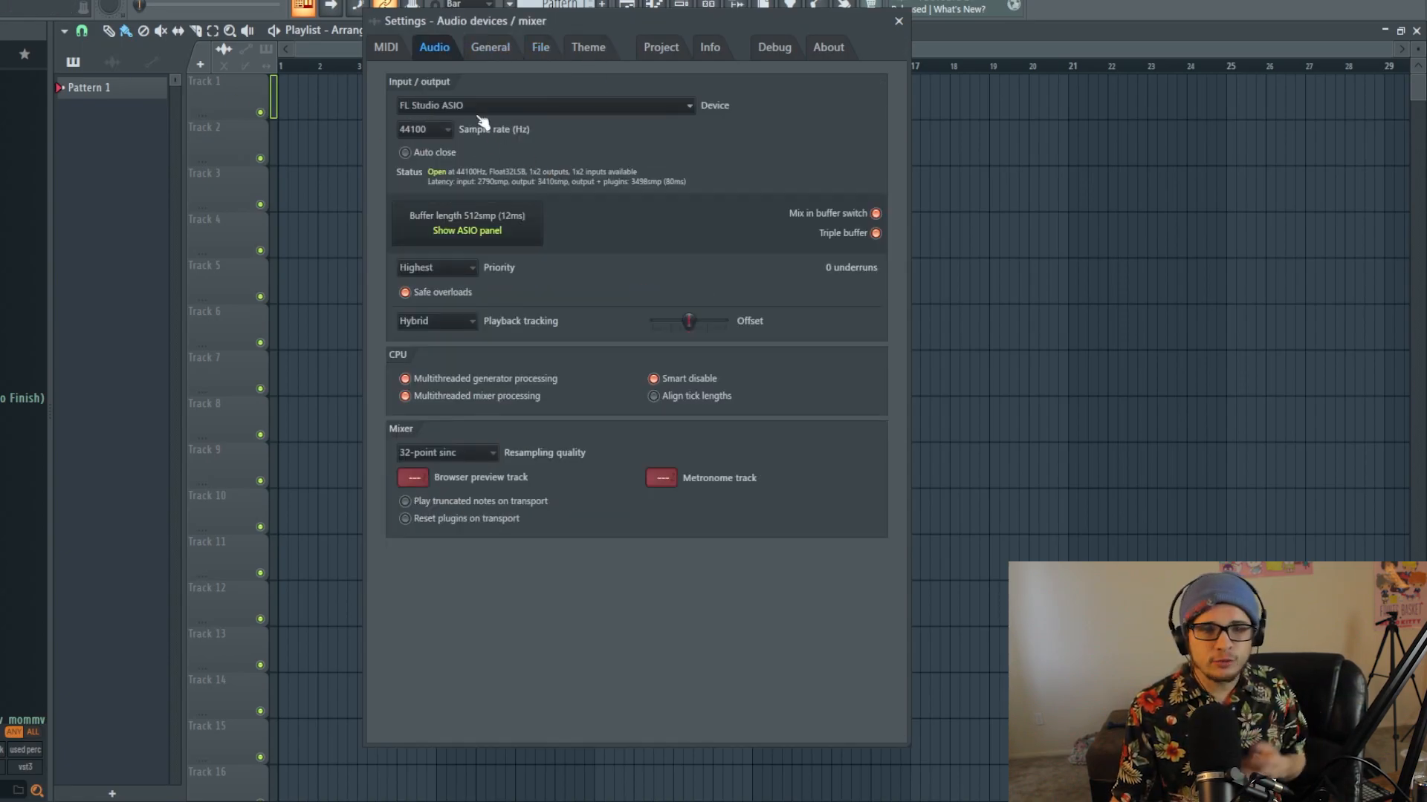
{"action": "mouse_move", "coordinate": [723, 127]}
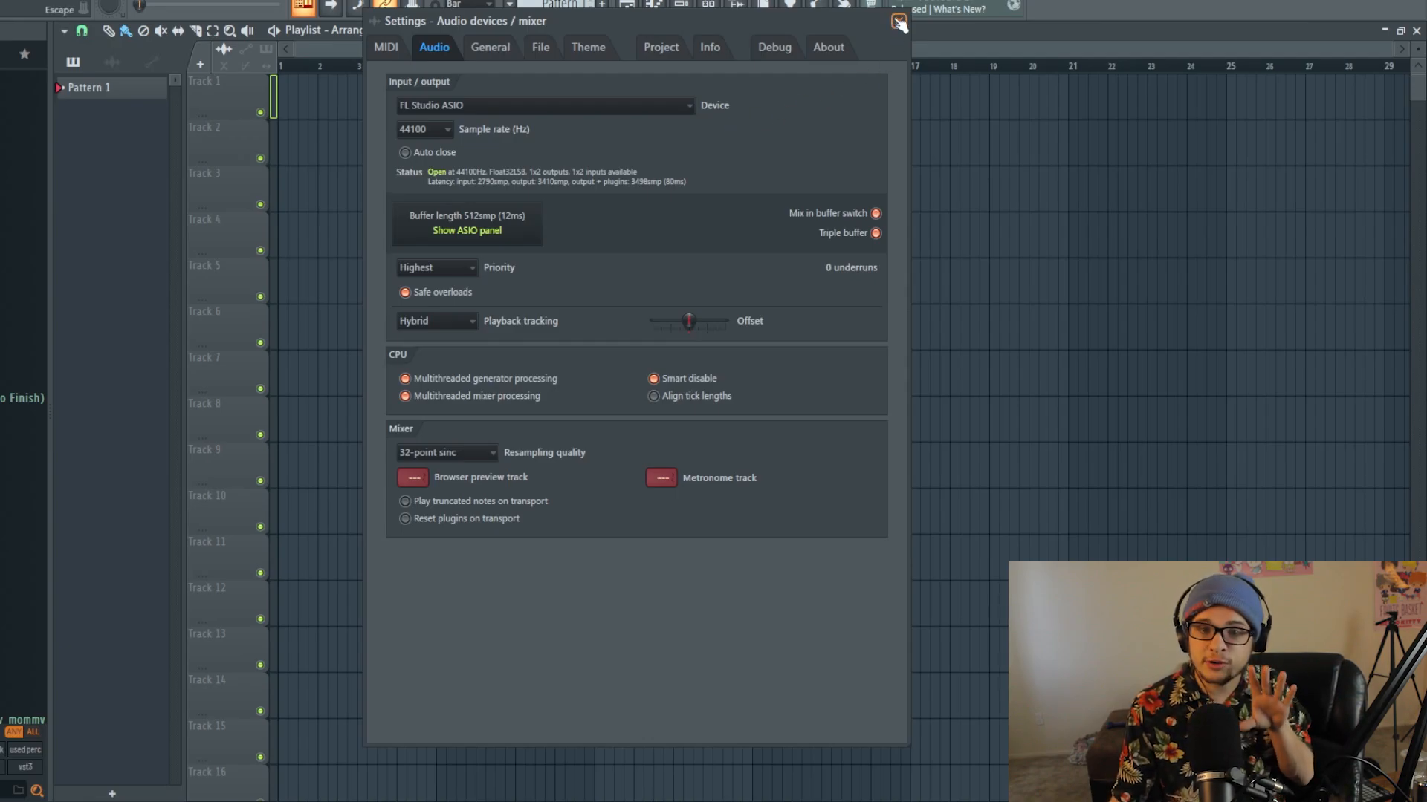
{"action": "left_click", "coordinate": [899, 21]}
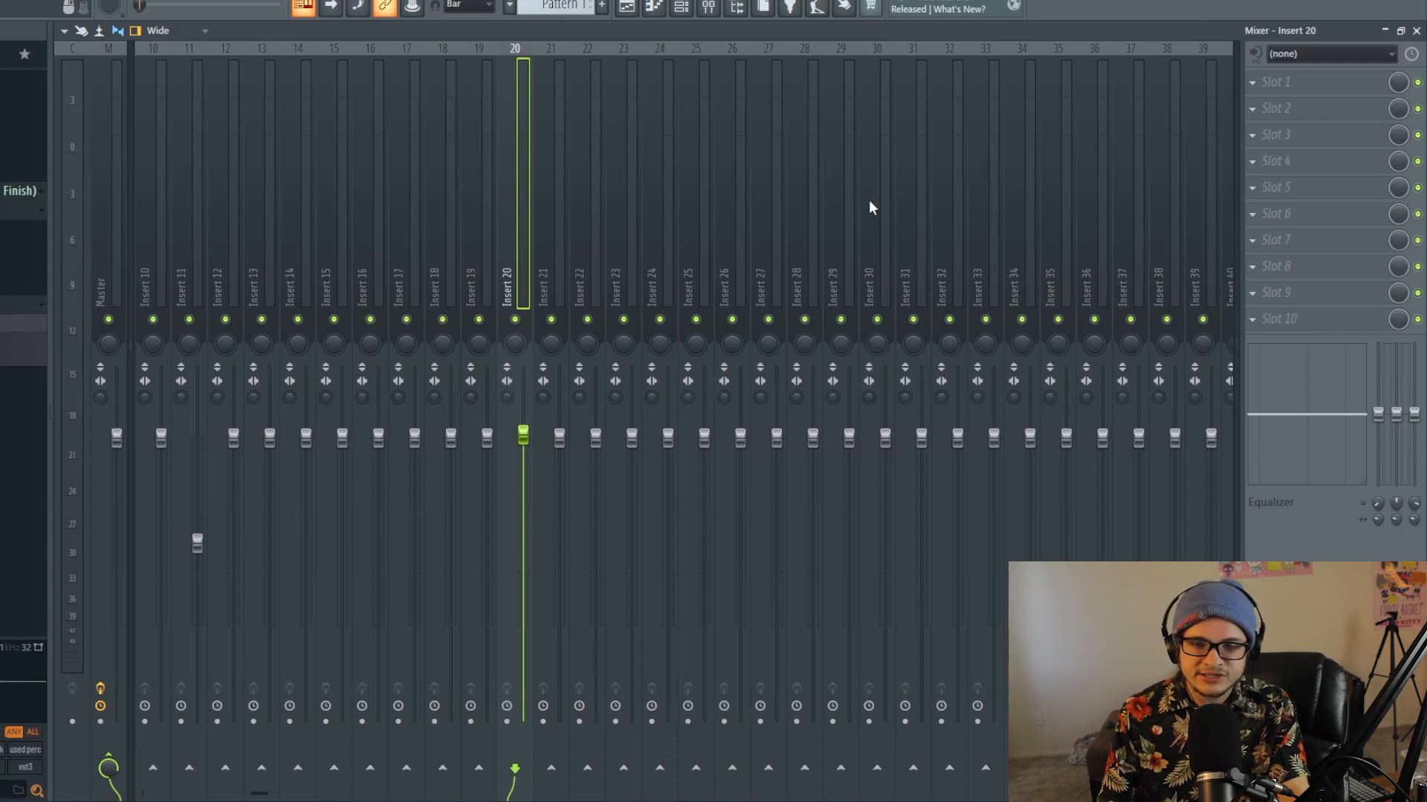
Select mixer inserts 20 through 30 and recolour them purple with Change color
{"action": "left_click", "coordinate": [840, 291]}
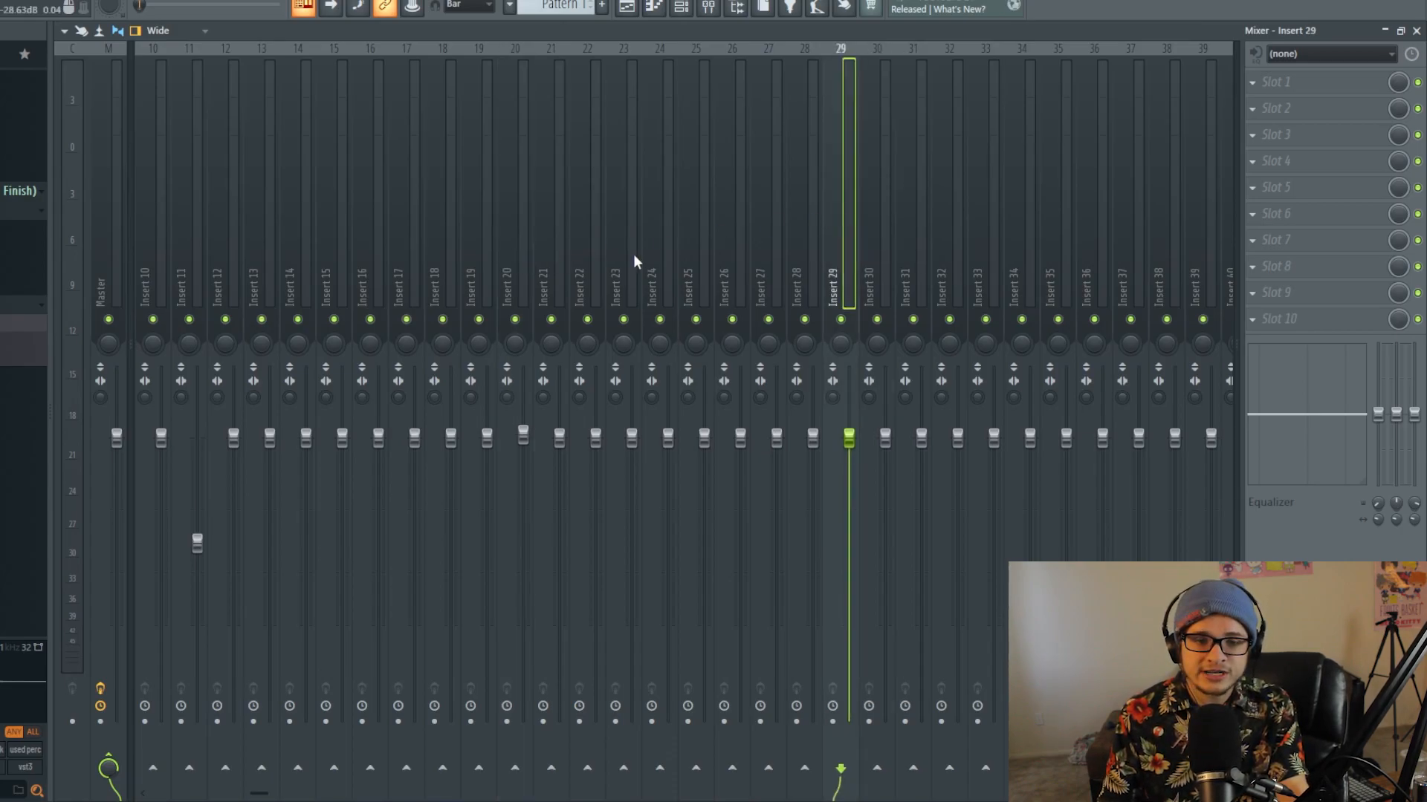
{"action": "mouse_move", "coordinate": [793, 260]}
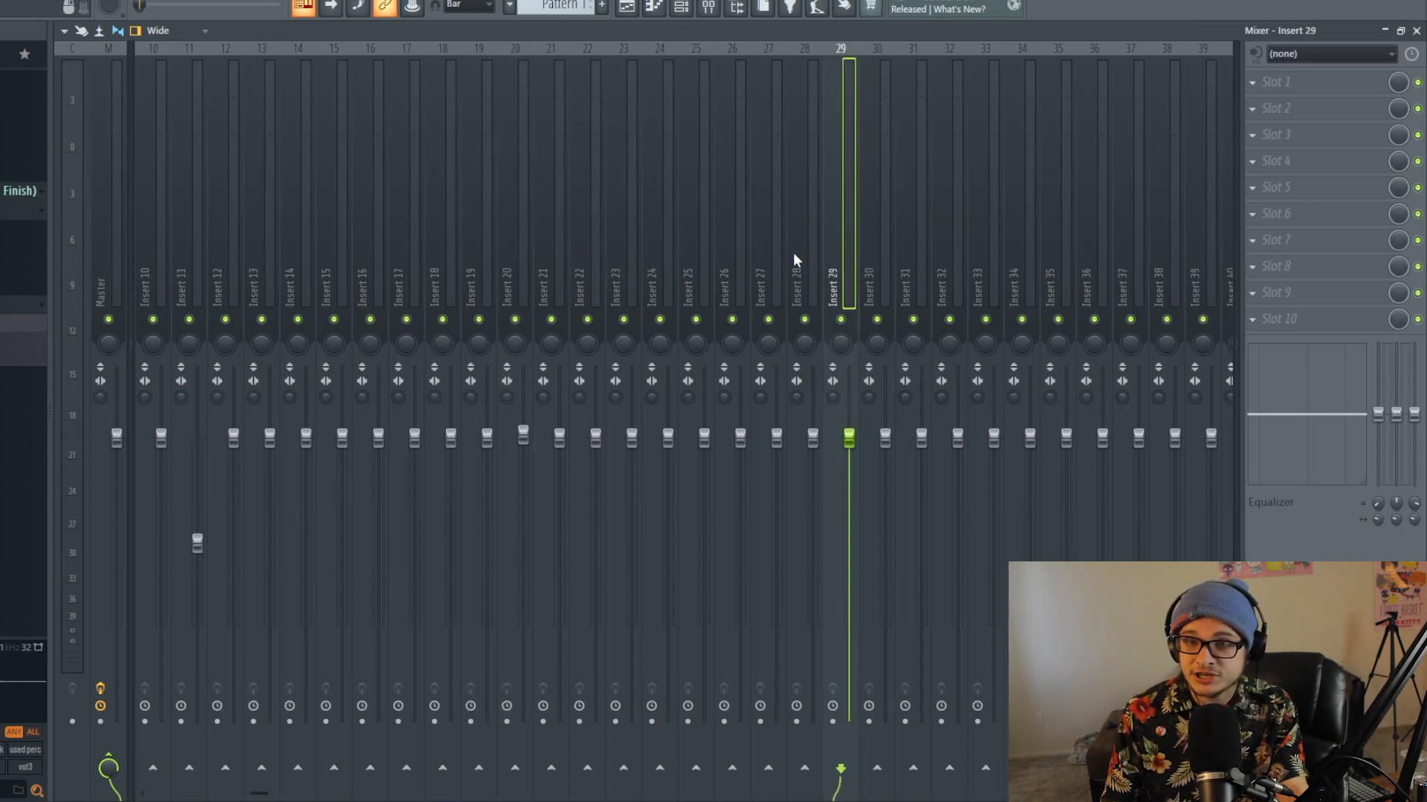
{"action": "left_click", "coordinate": [514, 291]}
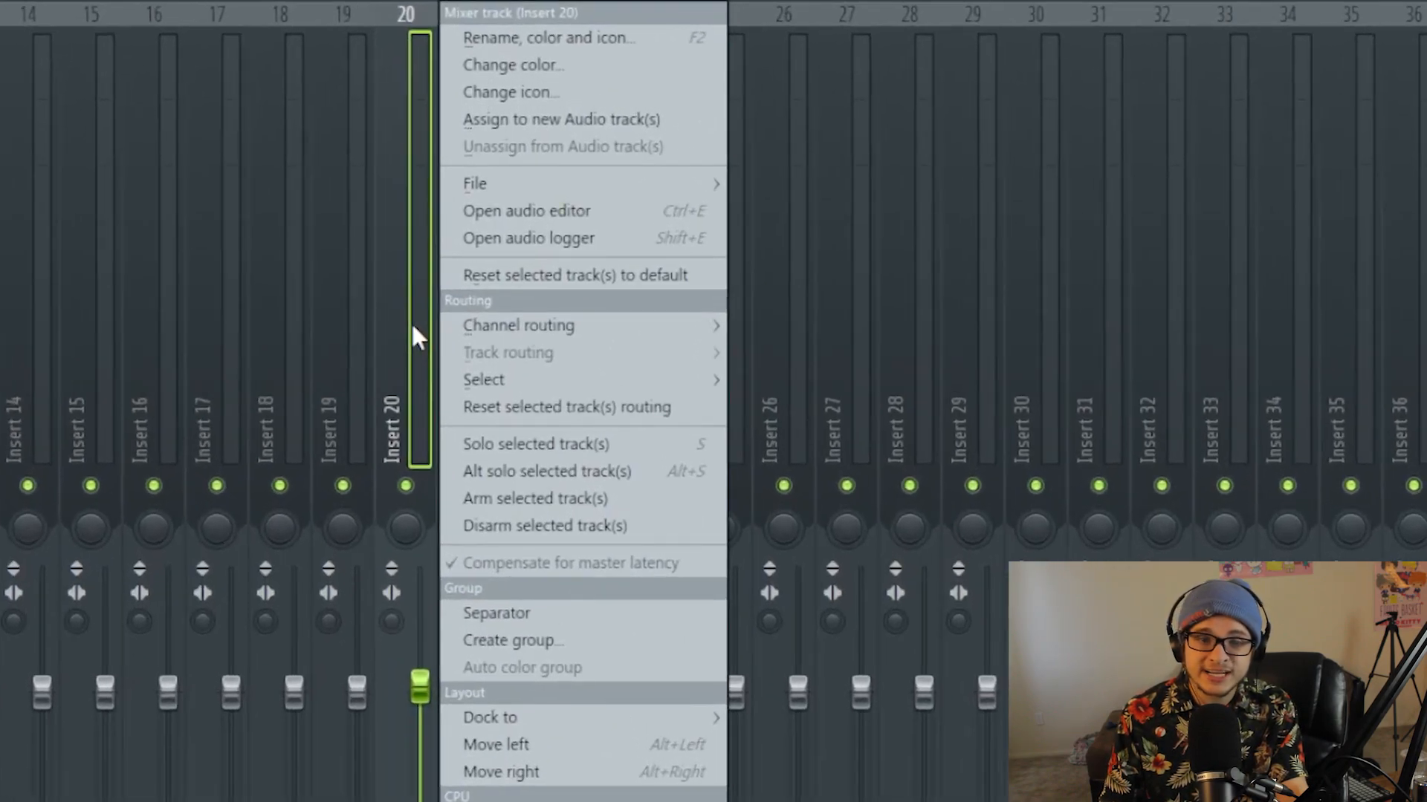
{"action": "left_click", "coordinate": [548, 37]}
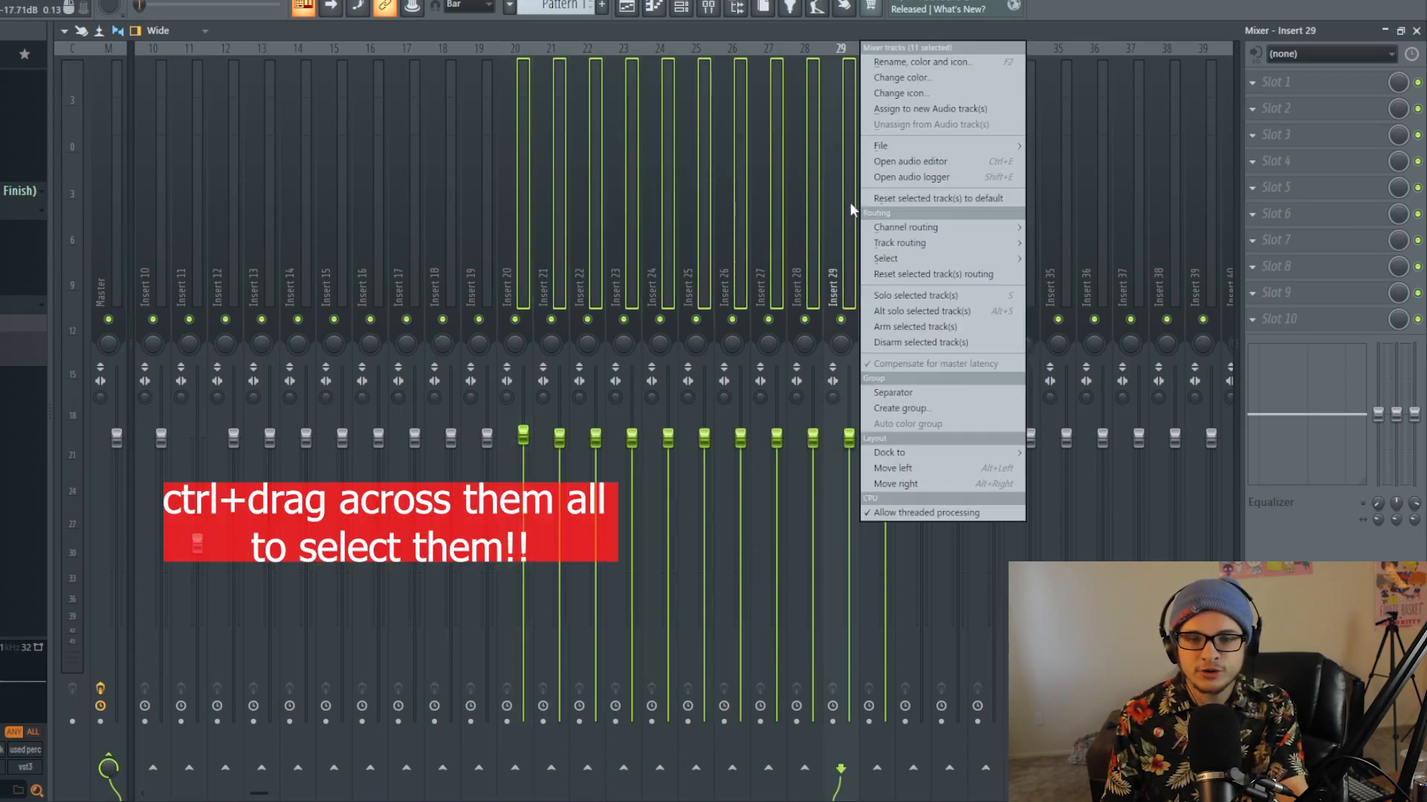
{"action": "left_click", "coordinate": [901, 77]}
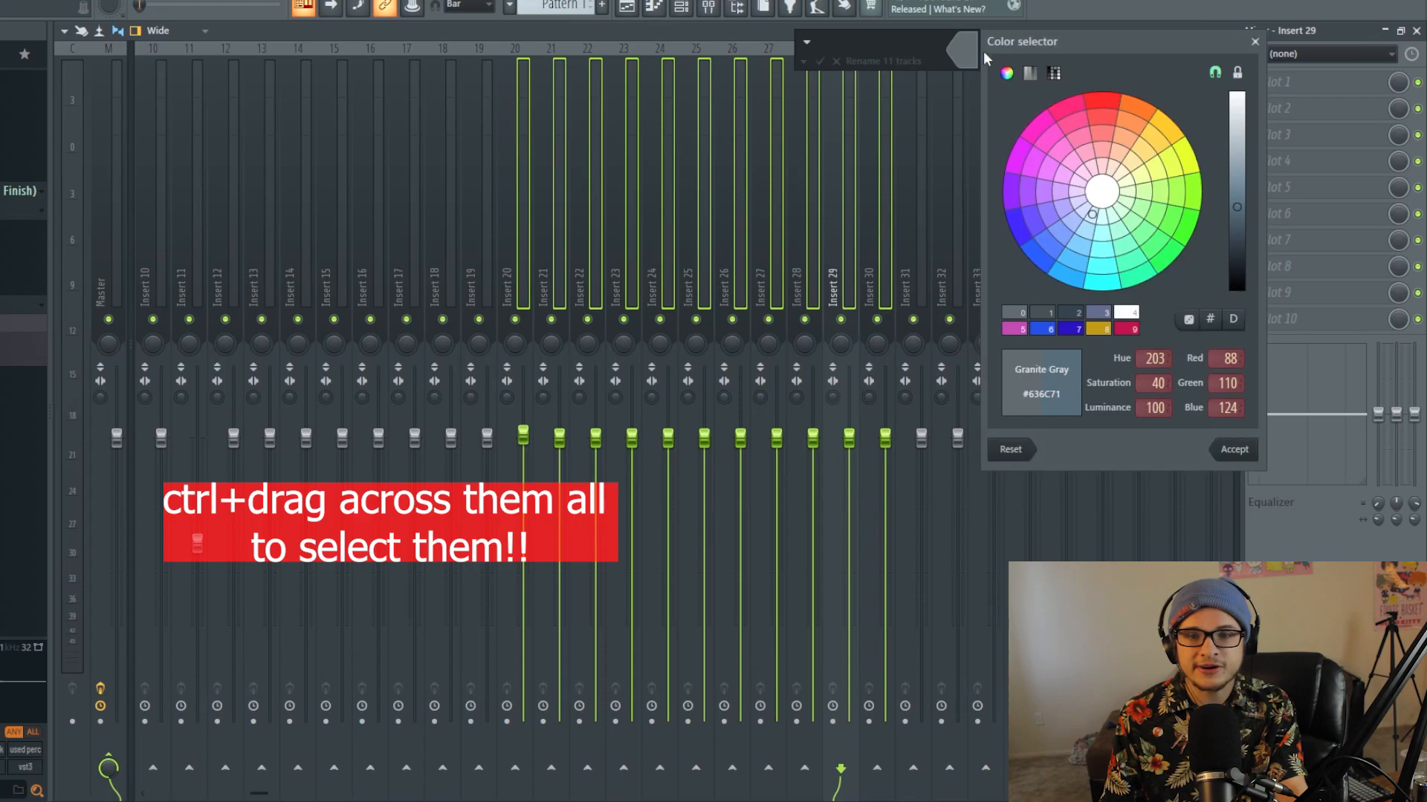
{"action": "left_click", "coordinate": [1018, 224]}
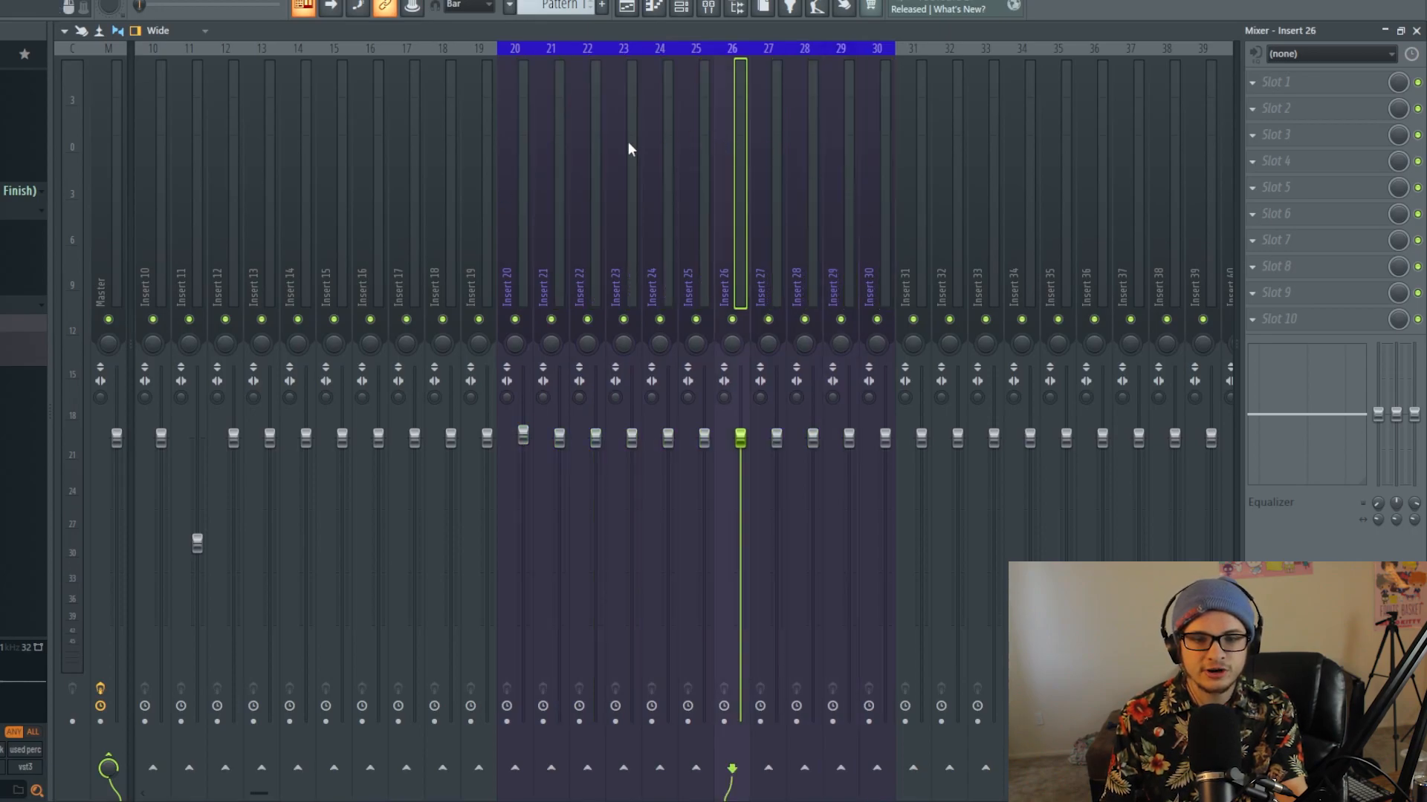
{"action": "mouse_move", "coordinate": [684, 248]}
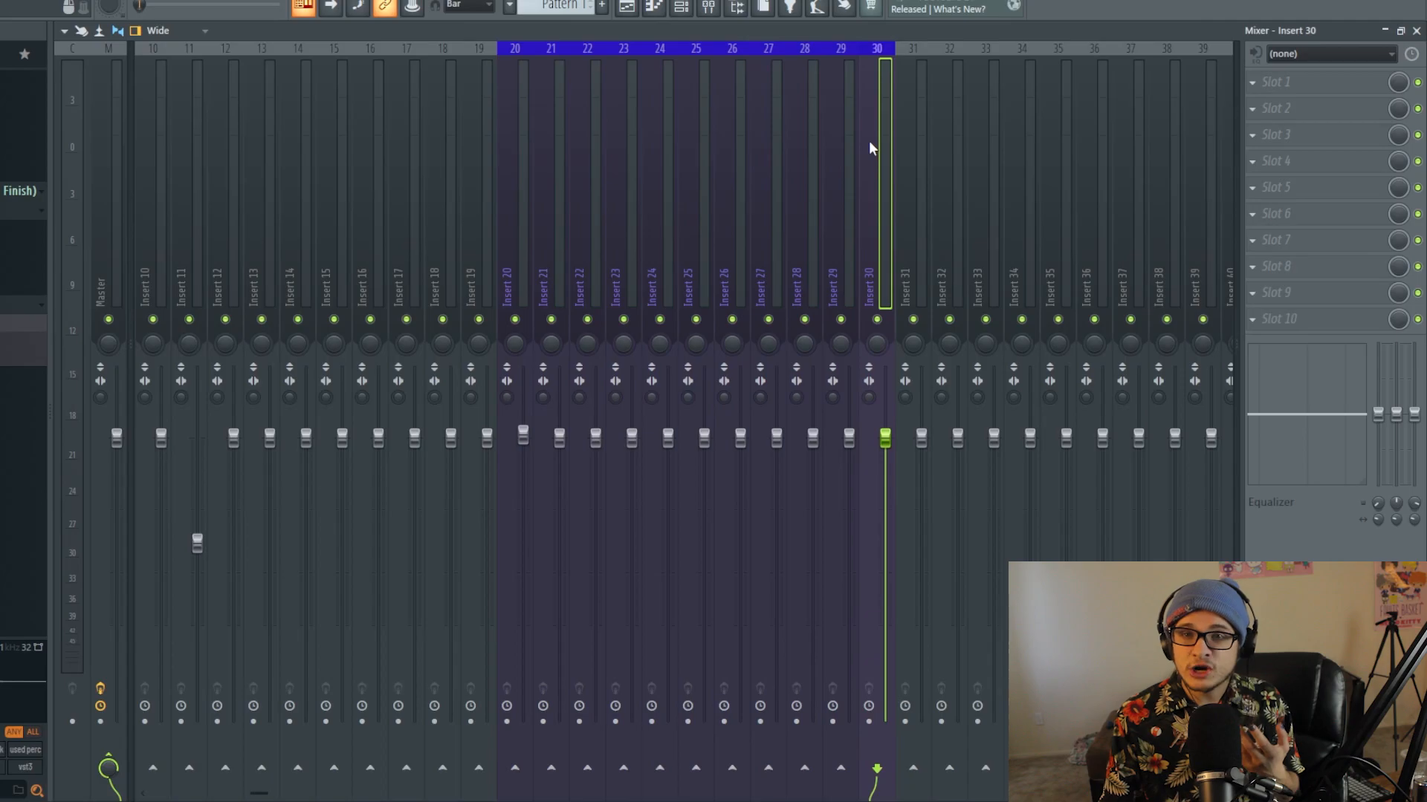
{"action": "mouse_move", "coordinate": [844, 142]}
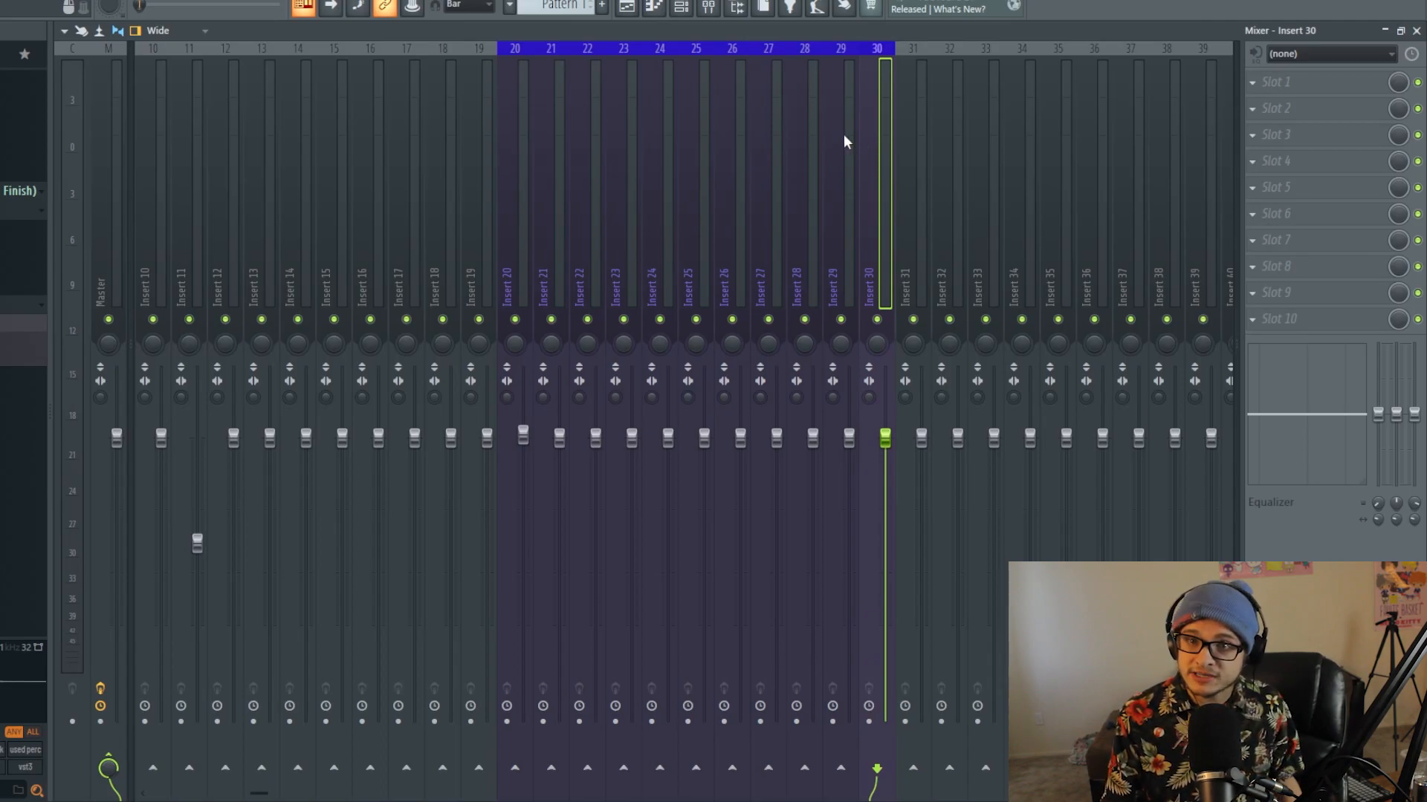
{"action": "mouse_move", "coordinate": [878, 216]}
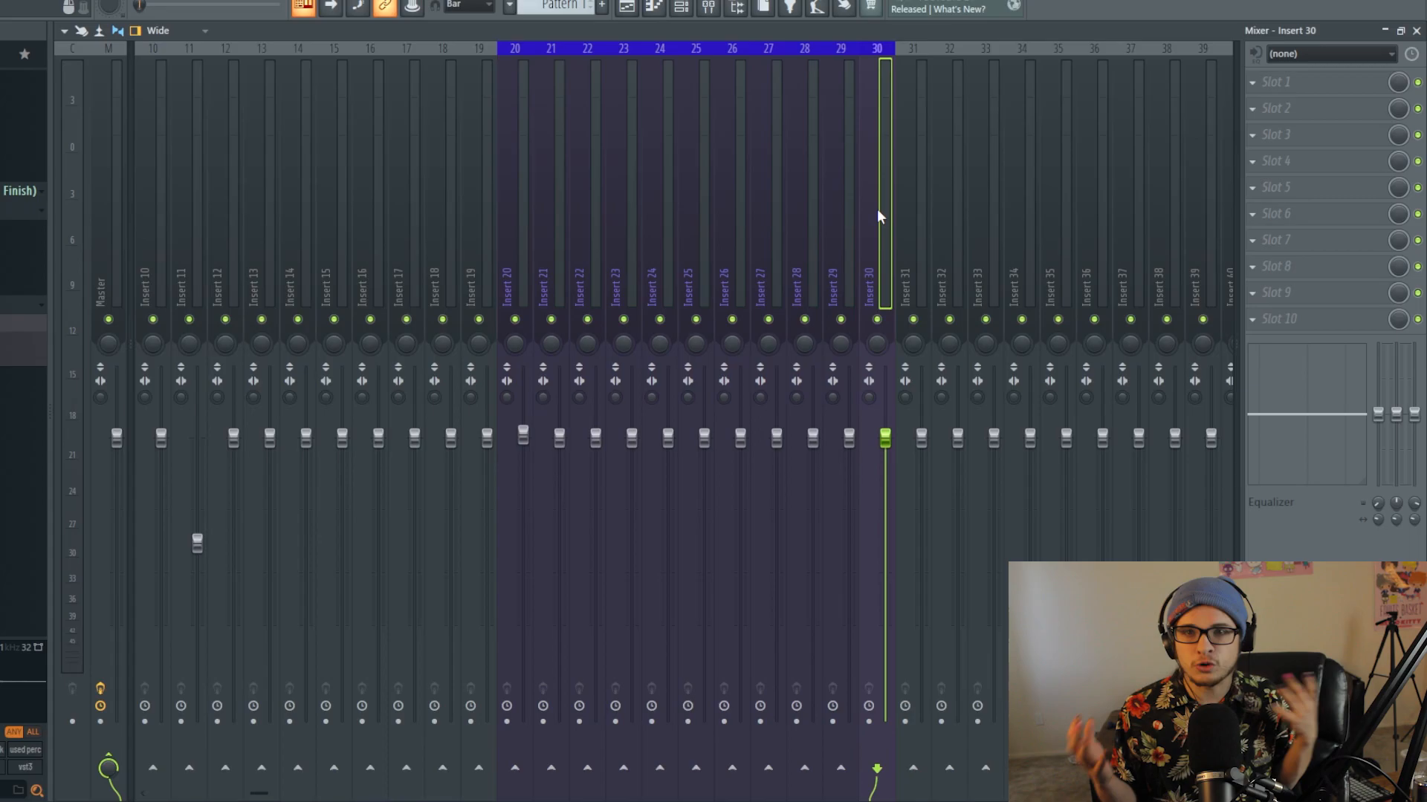
{"action": "mouse_move", "coordinate": [879, 224]}
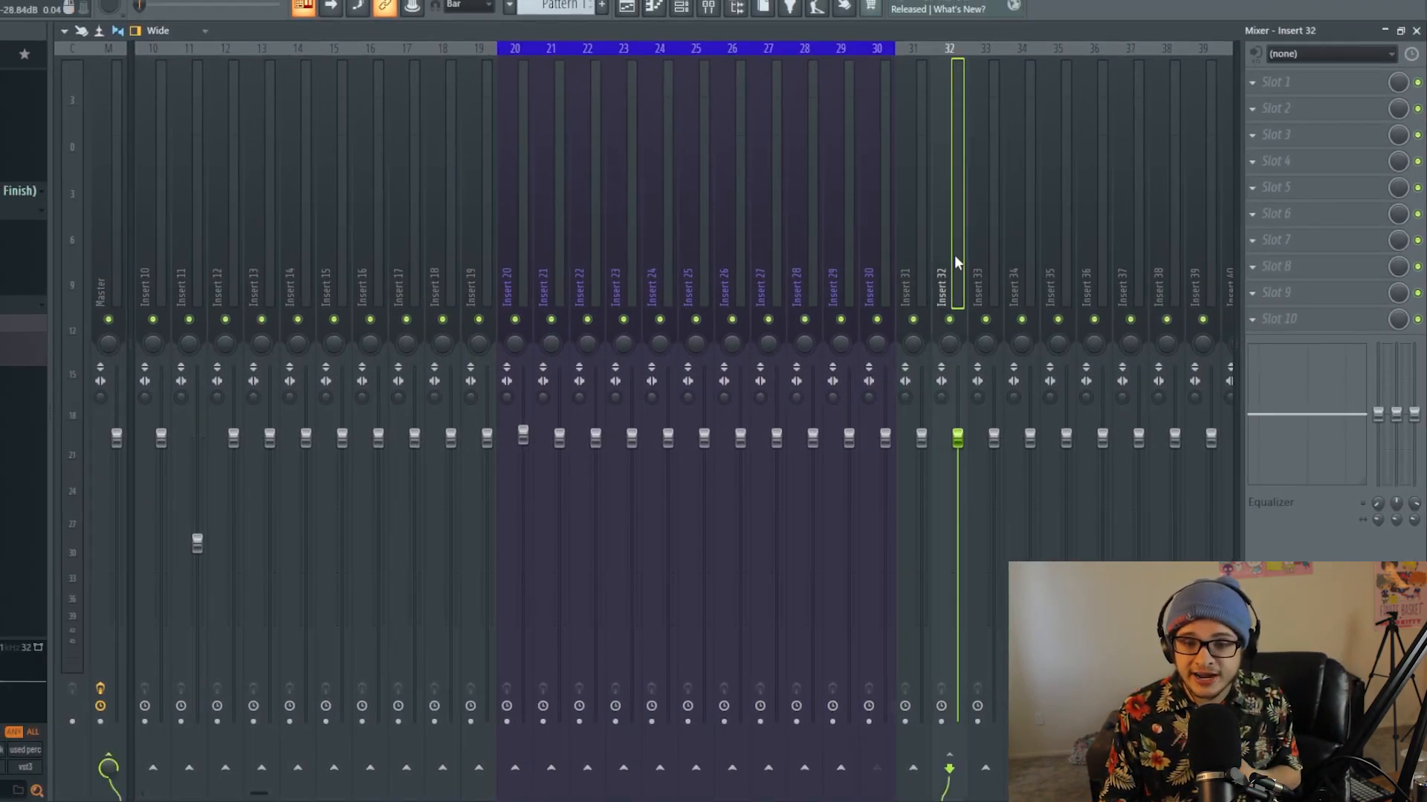
Rename insert 32 to 'Drum Bus' and route inserts 20–30 into it
{"action": "double_click", "coordinate": [937, 287]}
{"action": "type", "text": "Bu"}
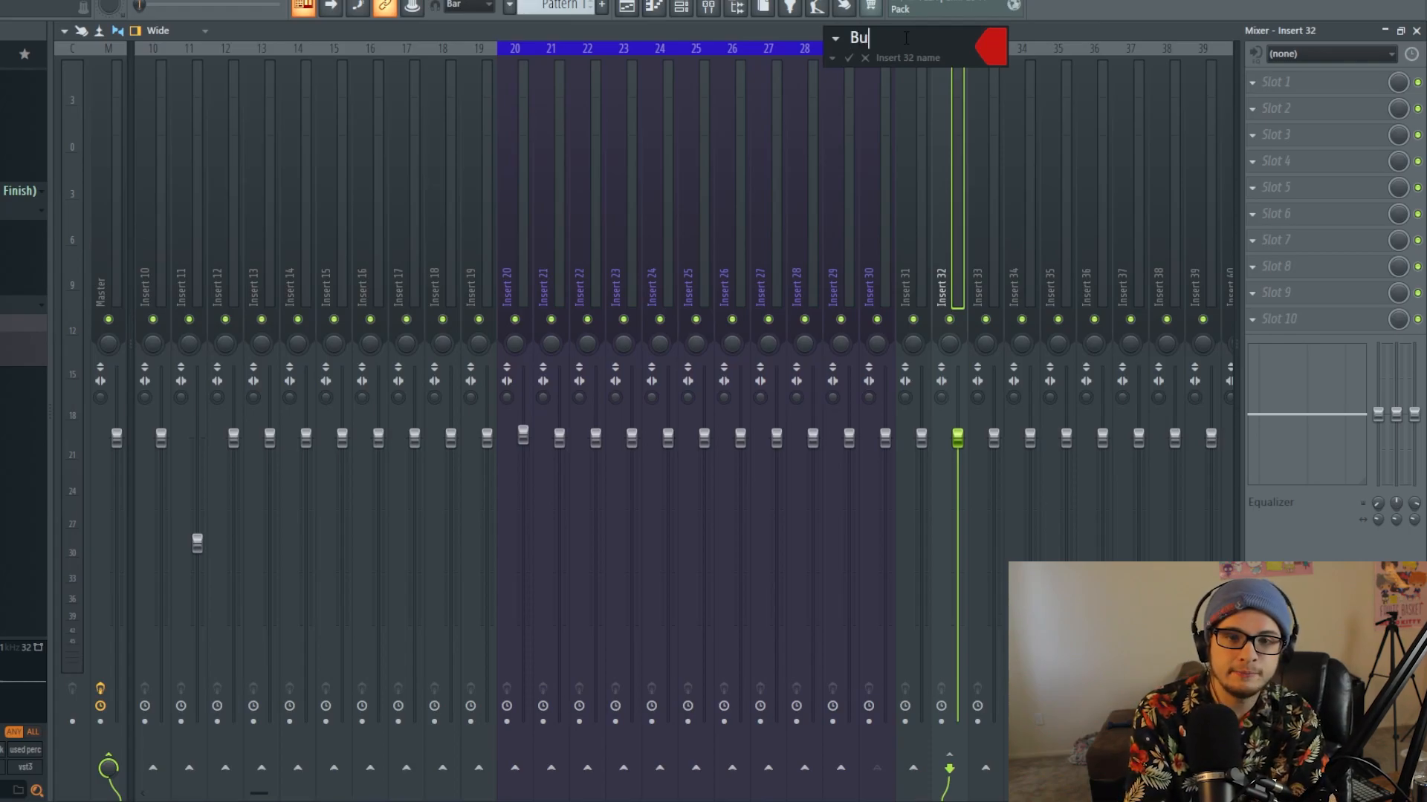
{"action": "type", "text": "Drum Bus"}
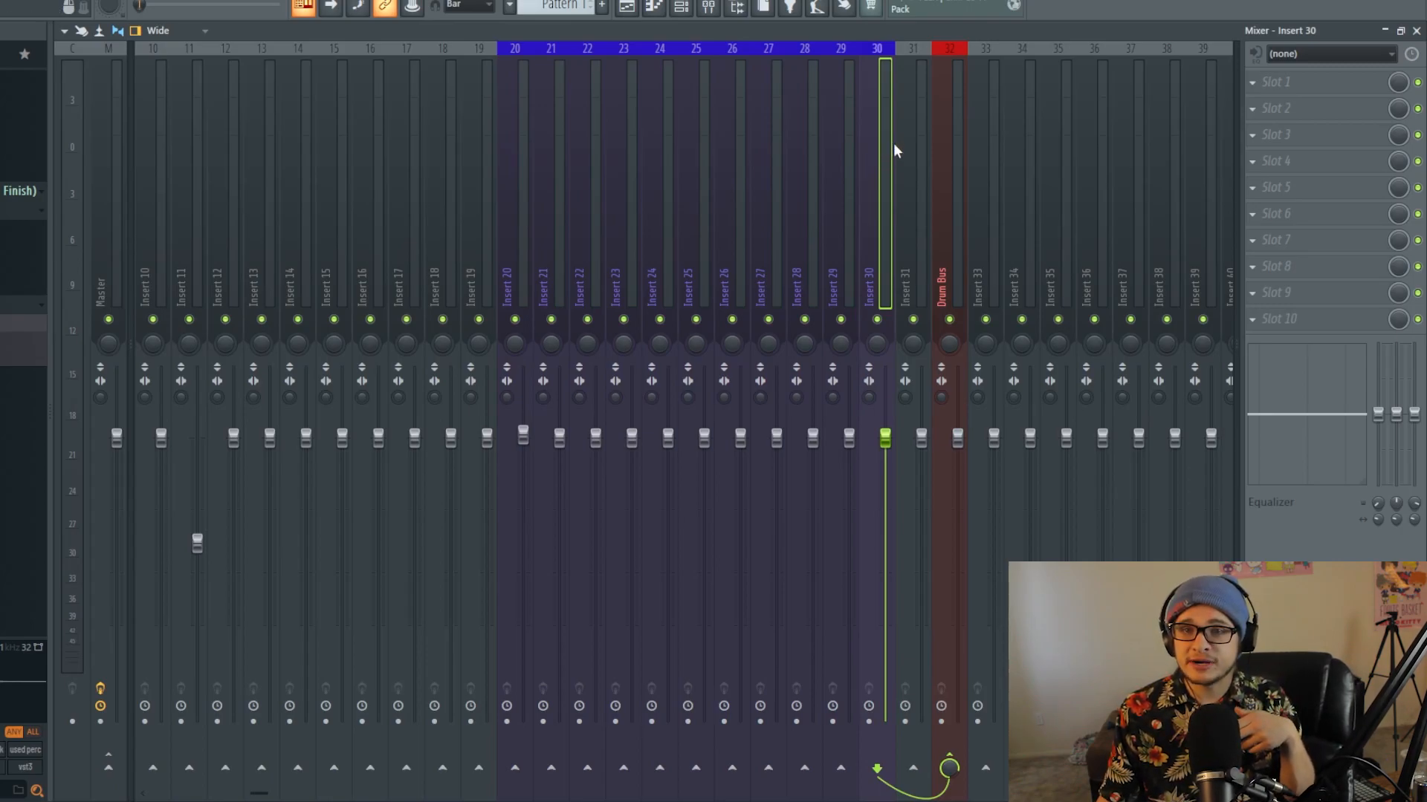
{"action": "left_click", "coordinate": [514, 282]}
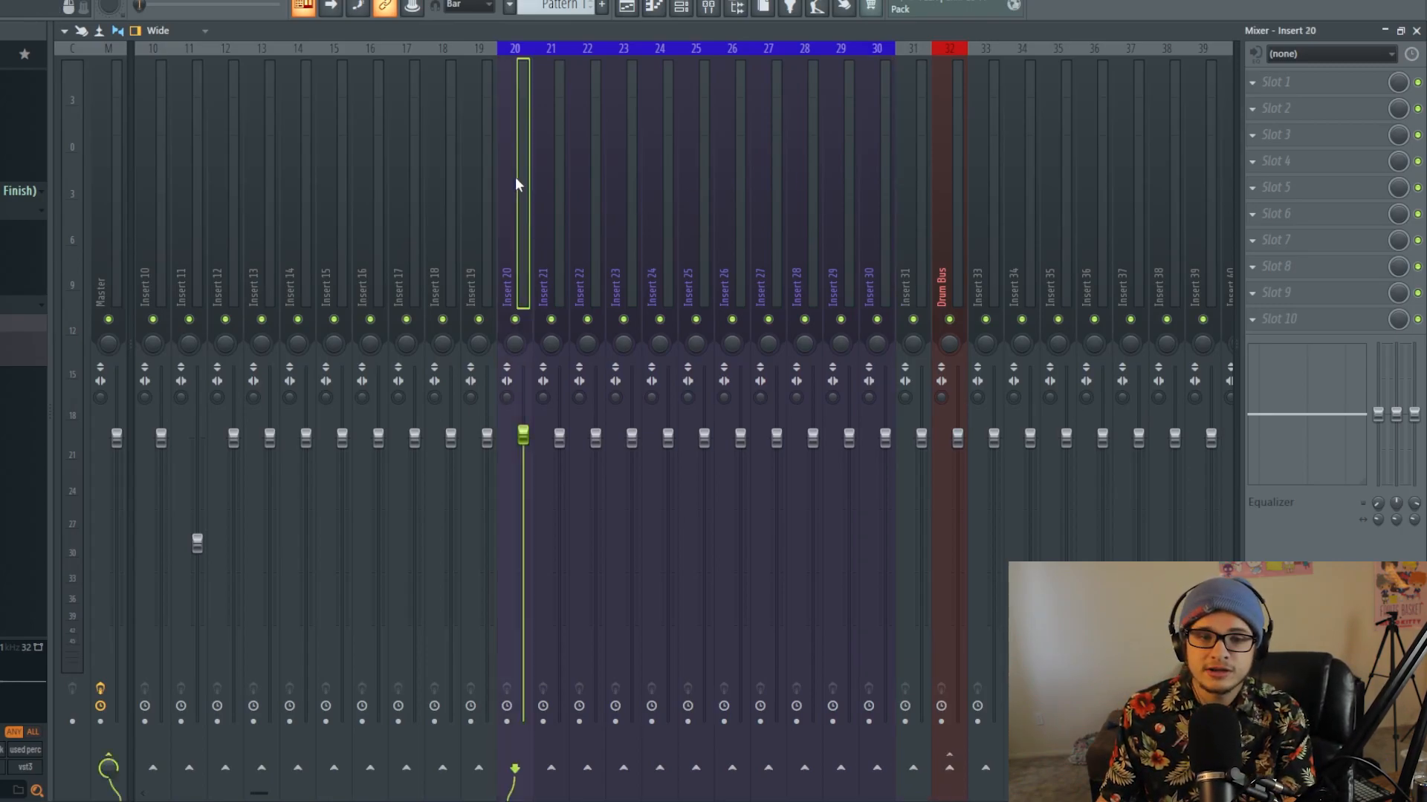
{"action": "mouse_move", "coordinate": [531, 185]}
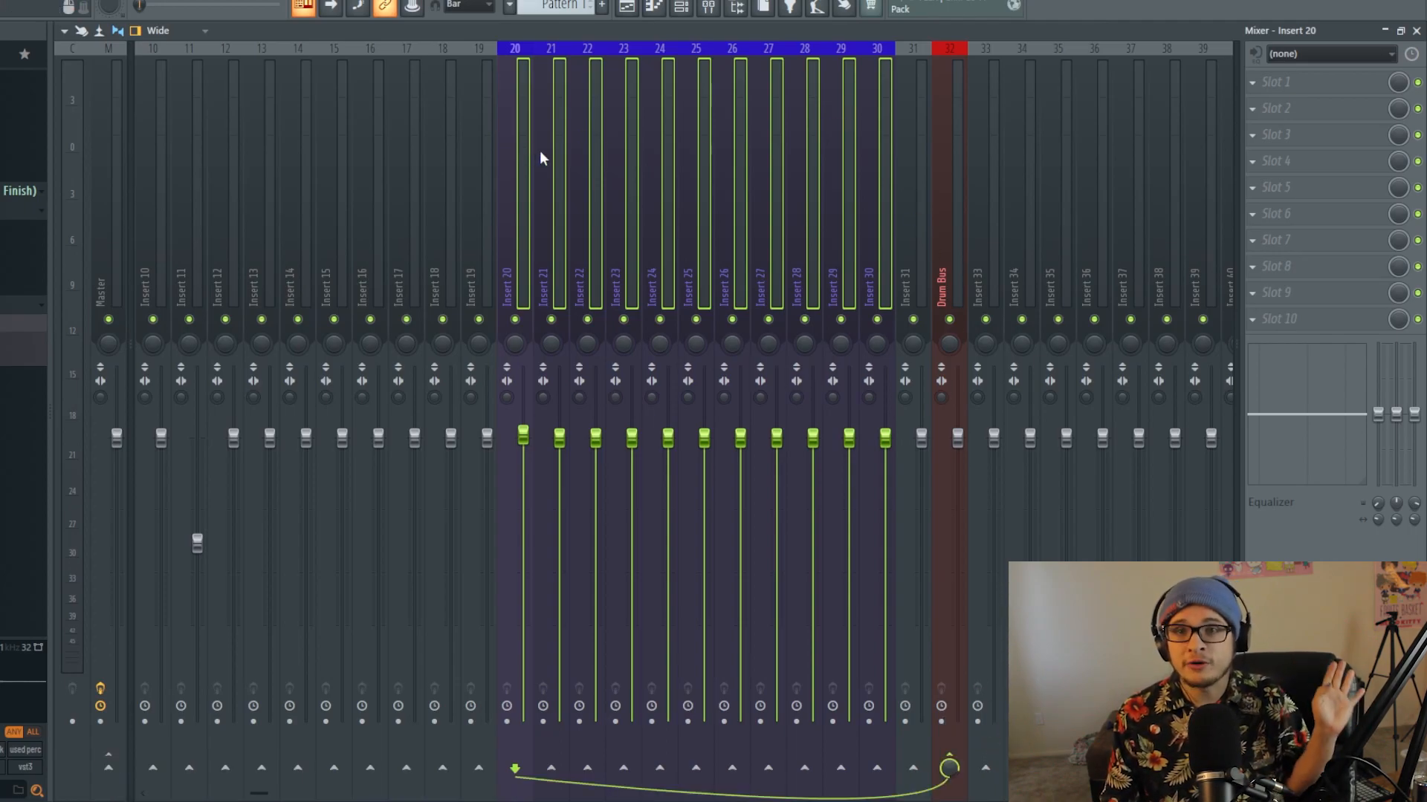
{"action": "left_click", "coordinate": [949, 272]}
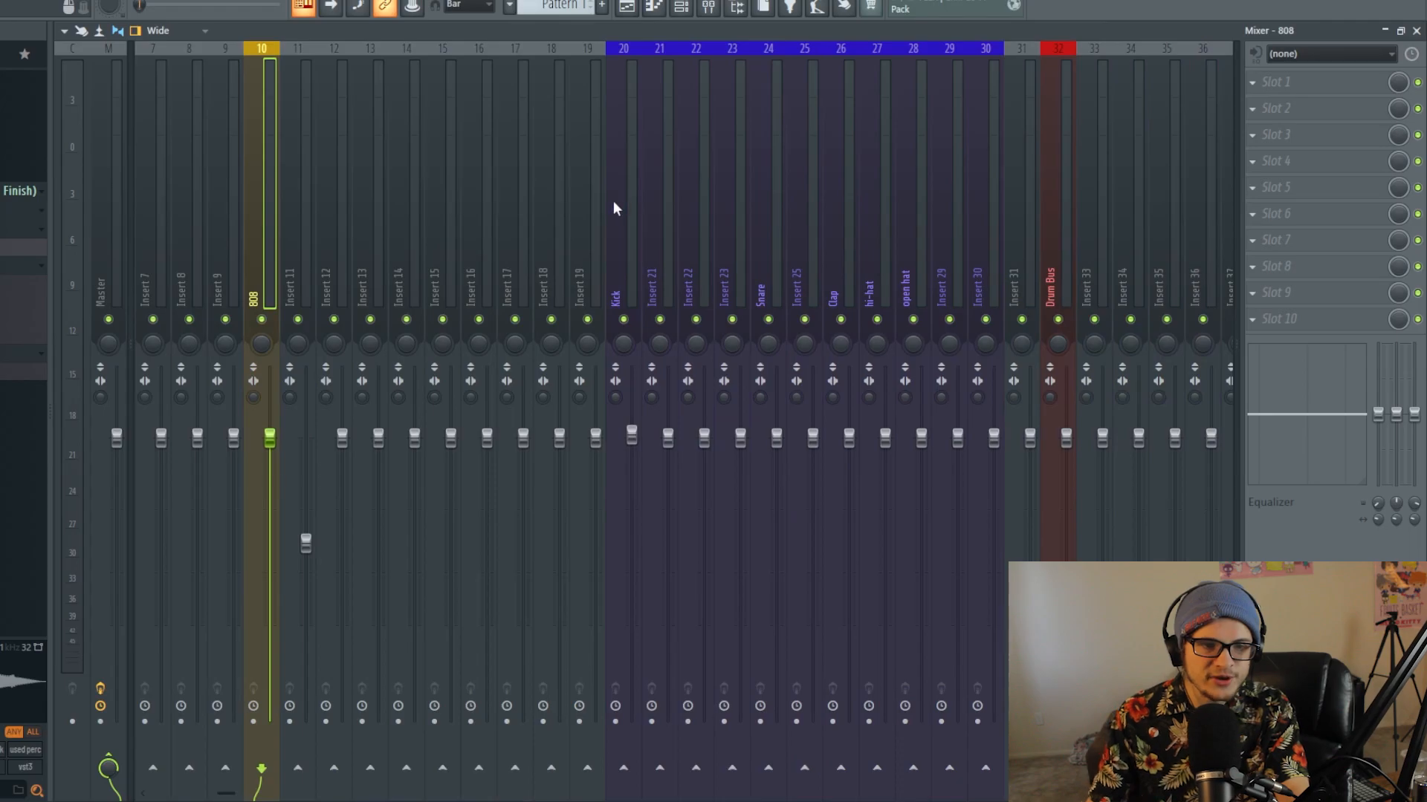
Select the Kick insert in the mixer
{"action": "left_click", "coordinate": [985, 282]}
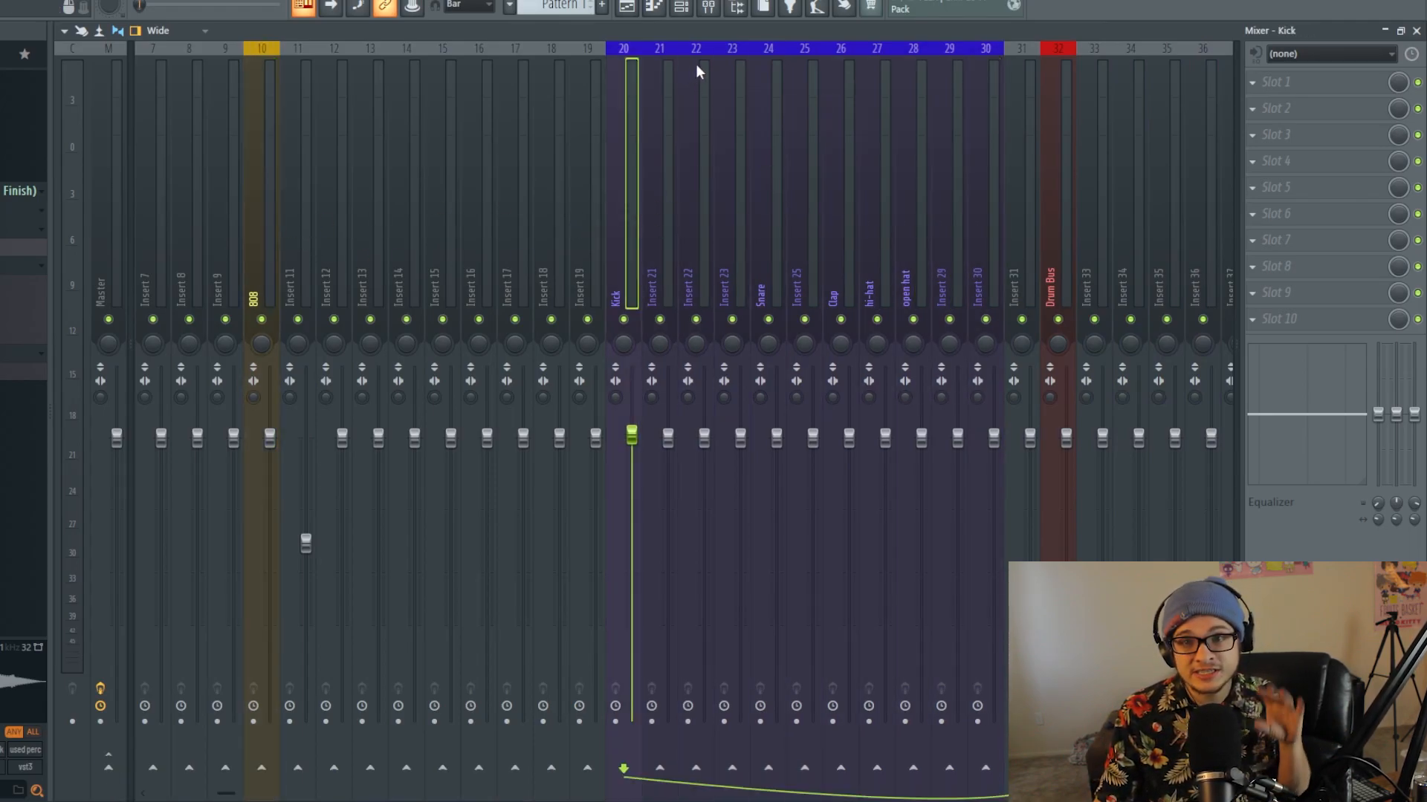
{"action": "mouse_move", "coordinate": [767, 92]}
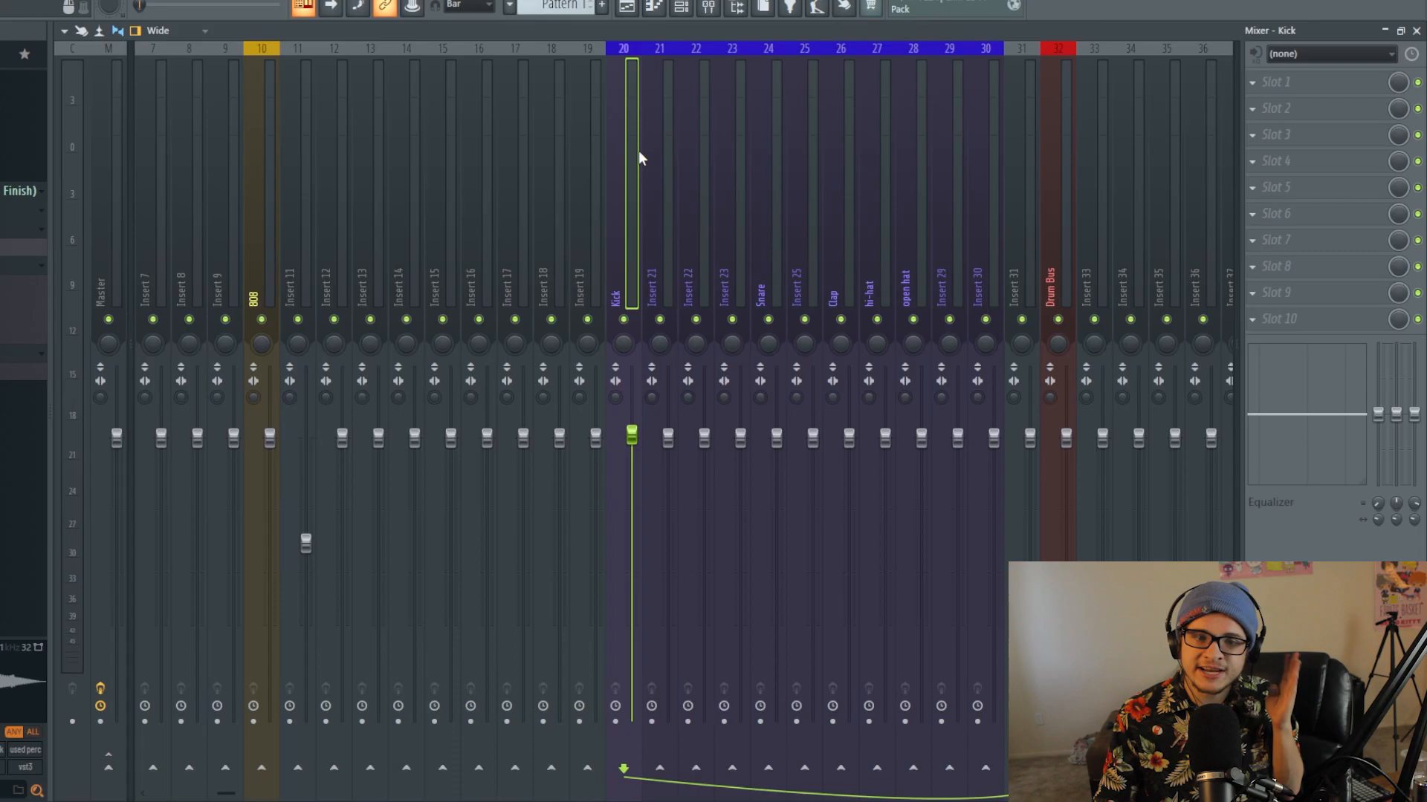
{"action": "mouse_move", "coordinate": [625, 185]}
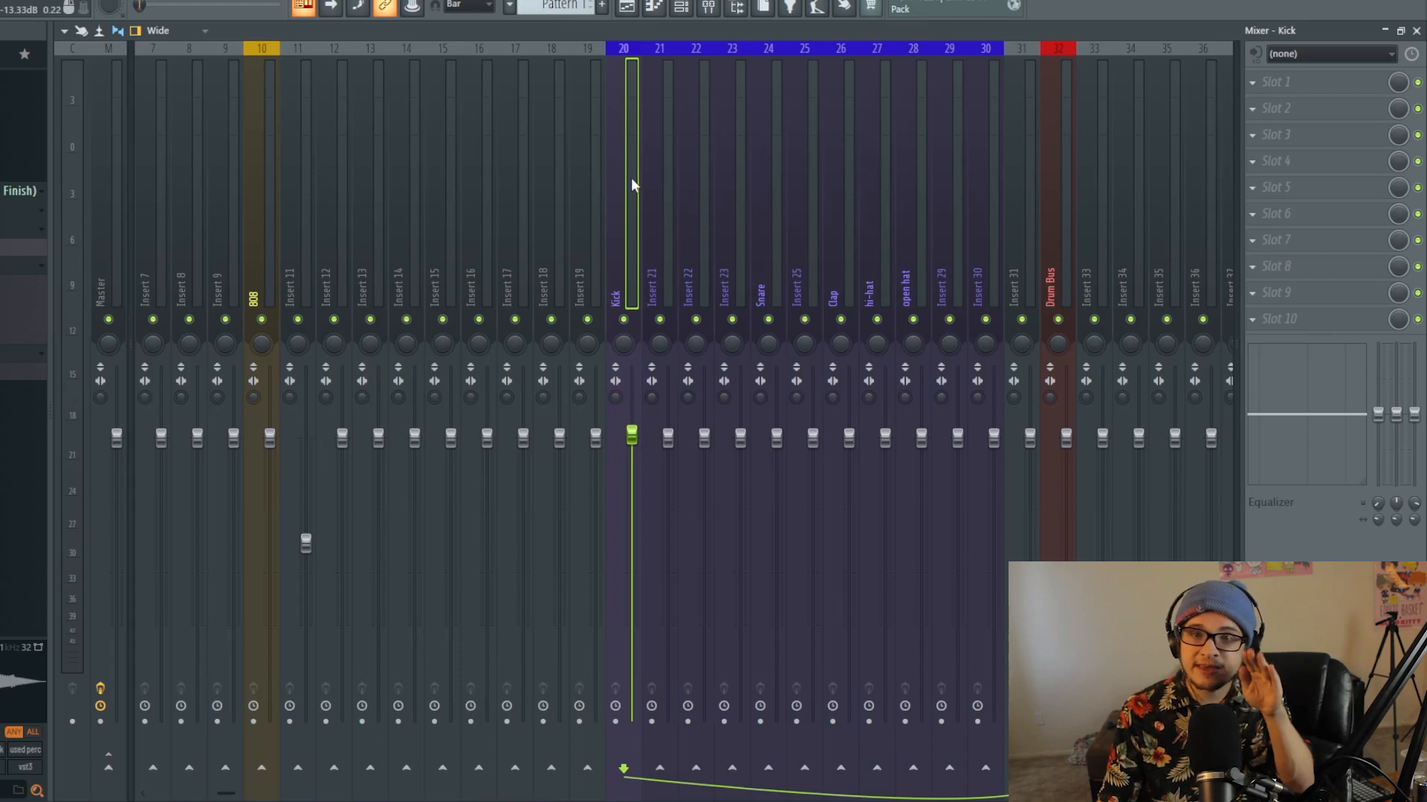
Sidechain the Kick mixer track into the 808 insert through its send arrow
{"action": "left_click", "coordinate": [261, 295]}
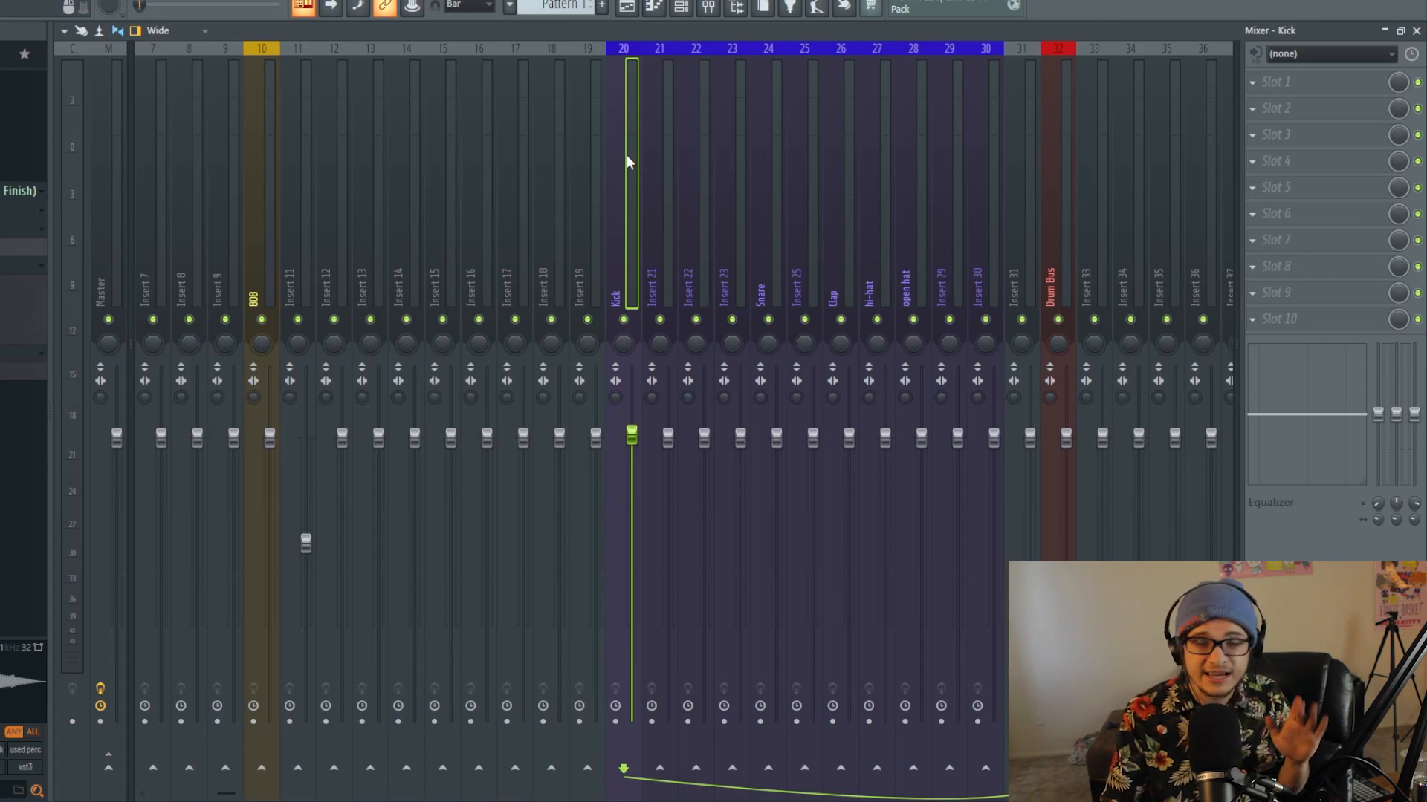
{"action": "right_click", "coordinate": [253, 766]}
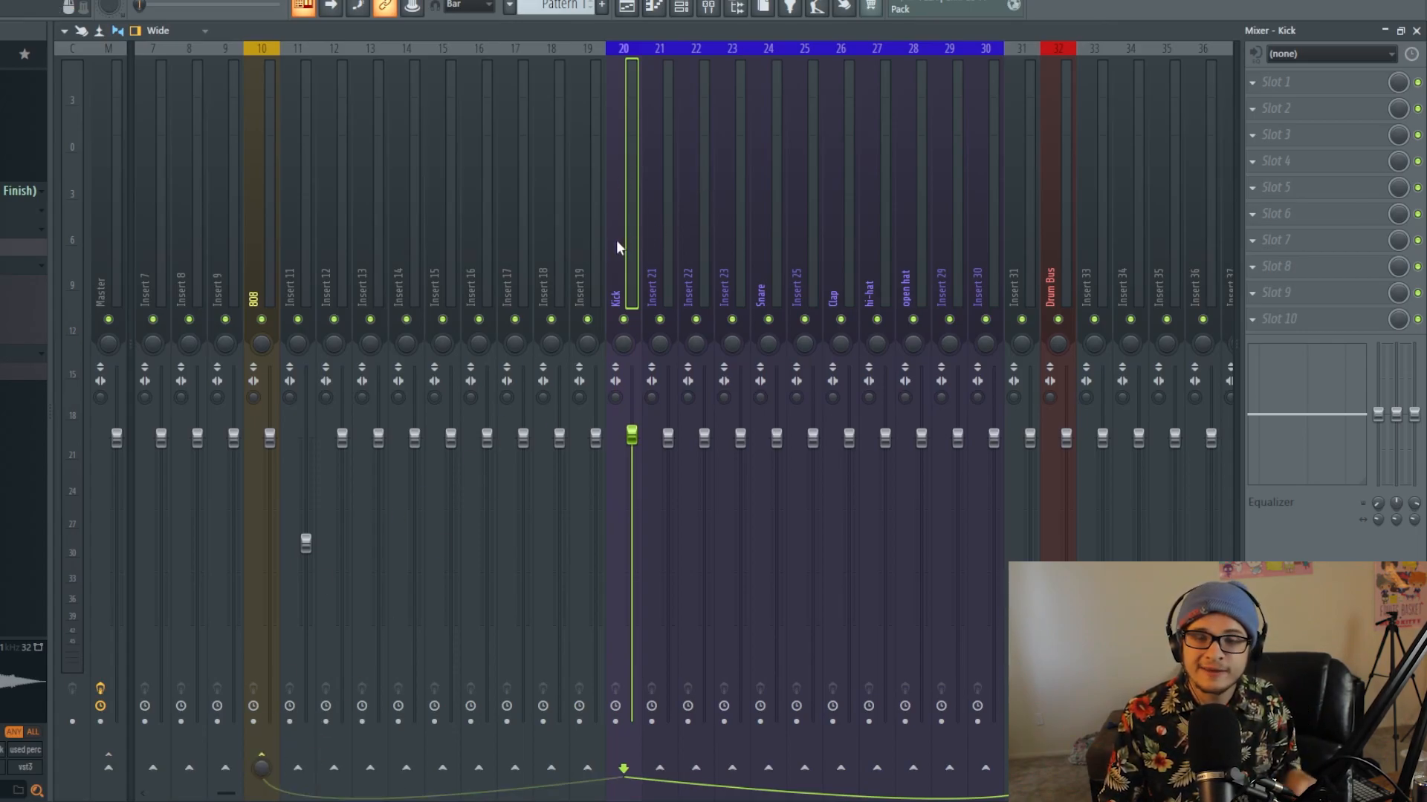
{"action": "mouse_move", "coordinate": [266, 264]}
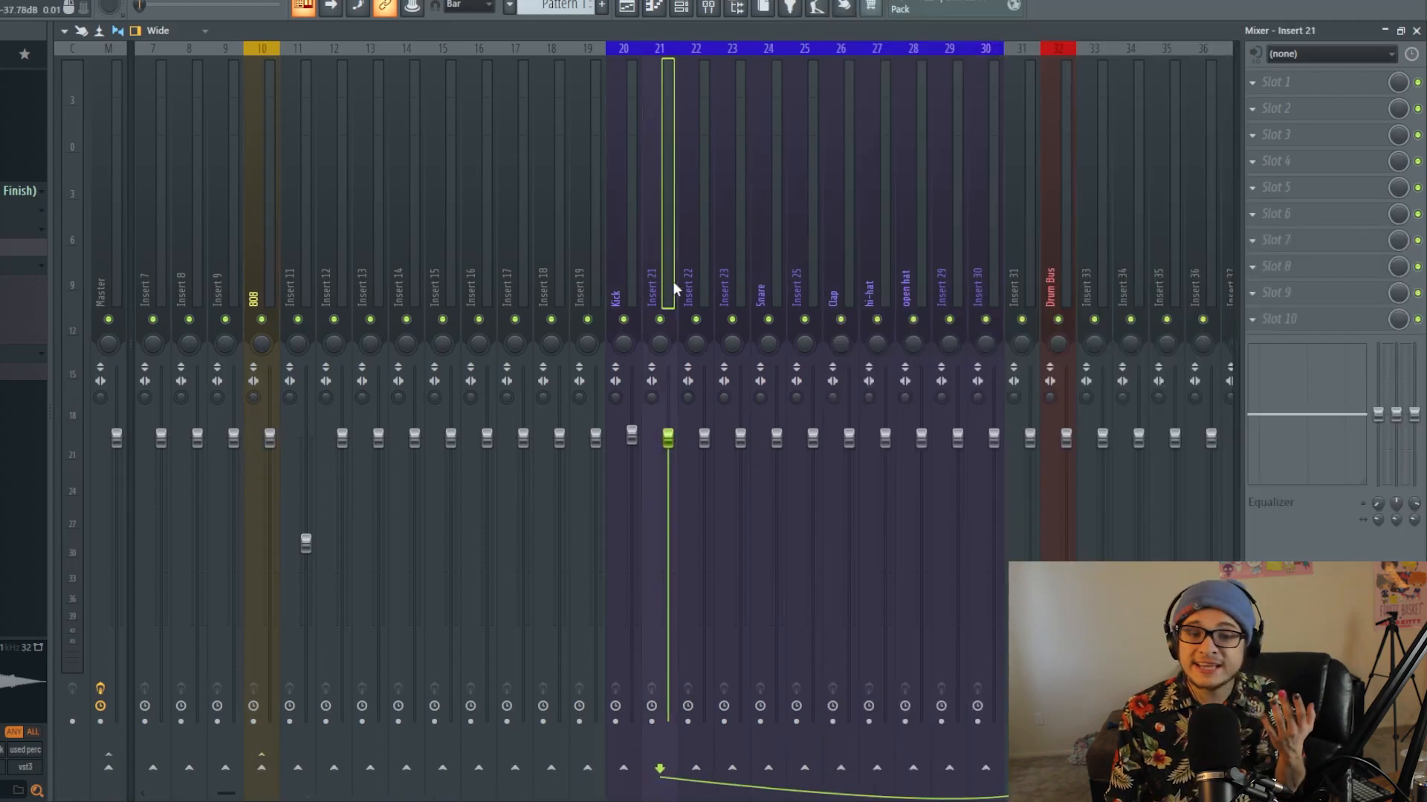
{"action": "left_click", "coordinate": [976, 272]}
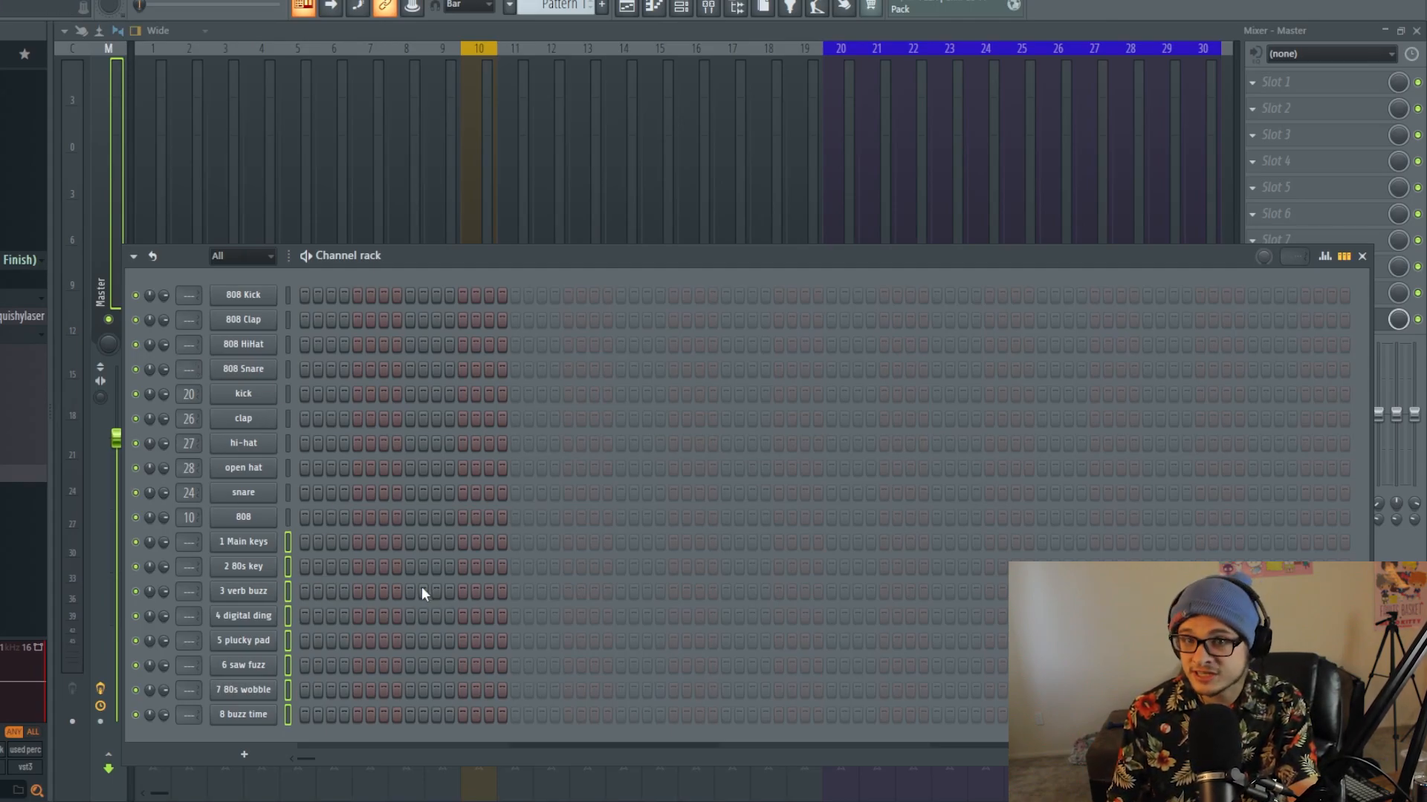
{"action": "mouse_move", "coordinate": [187, 188]}
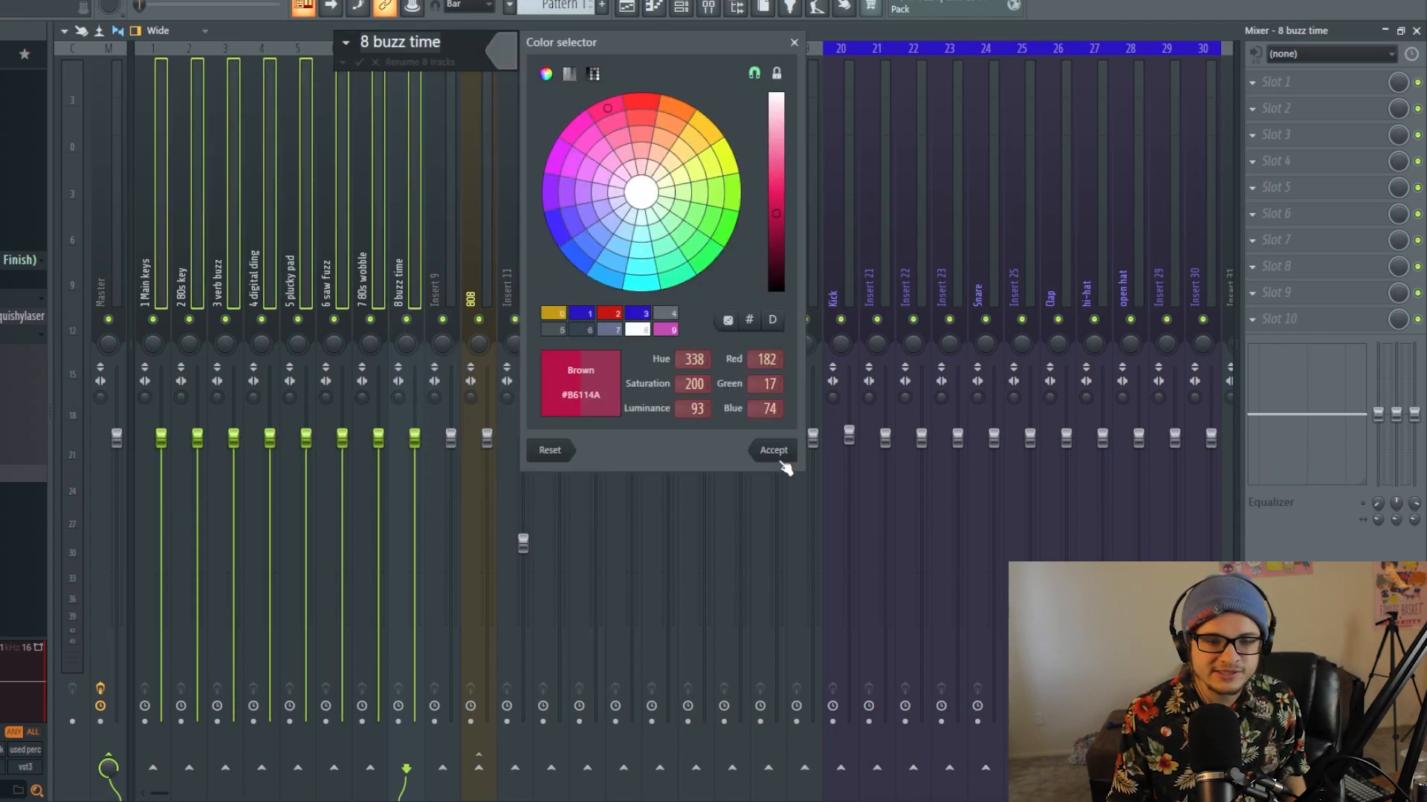
Apply crimson #B6114A to melody inserts 1–8, then open Insert 9's rename options
{"action": "left_click", "coordinate": [772, 450]}
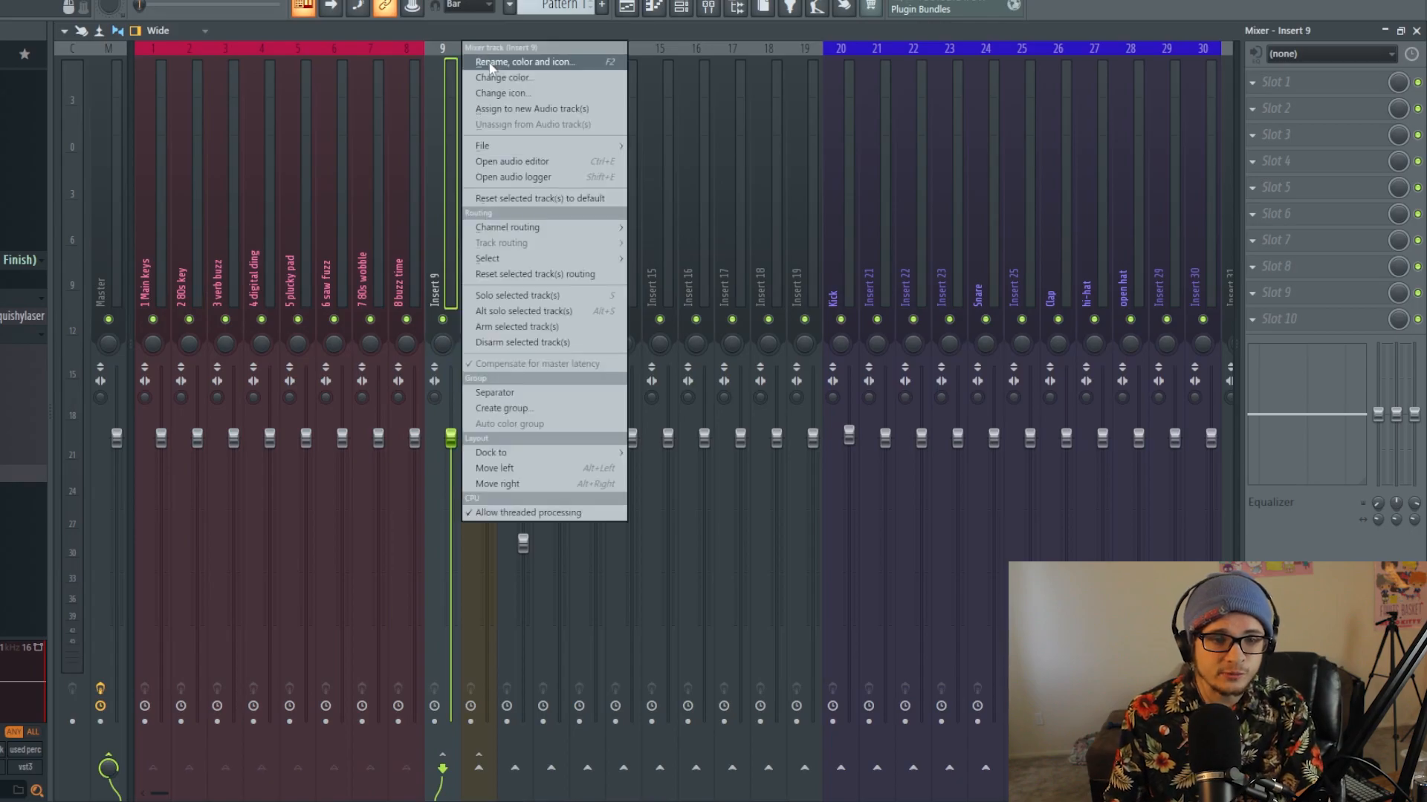
{"action": "left_click", "coordinate": [503, 78]}
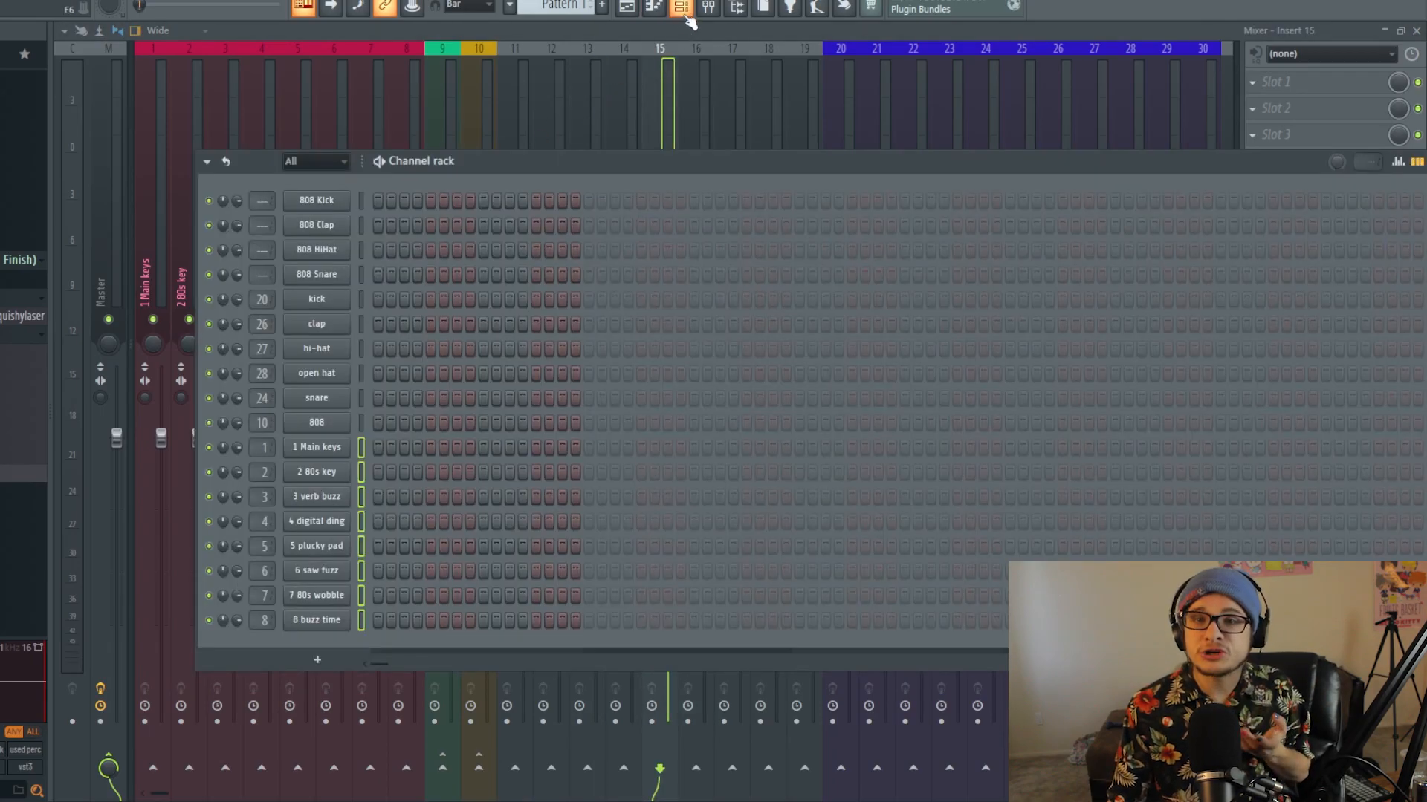
Load the 1 Main keys sample waveform into the Newtone pitch corrector
{"action": "left_click", "coordinate": [680, 8]}
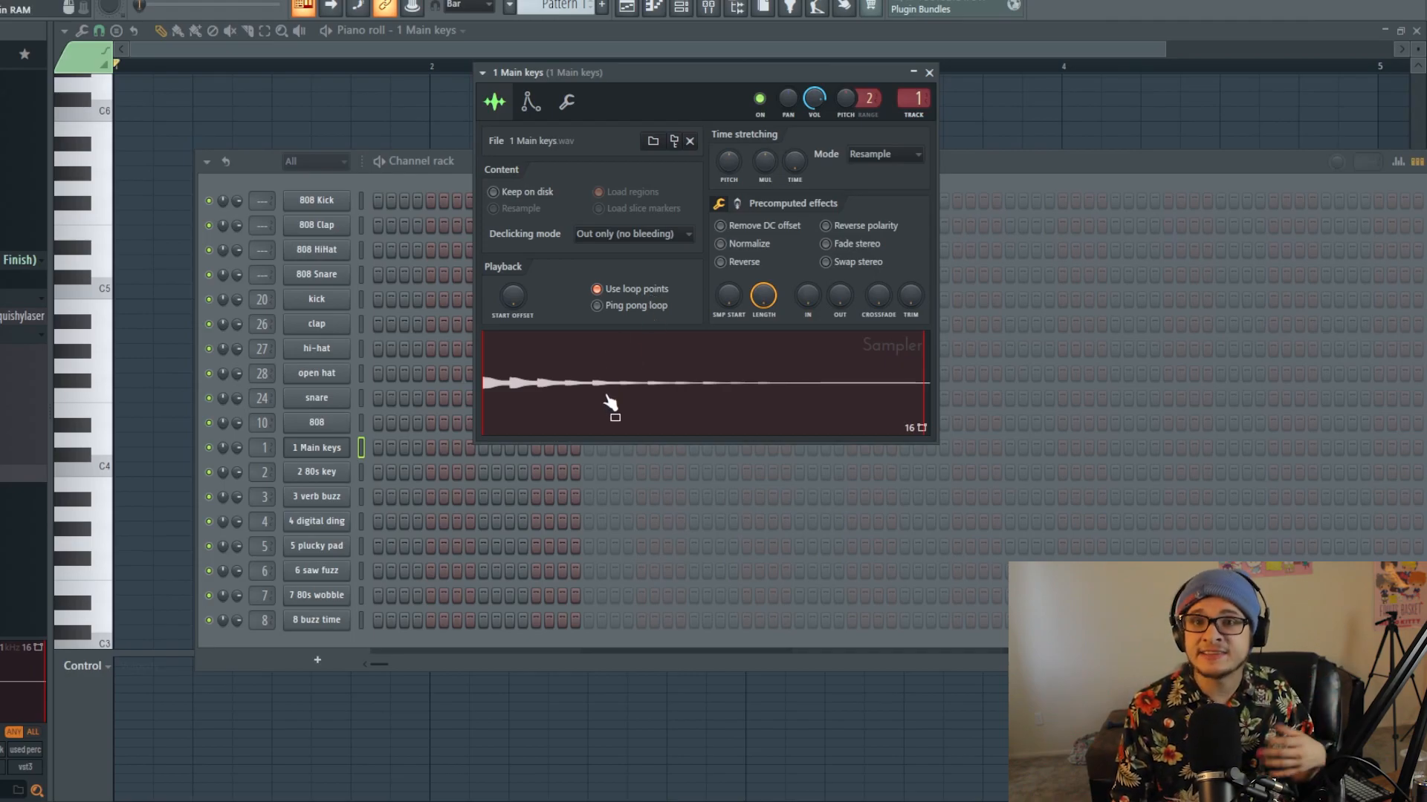
{"action": "mouse_move", "coordinate": [684, 376]}
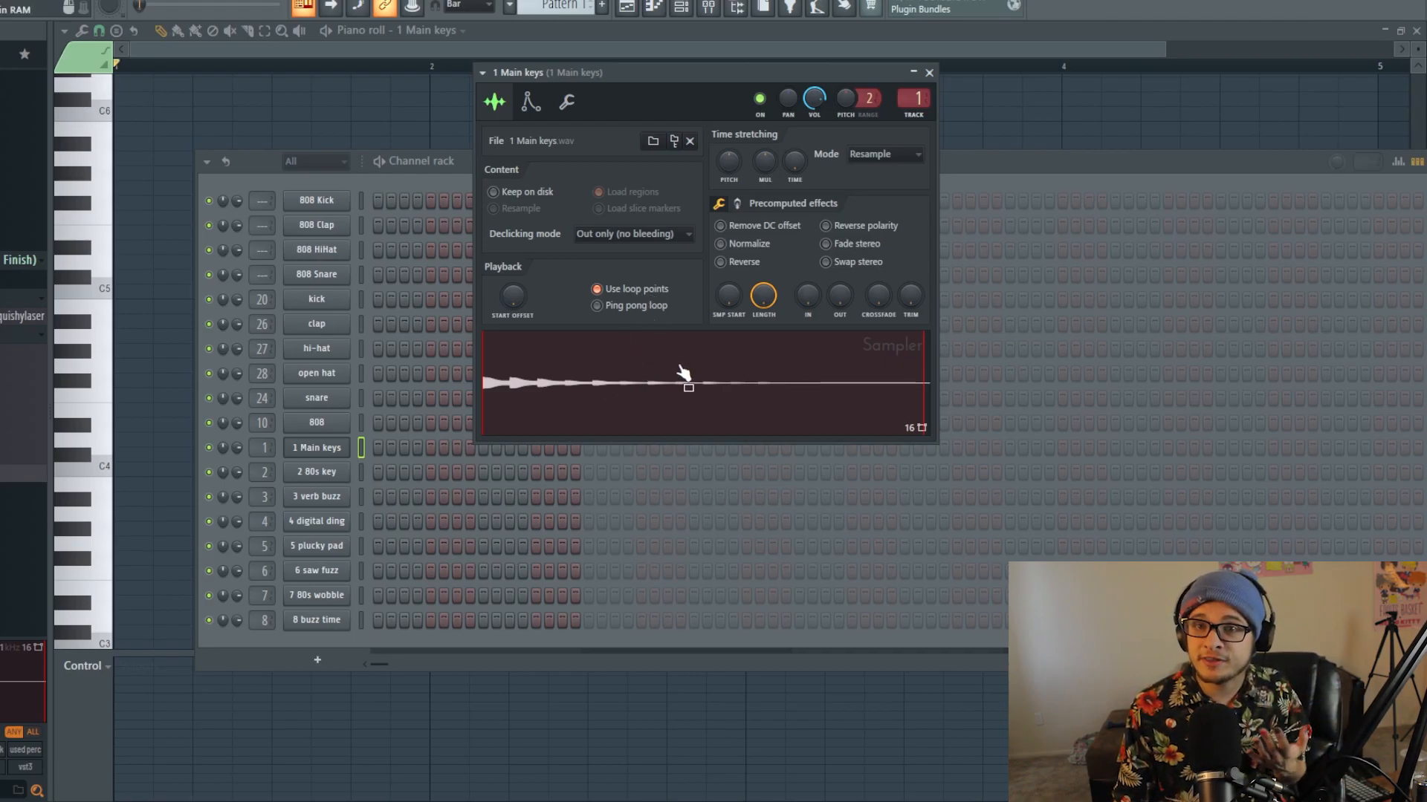
{"action": "right_click", "coordinate": [686, 374]}
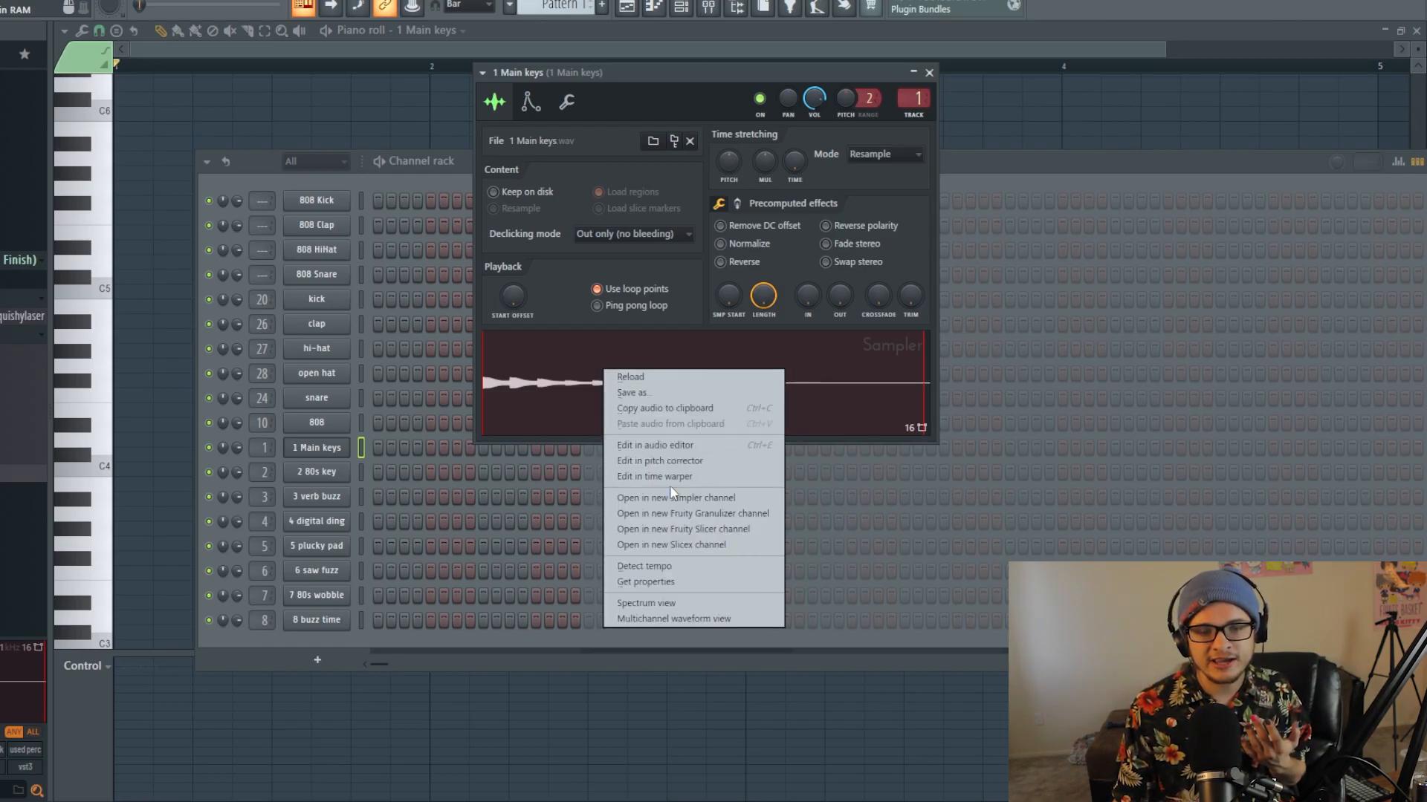
{"action": "left_click", "coordinate": [660, 461]}
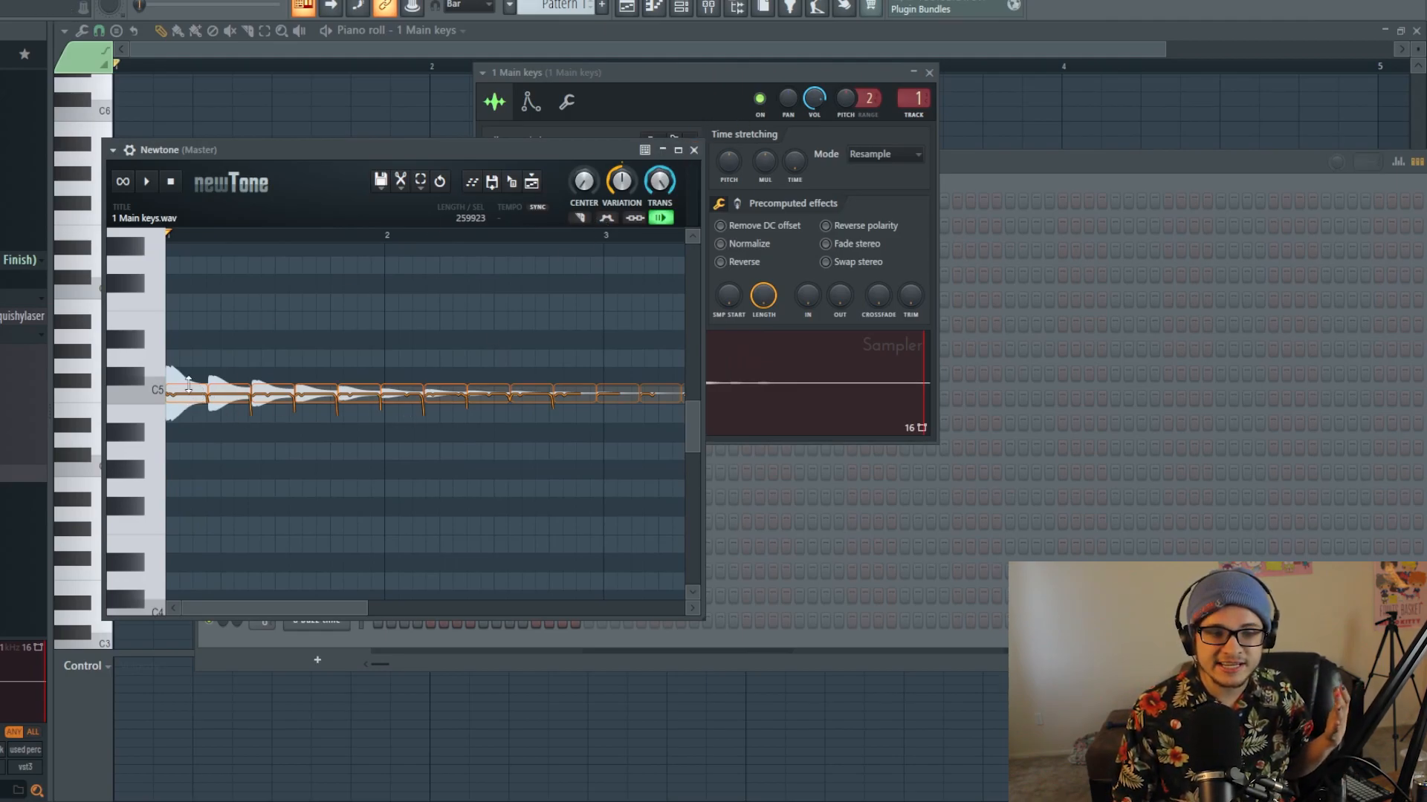
Close Newtone, set the Main keys root note to C5, and adjust its envelope knobs
{"action": "left_click", "coordinate": [530, 100]}
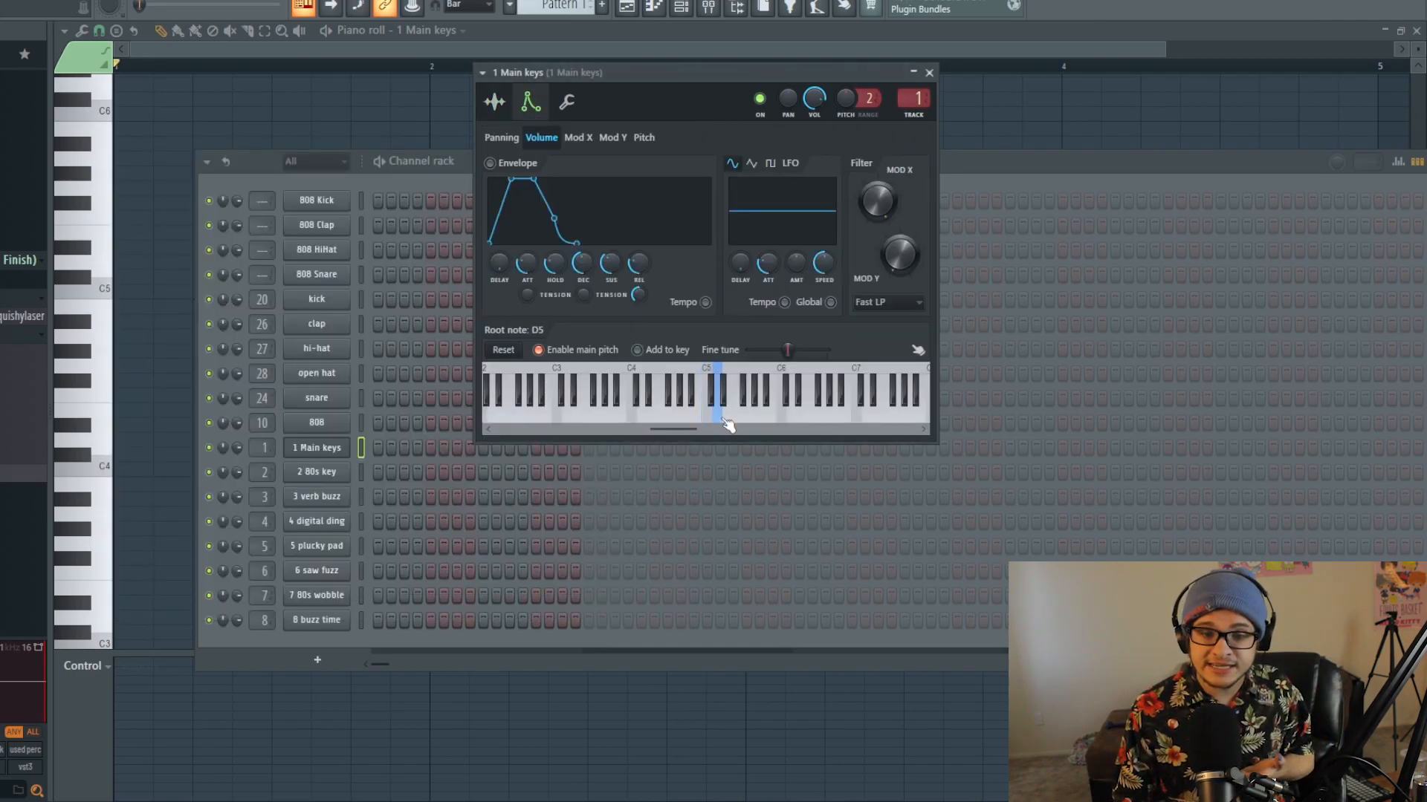
{"action": "left_click", "coordinate": [494, 101]}
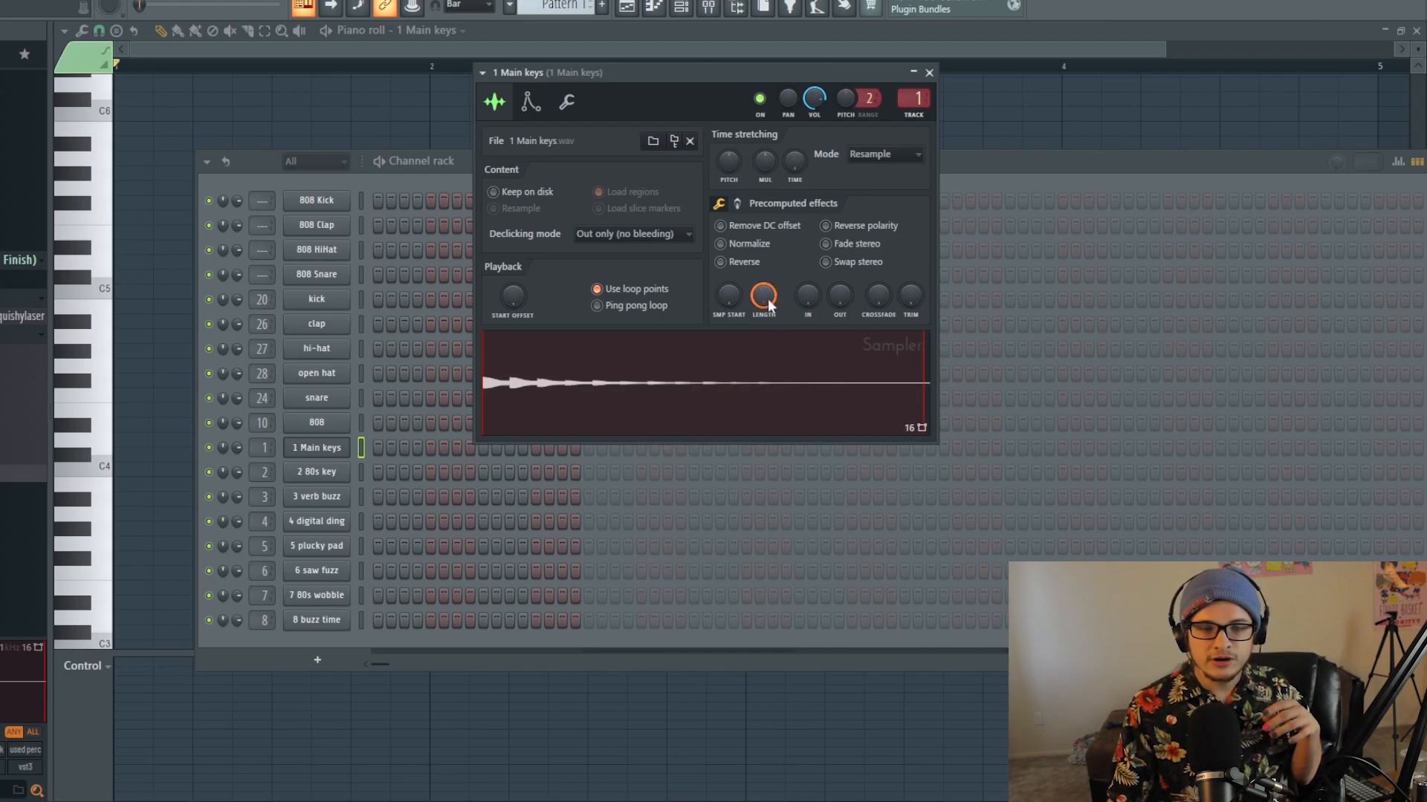
{"action": "left_click", "coordinate": [530, 101]}
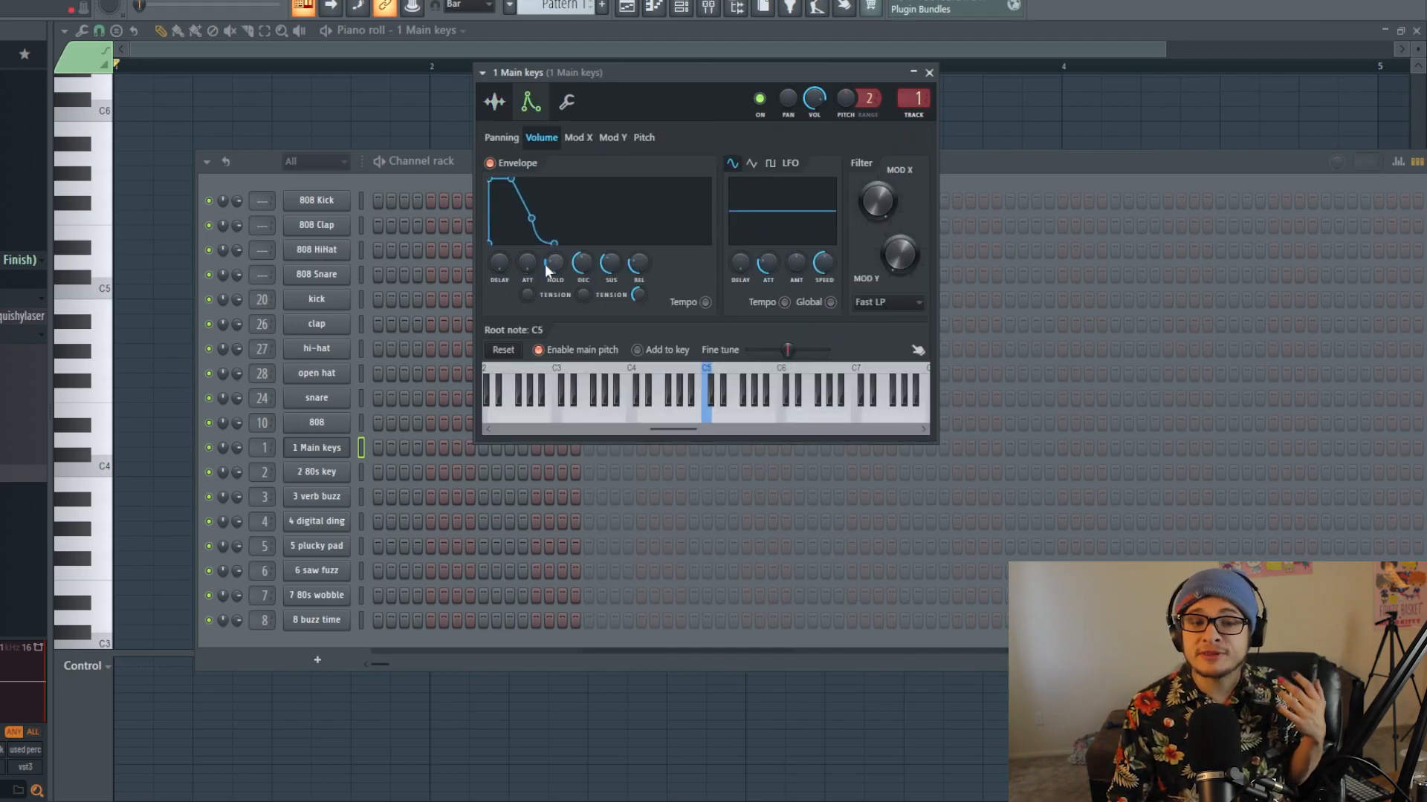
{"action": "left_click", "coordinate": [566, 101]}
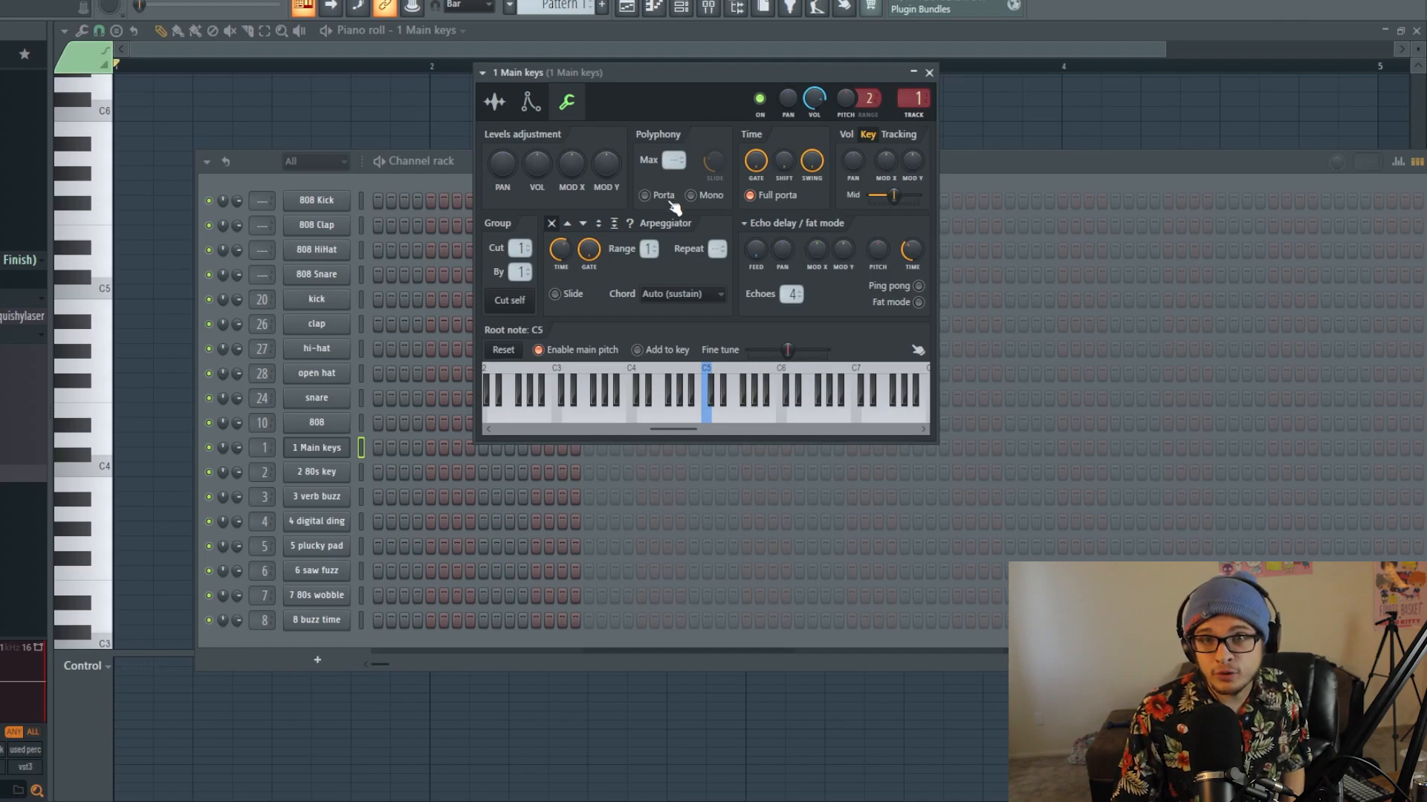
{"action": "left_click", "coordinate": [494, 101]}
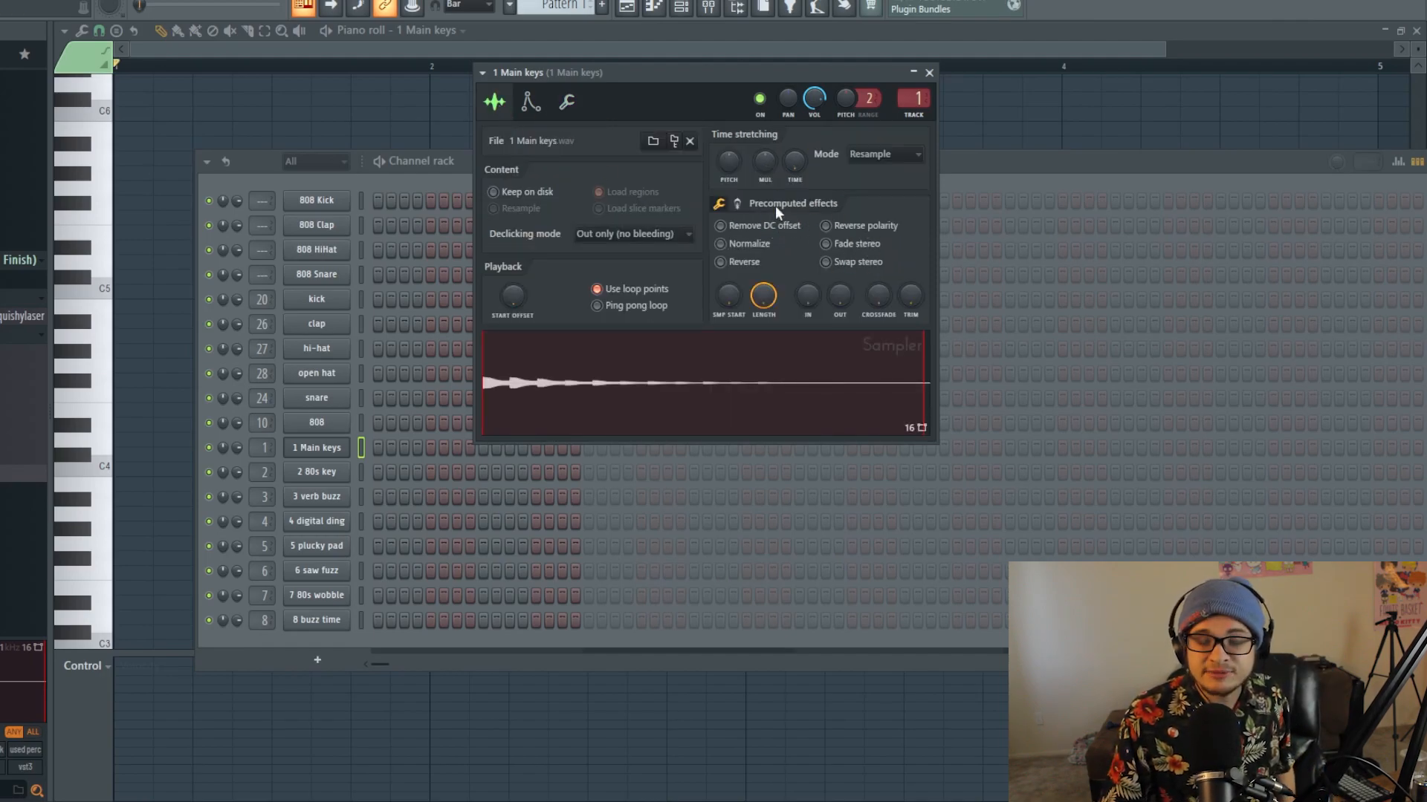
{"action": "left_click", "coordinate": [530, 101]}
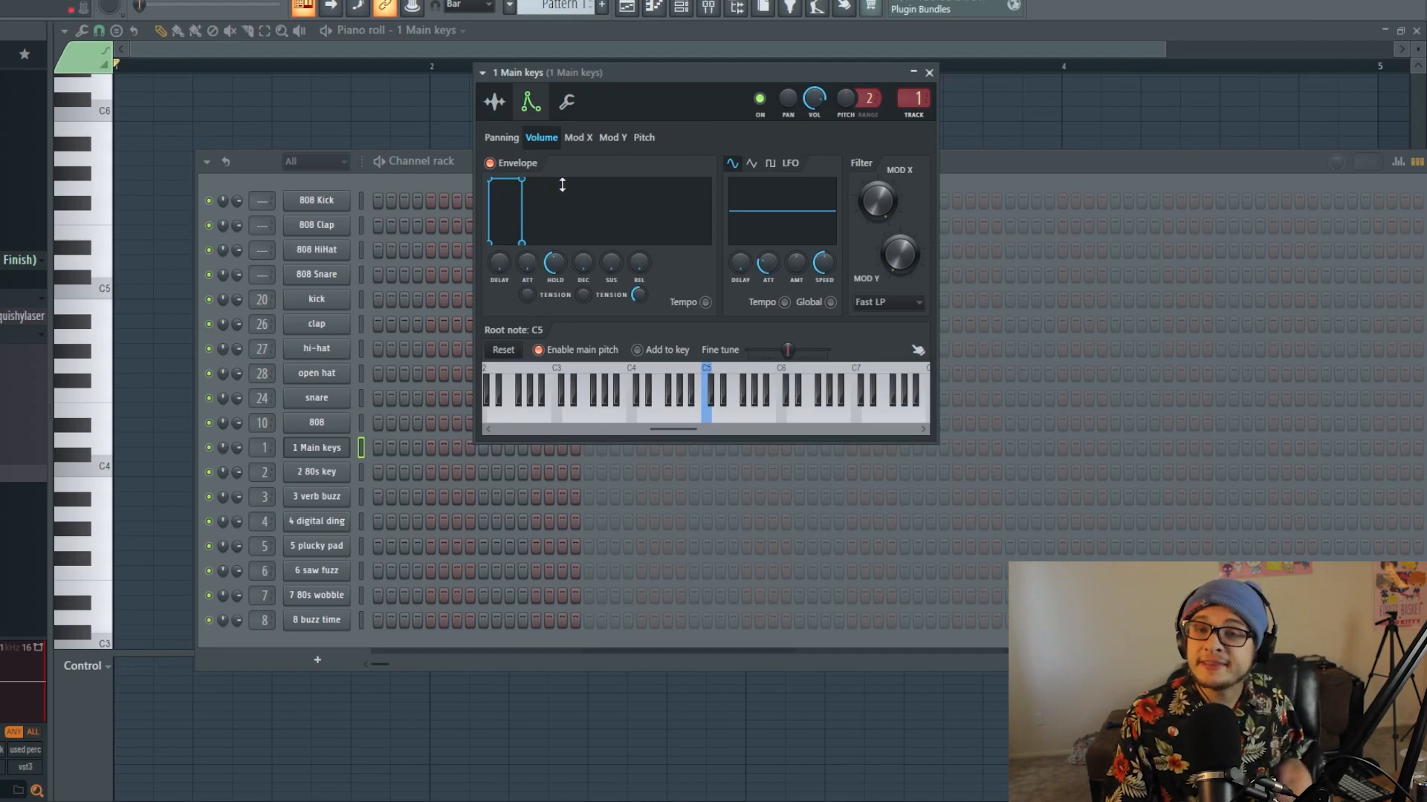
{"action": "mouse_move", "coordinate": [659, 223]}
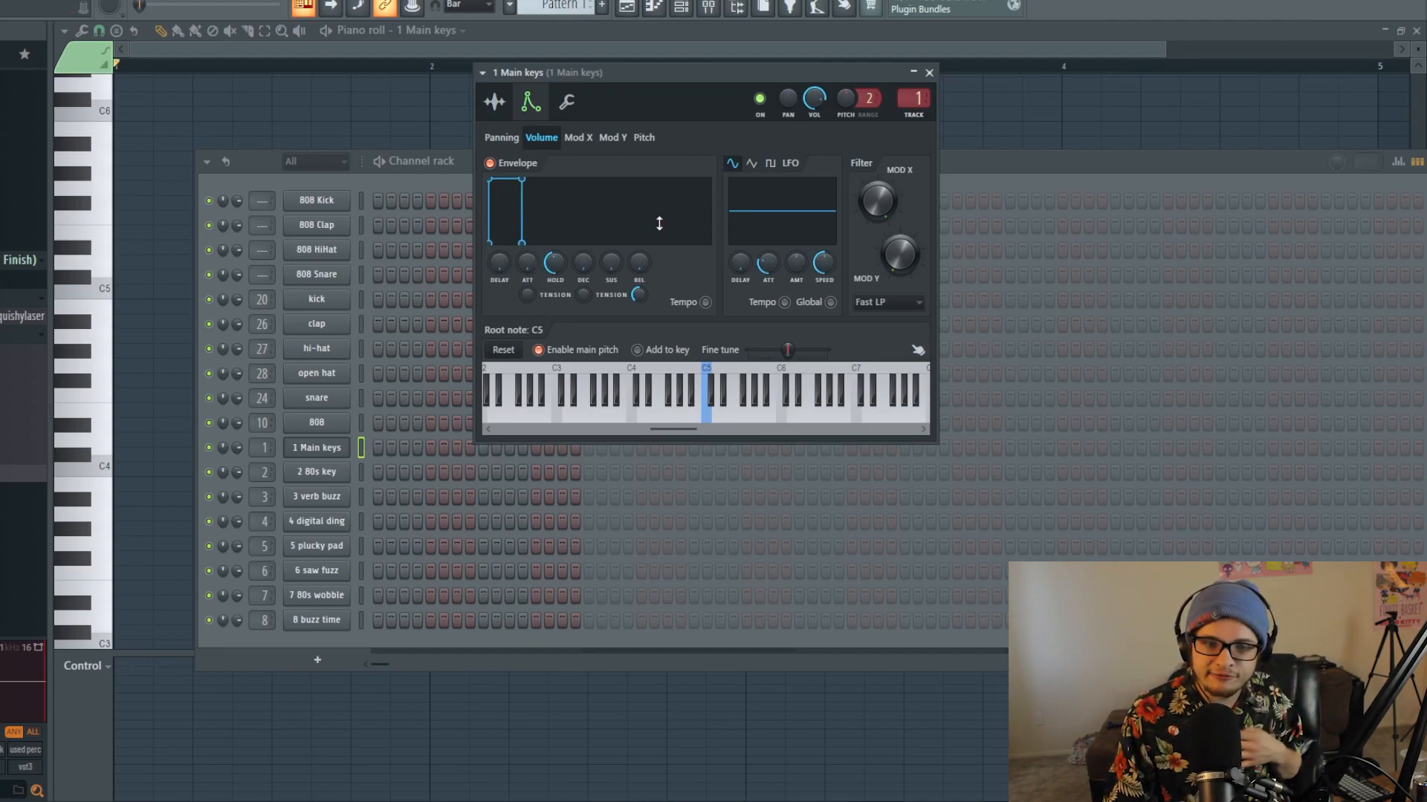
{"action": "mouse_move", "coordinate": [563, 194]}
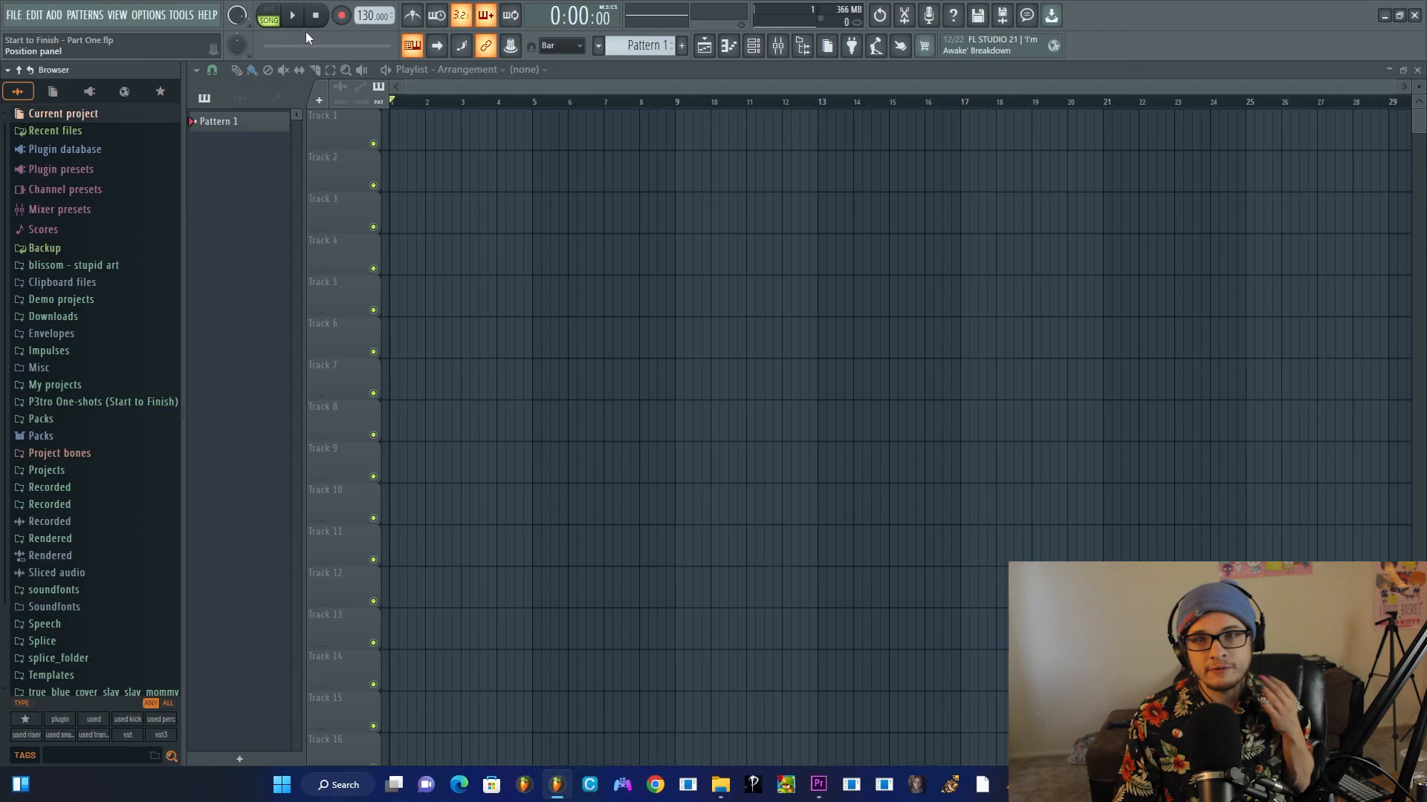
{"action": "left_click", "coordinate": [341, 16]}
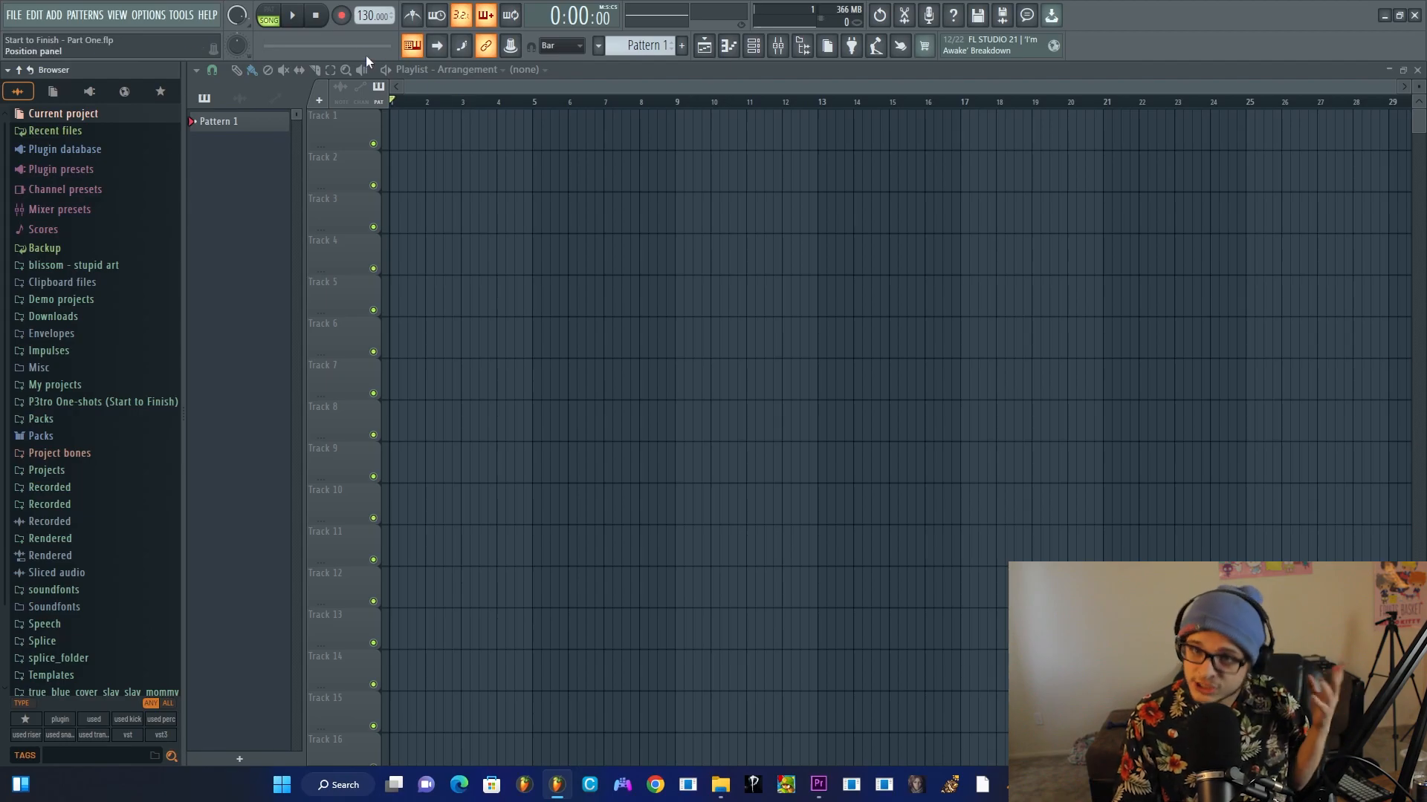
{"action": "mouse_move", "coordinate": [303, 40]}
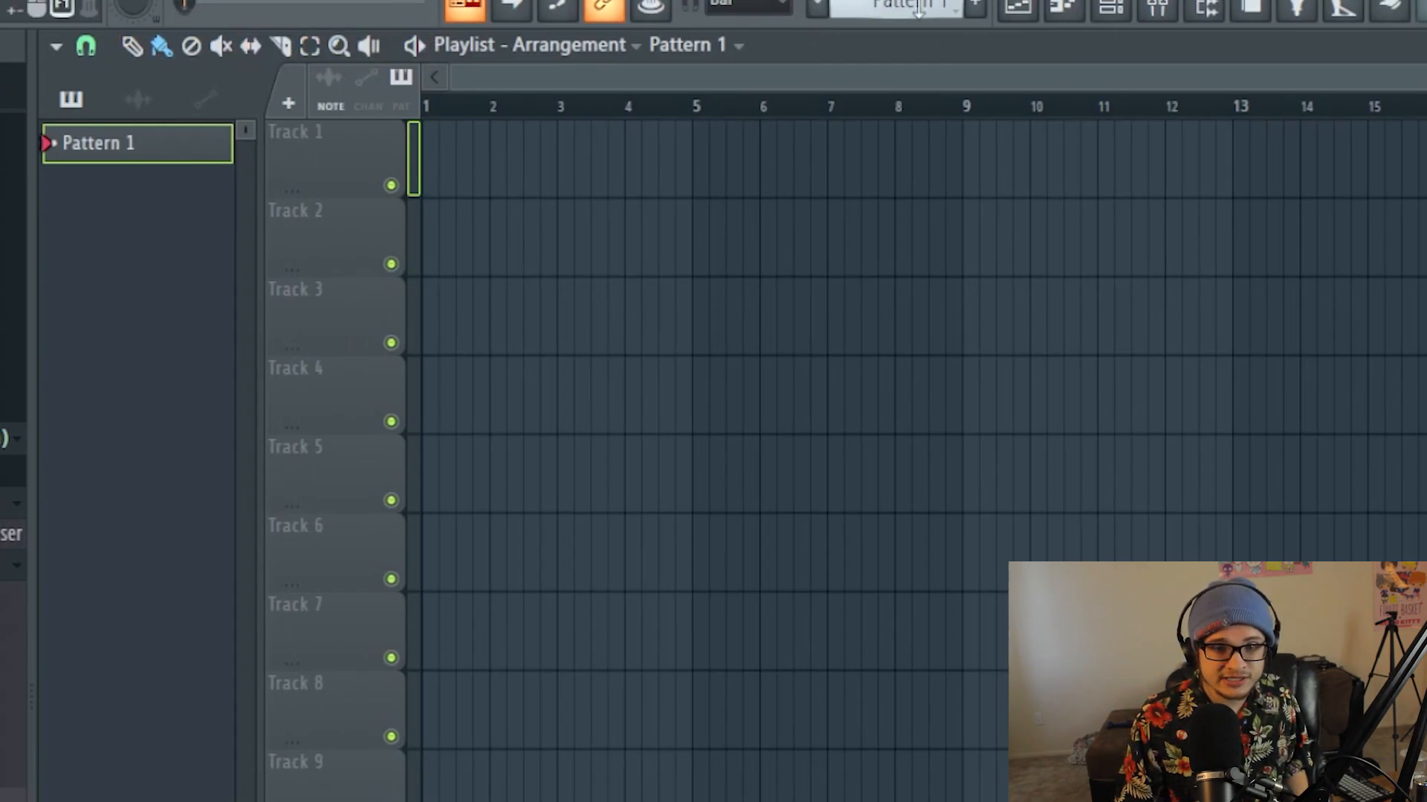
{"action": "left_click", "coordinate": [132, 46]}
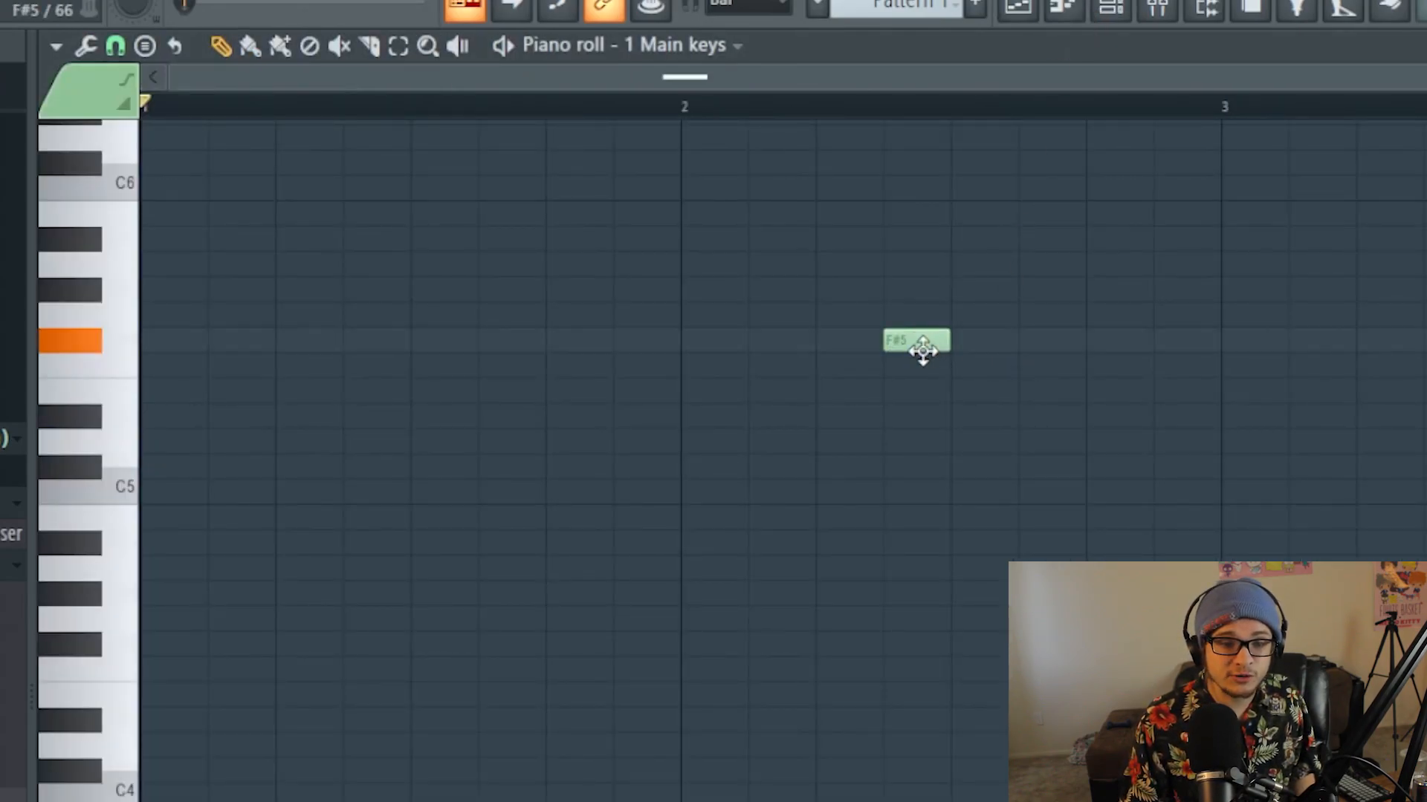
Draw a single G5 note at bar 1 in the Main keys piano roll
{"action": "left_click", "coordinate": [219, 45]}
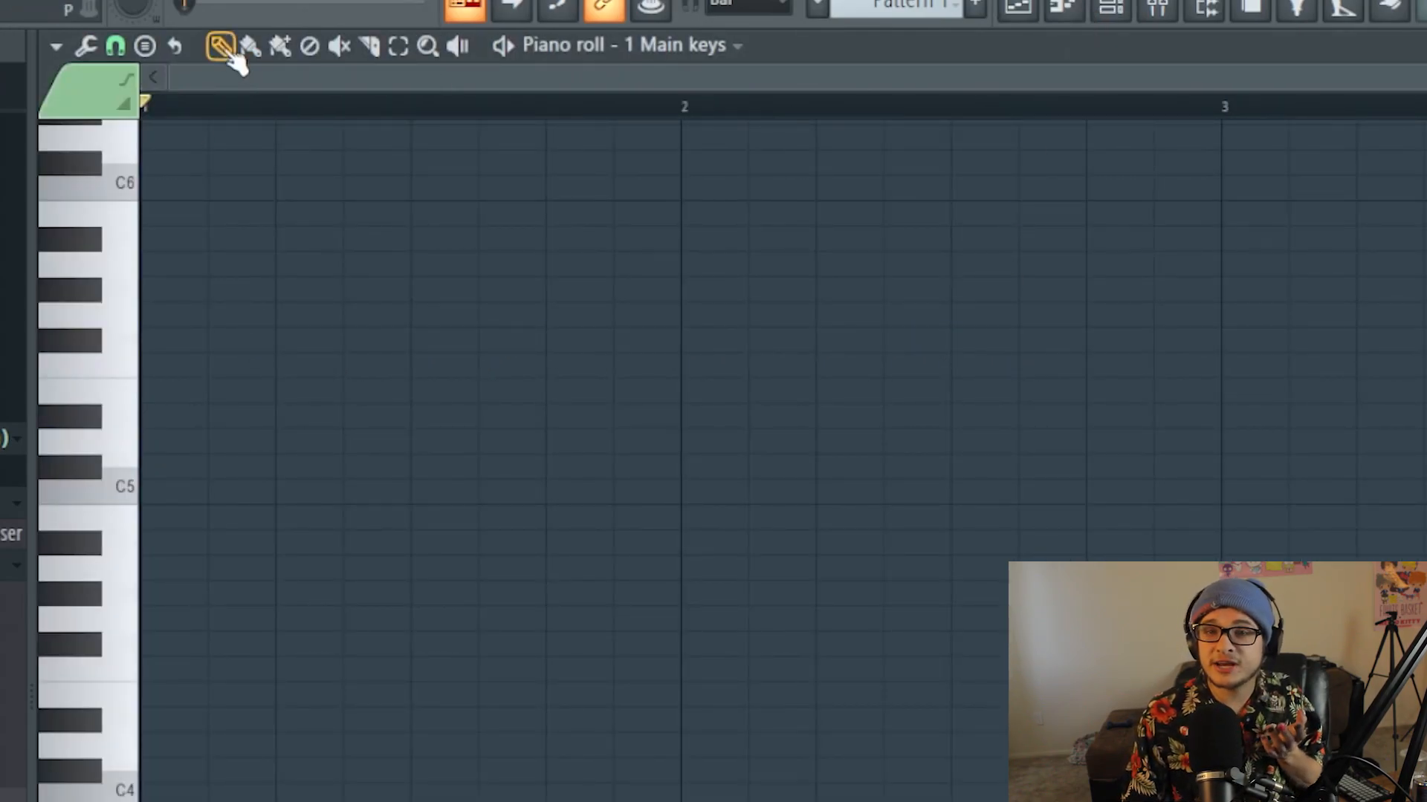
{"action": "left_click", "coordinate": [250, 45]}
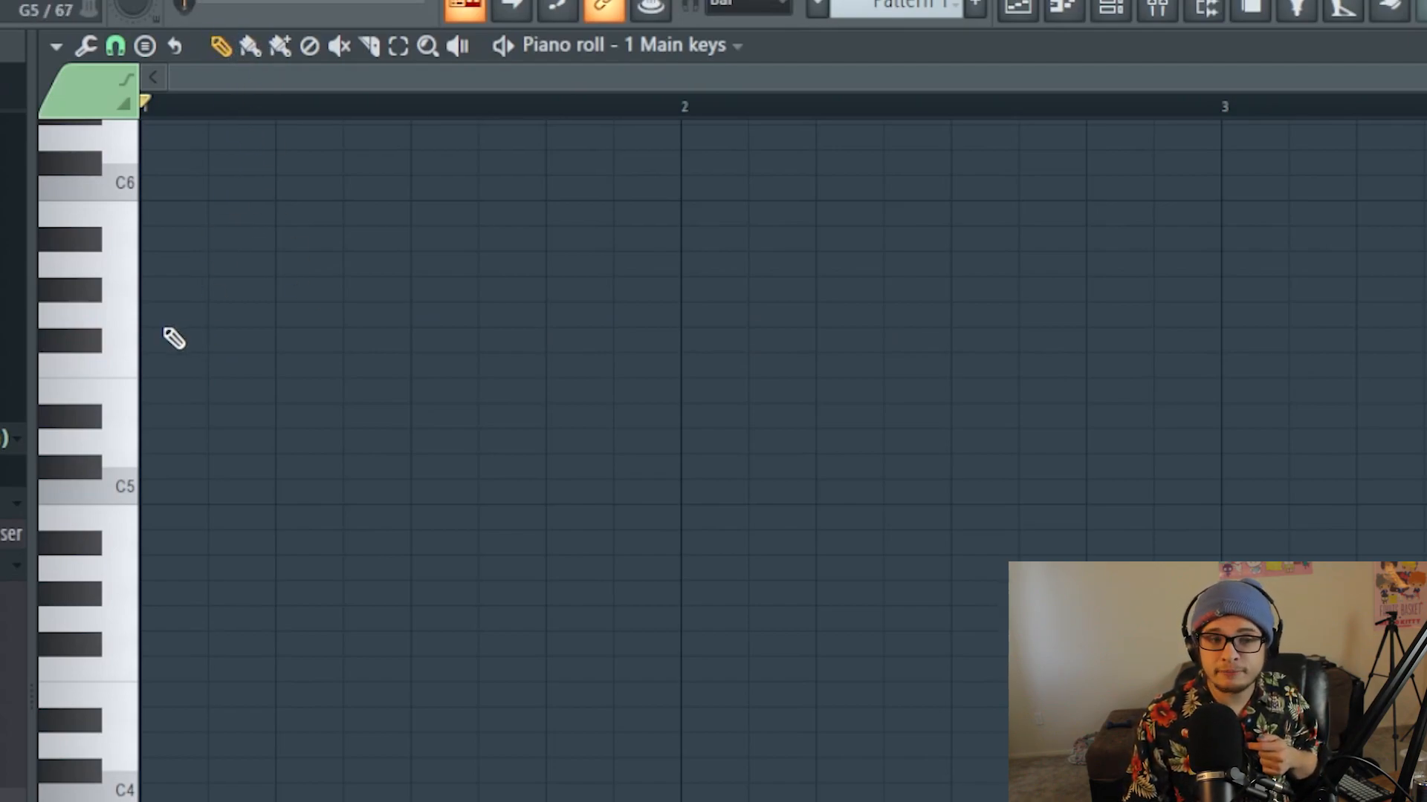
{"action": "left_click", "coordinate": [173, 314]}
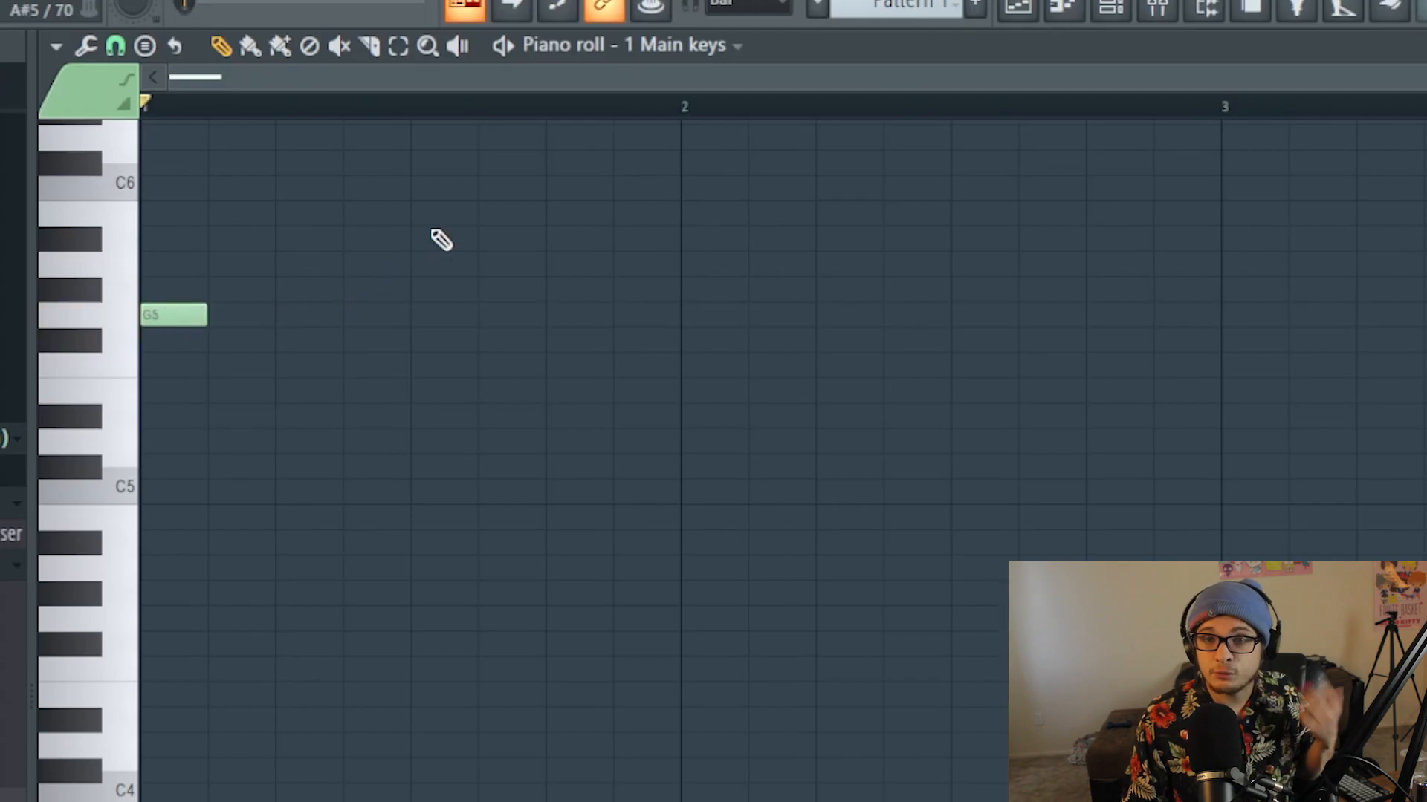
{"action": "left_click", "coordinate": [337, 45]}
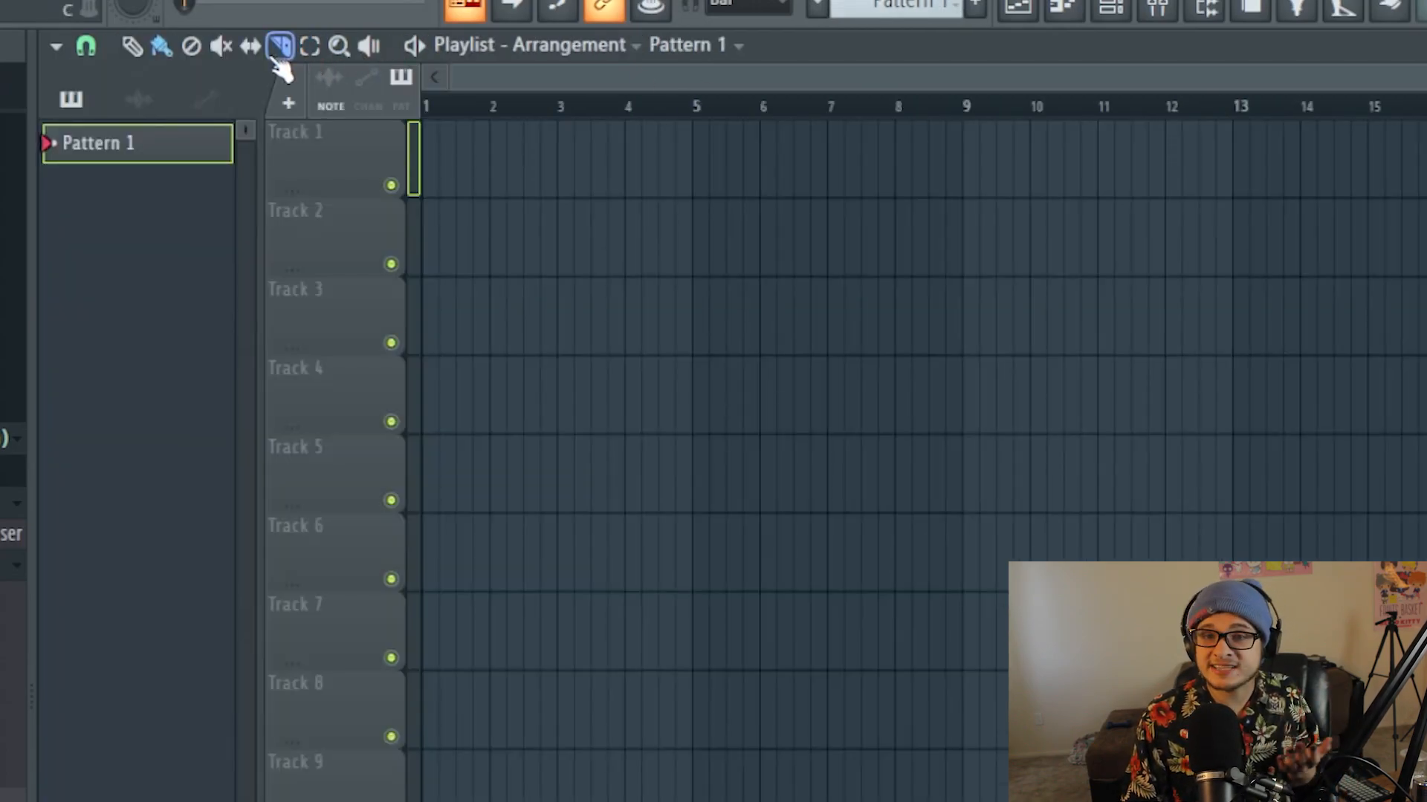
Cycle through the Playlist's Slip, Slice and Mute tools
{"action": "left_click", "coordinate": [250, 45]}
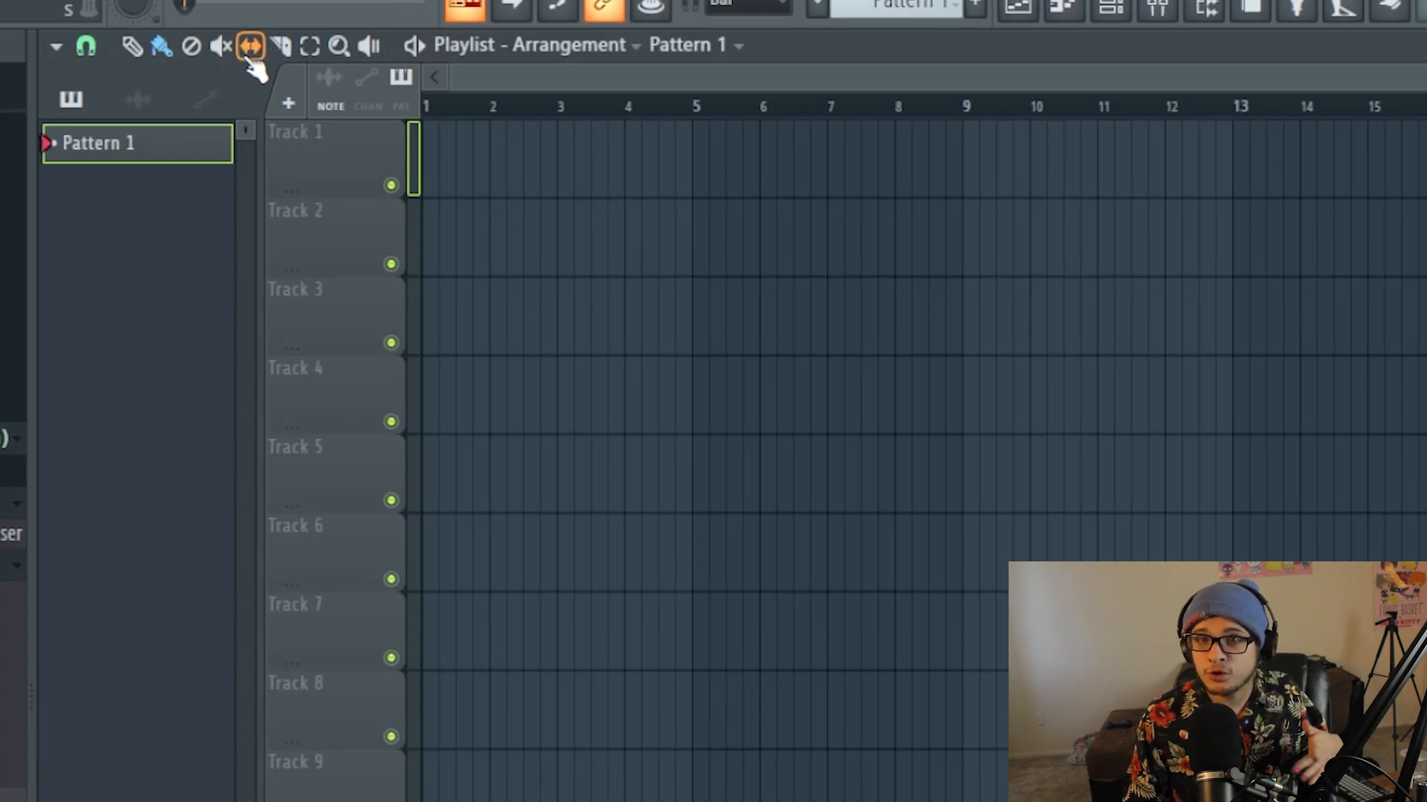
{"action": "left_click", "coordinate": [280, 45]}
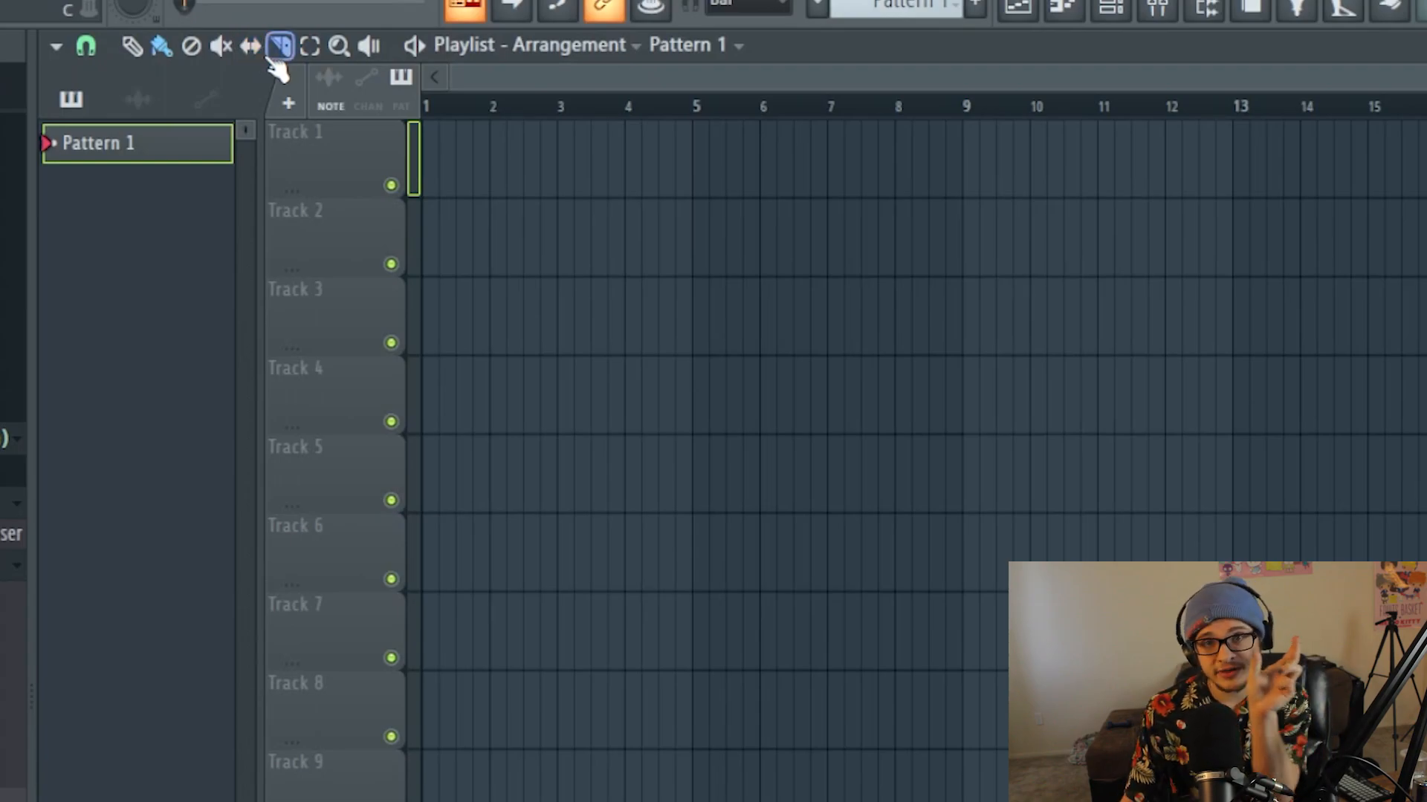
{"action": "left_click", "coordinate": [221, 45]}
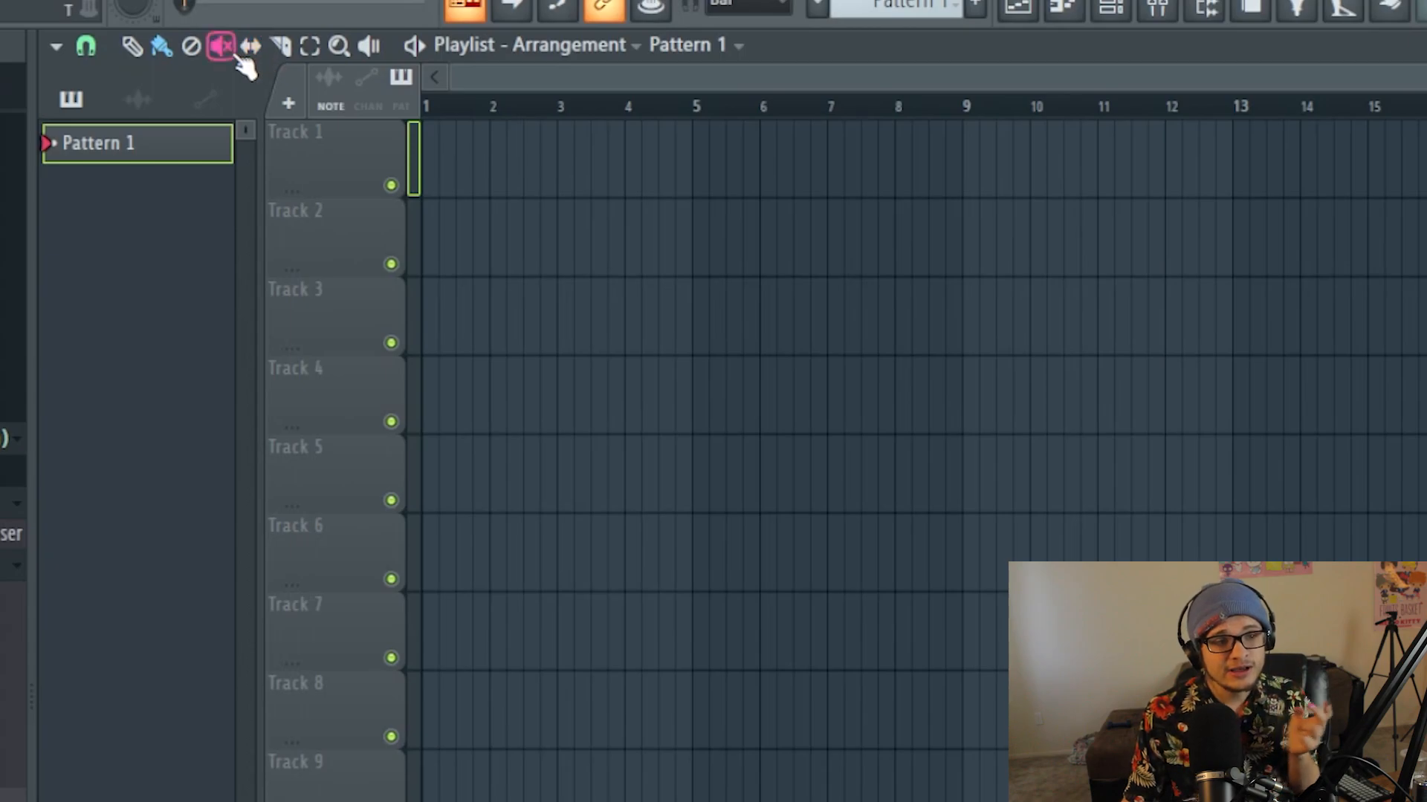